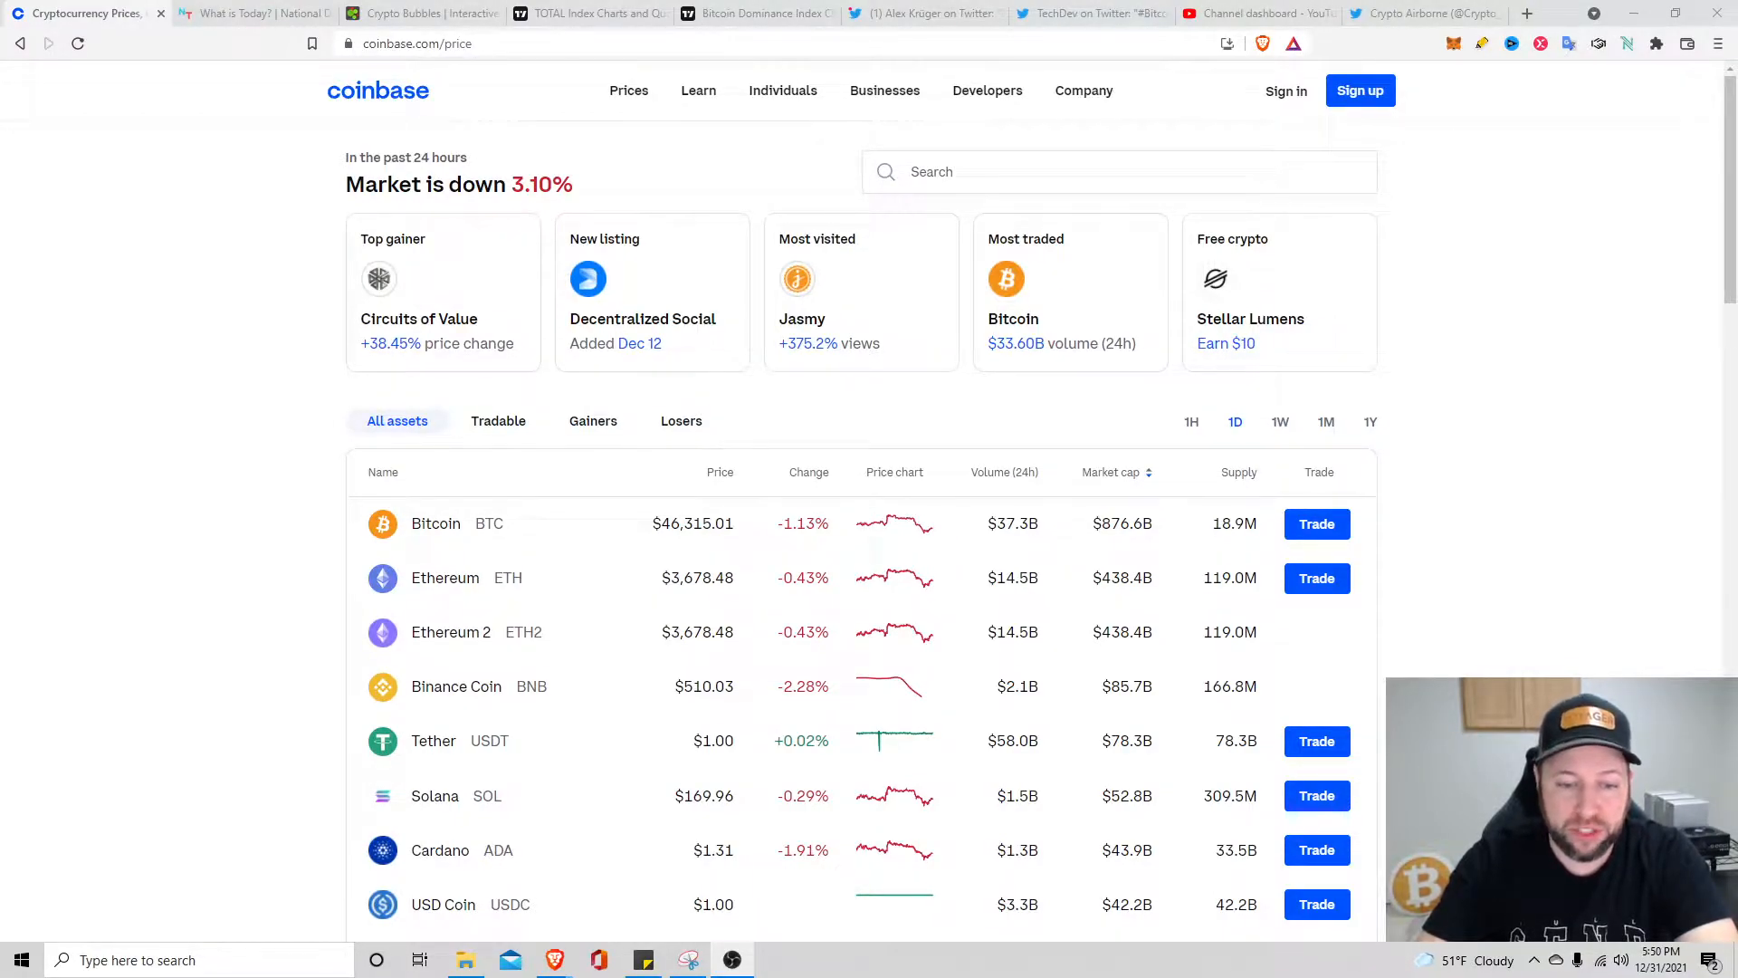
# Switch the Coinbase price table to Gainers and review the list from Circuits of Value (+66.12%) down to Mirror Protocol
pyautogui.scroll(-3)
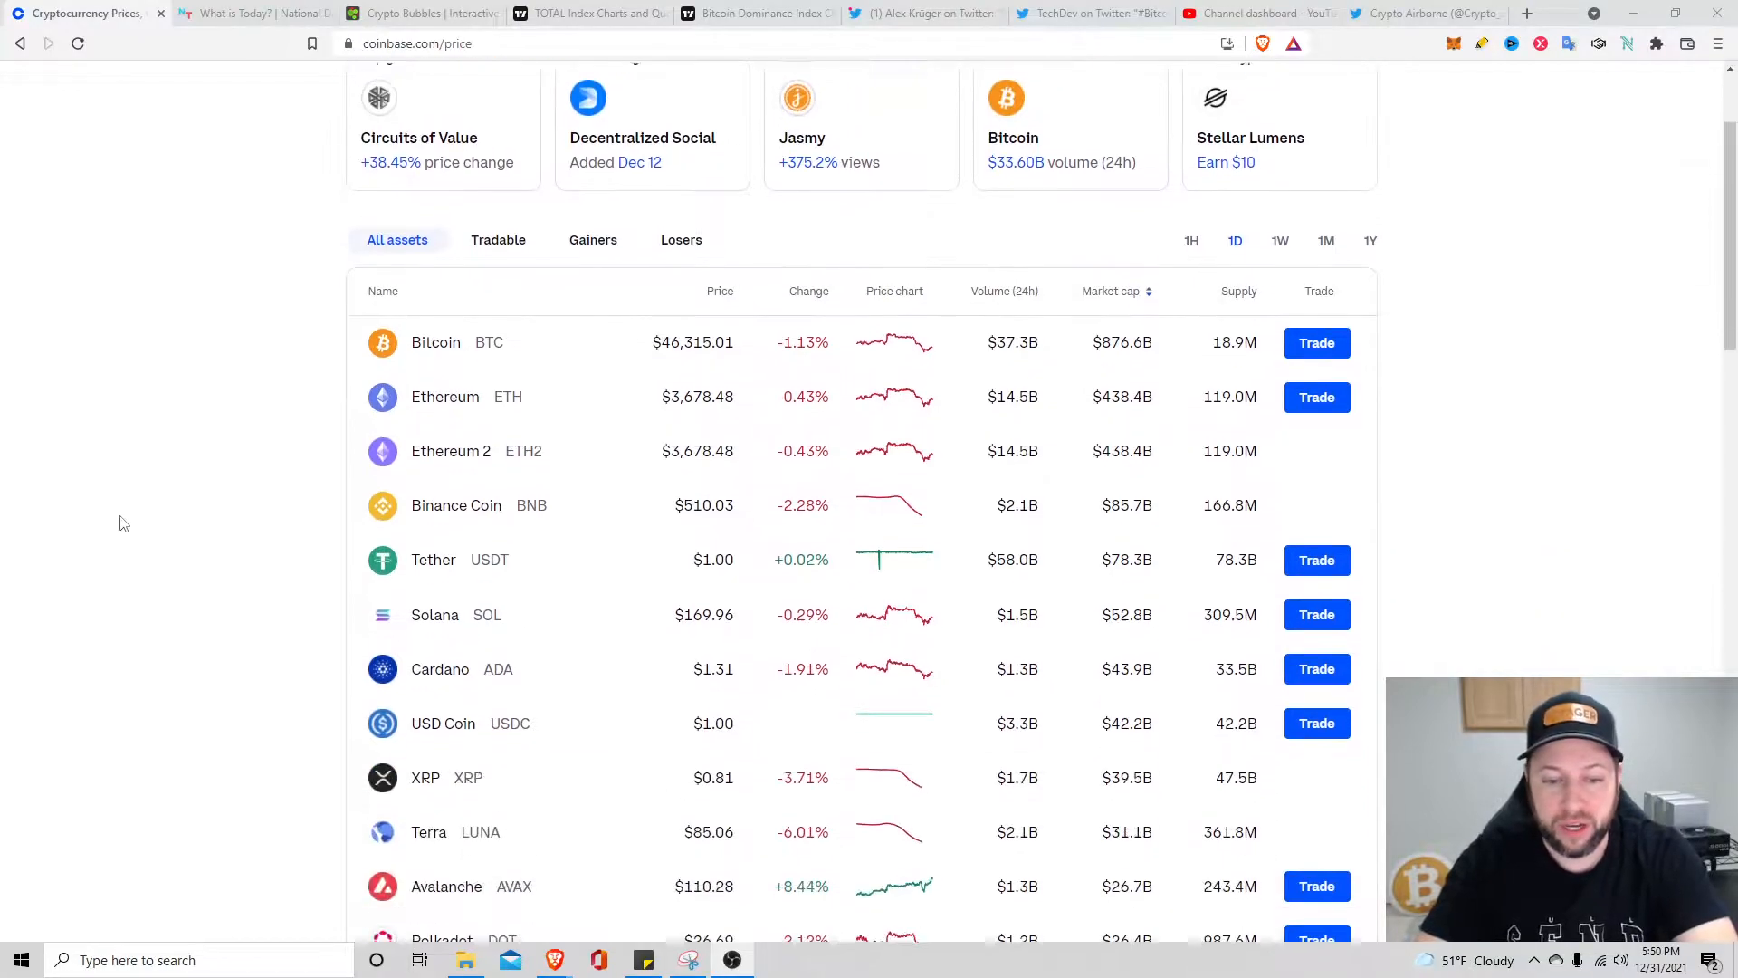
pyautogui.scroll(-3)
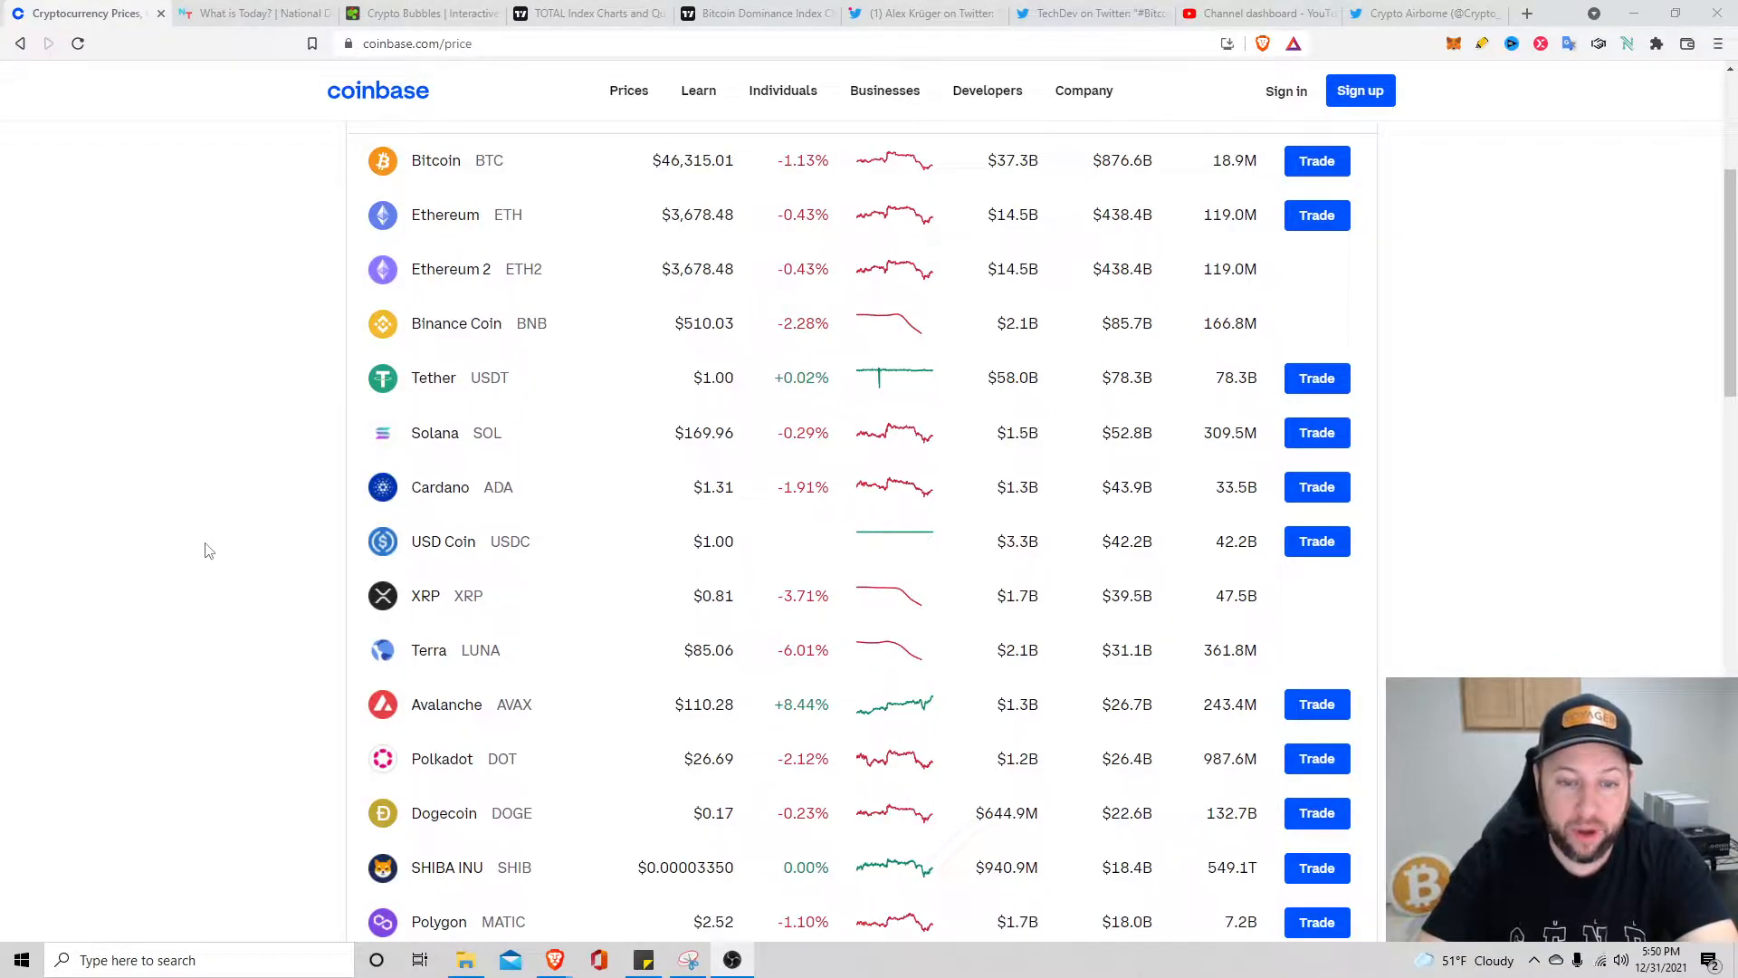
pyautogui.scroll(3)
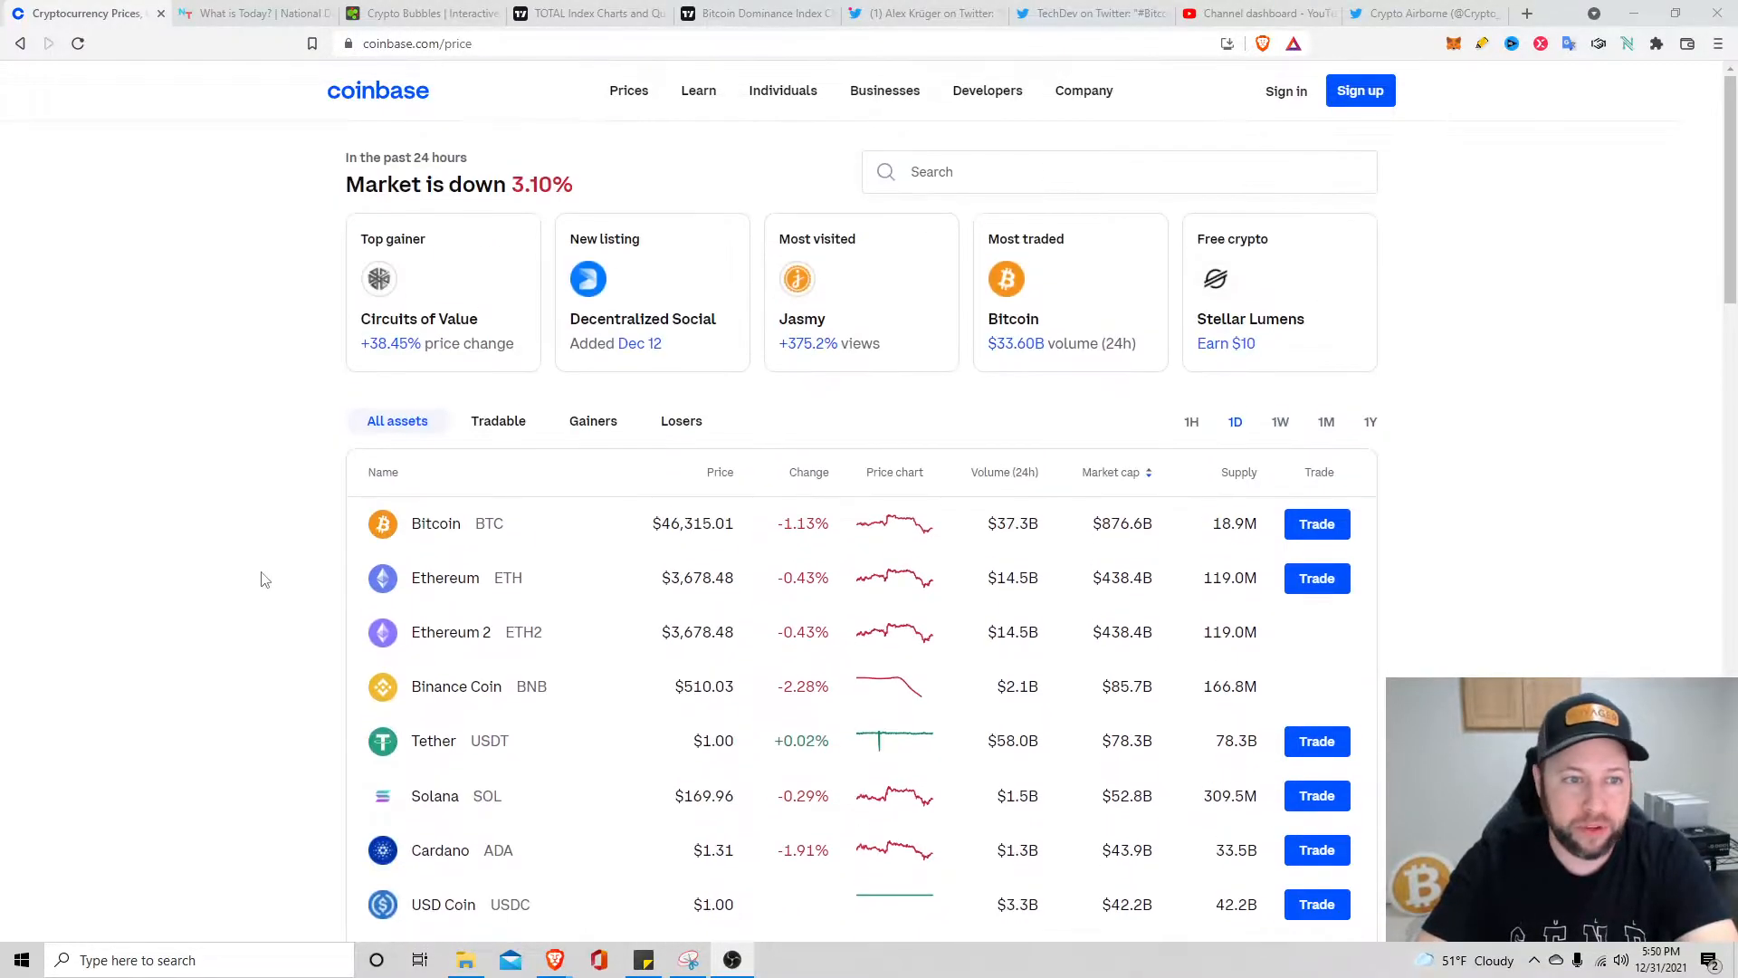
pyautogui.click(592, 420)
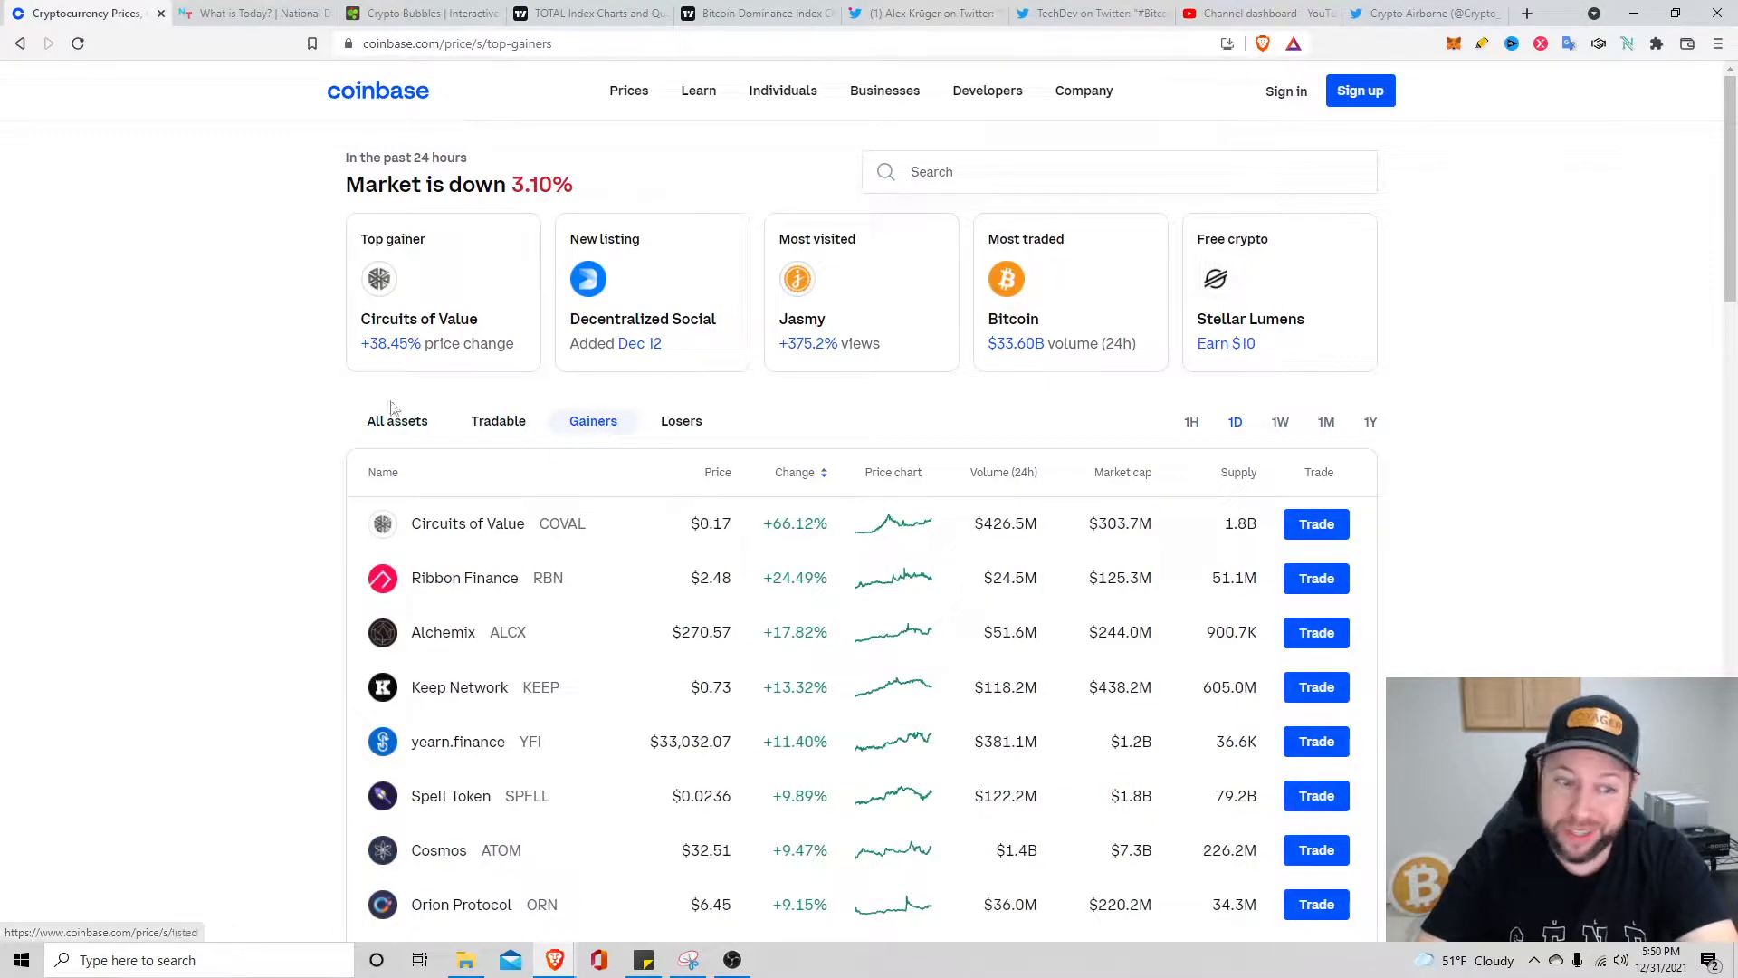
pyautogui.moveTo(261, 480)
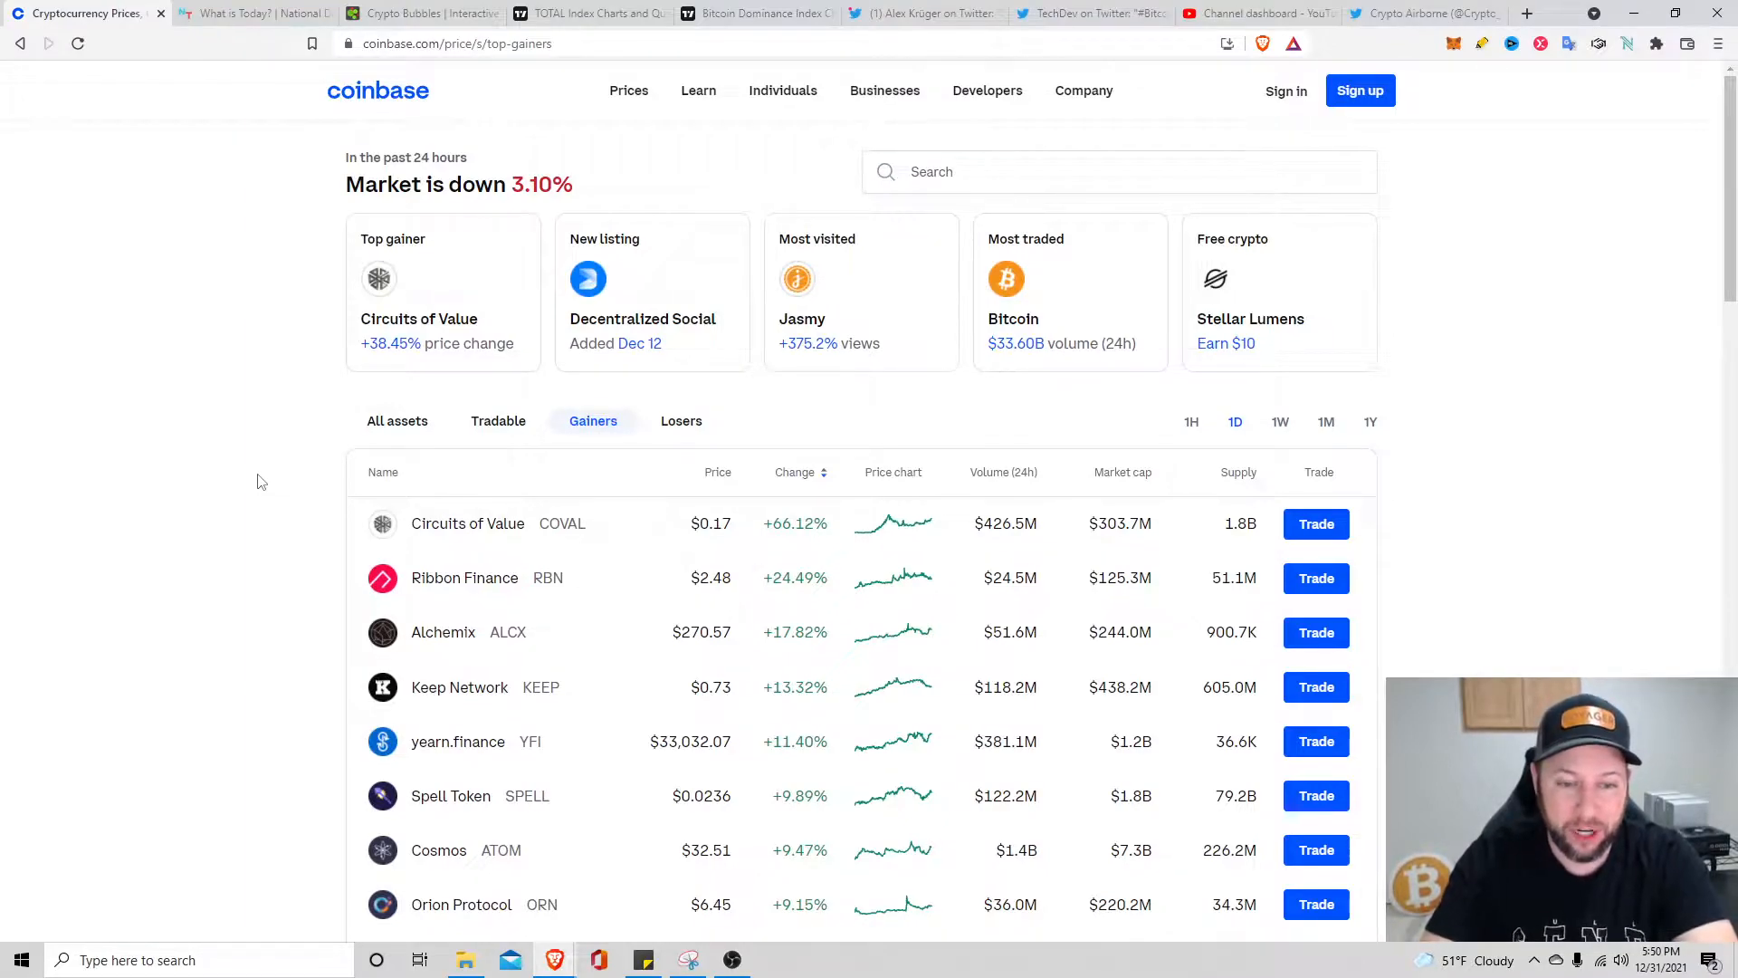
pyautogui.scroll(-3)
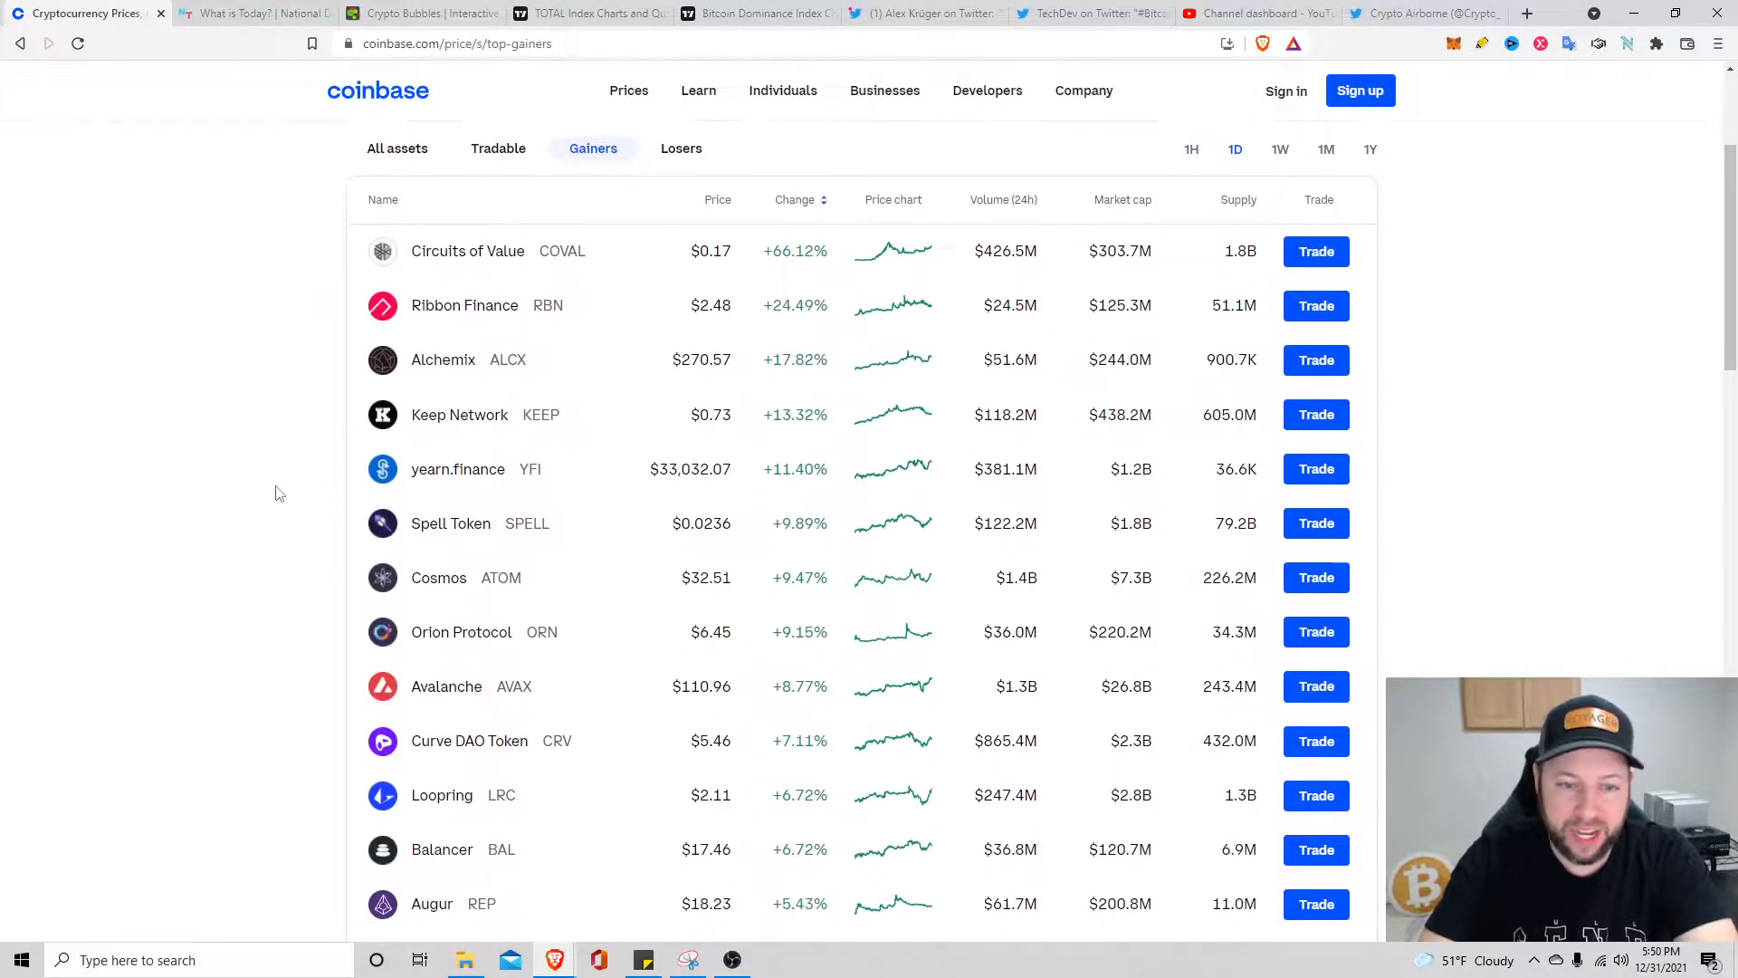
pyautogui.scroll(-3)
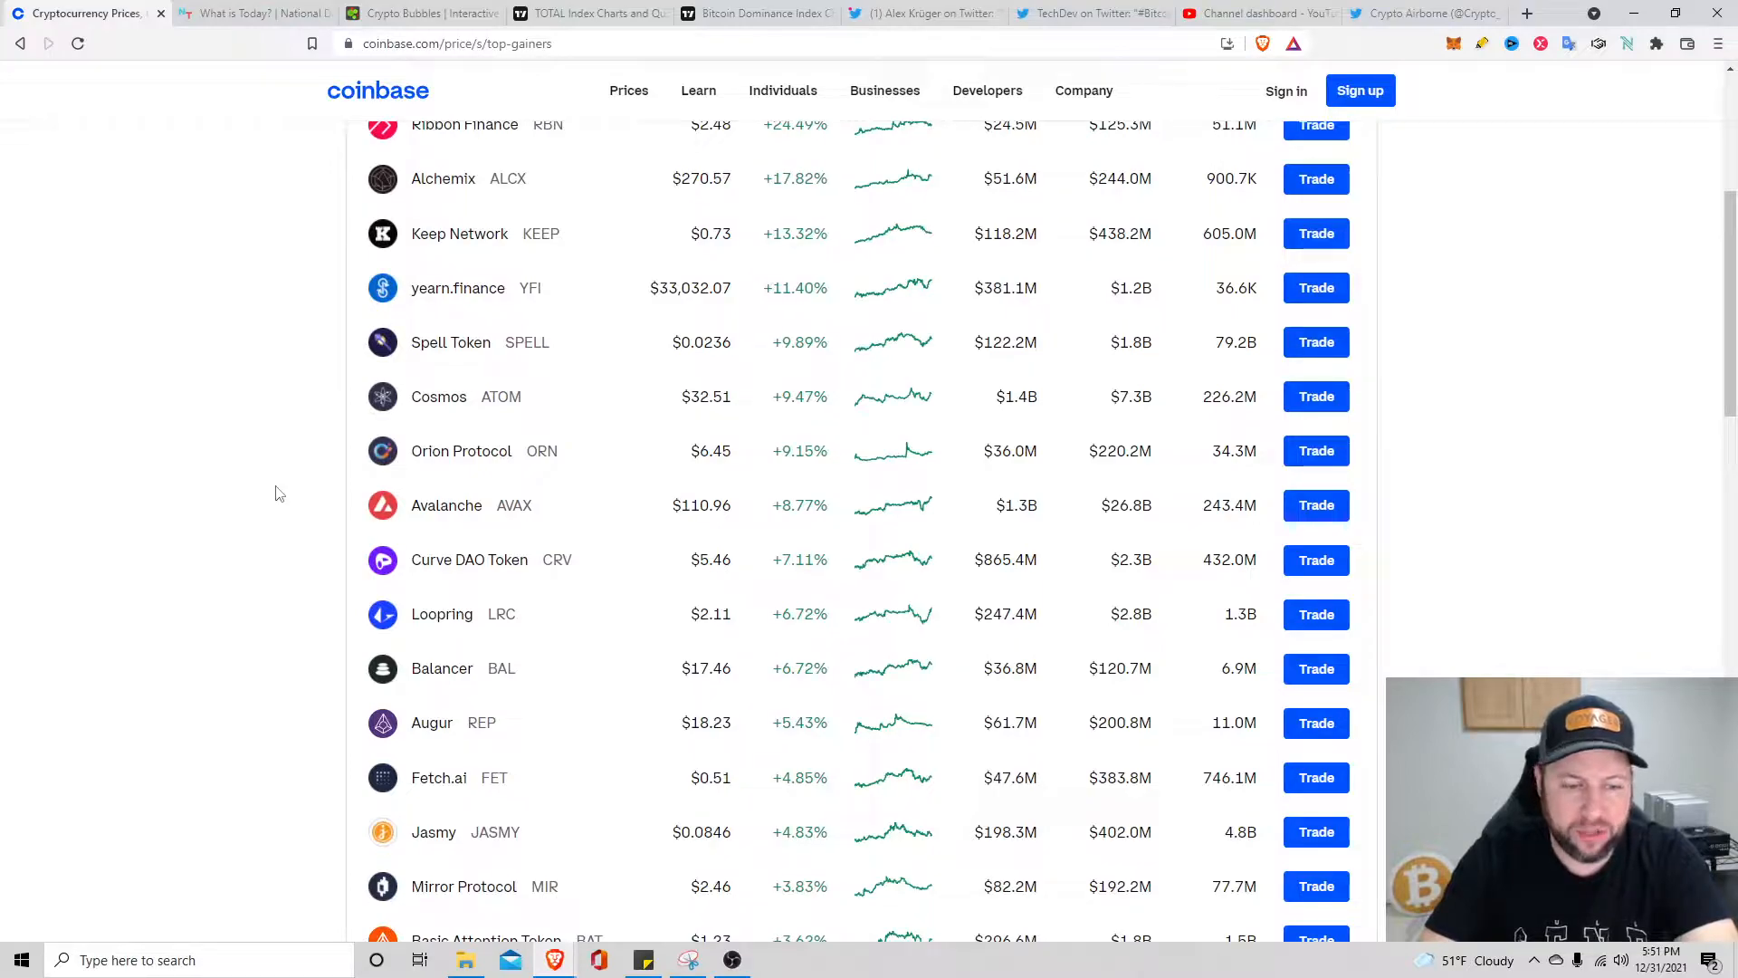
# Switch to the Losers list led by SushiSwap at -7.82%, review it, then move to the National Today tab
pyautogui.click(681, 422)
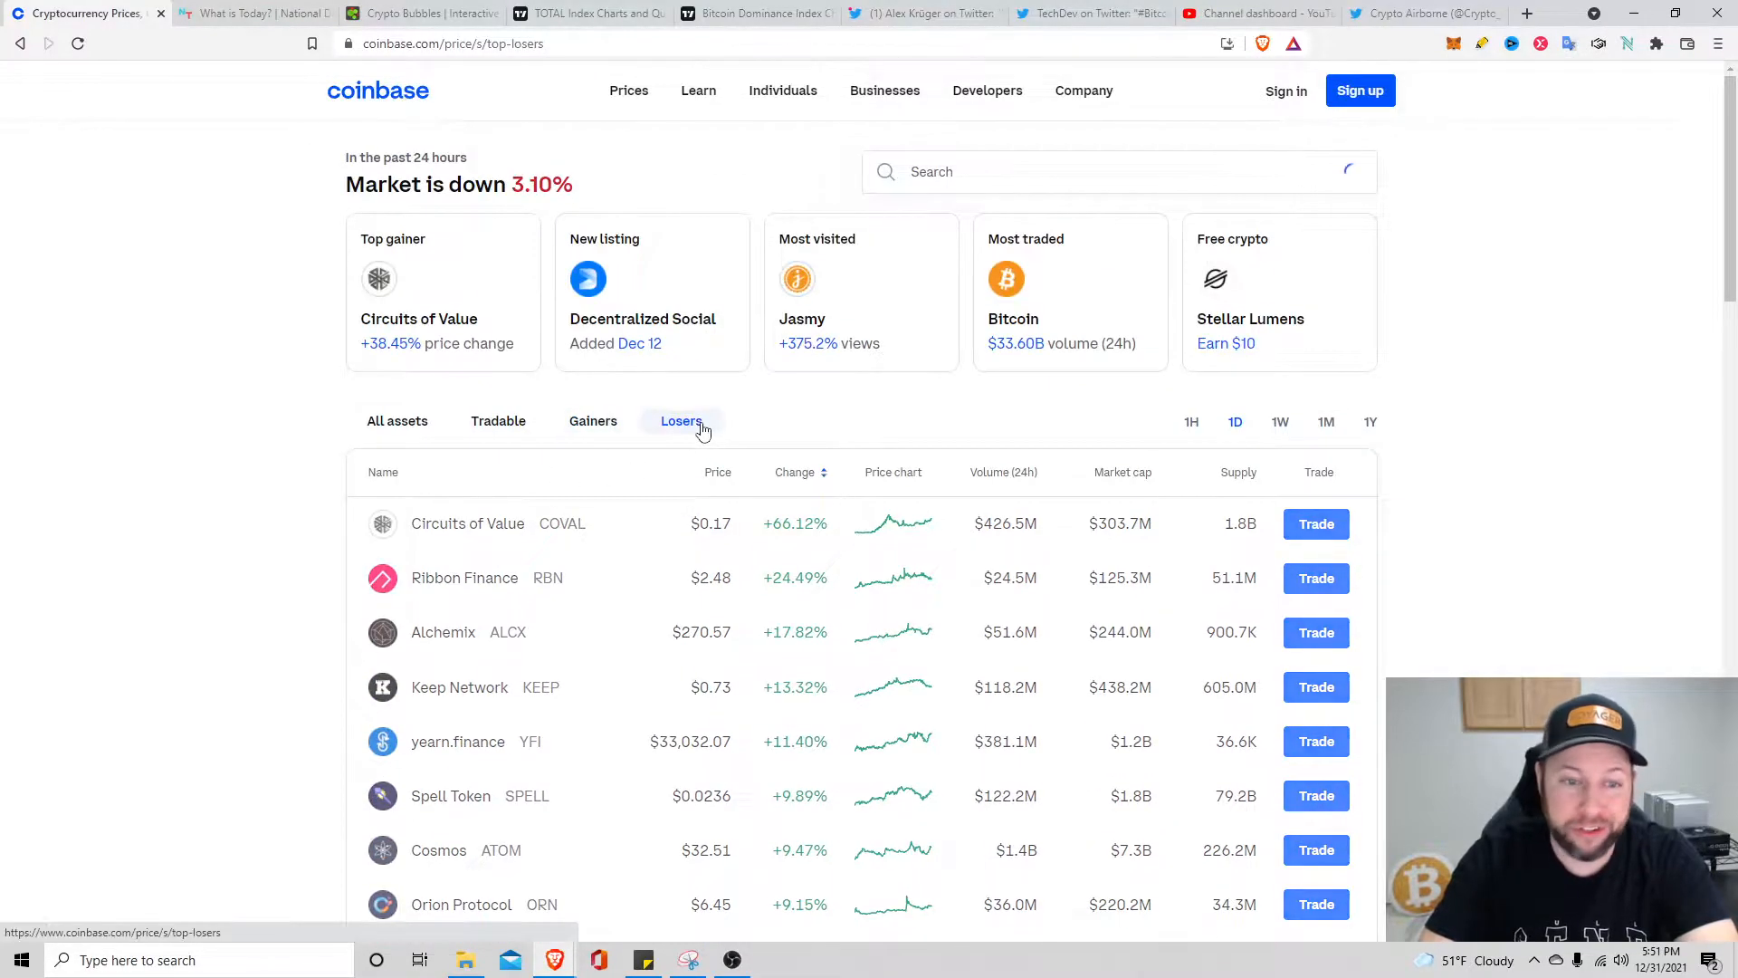
pyautogui.click(680, 420)
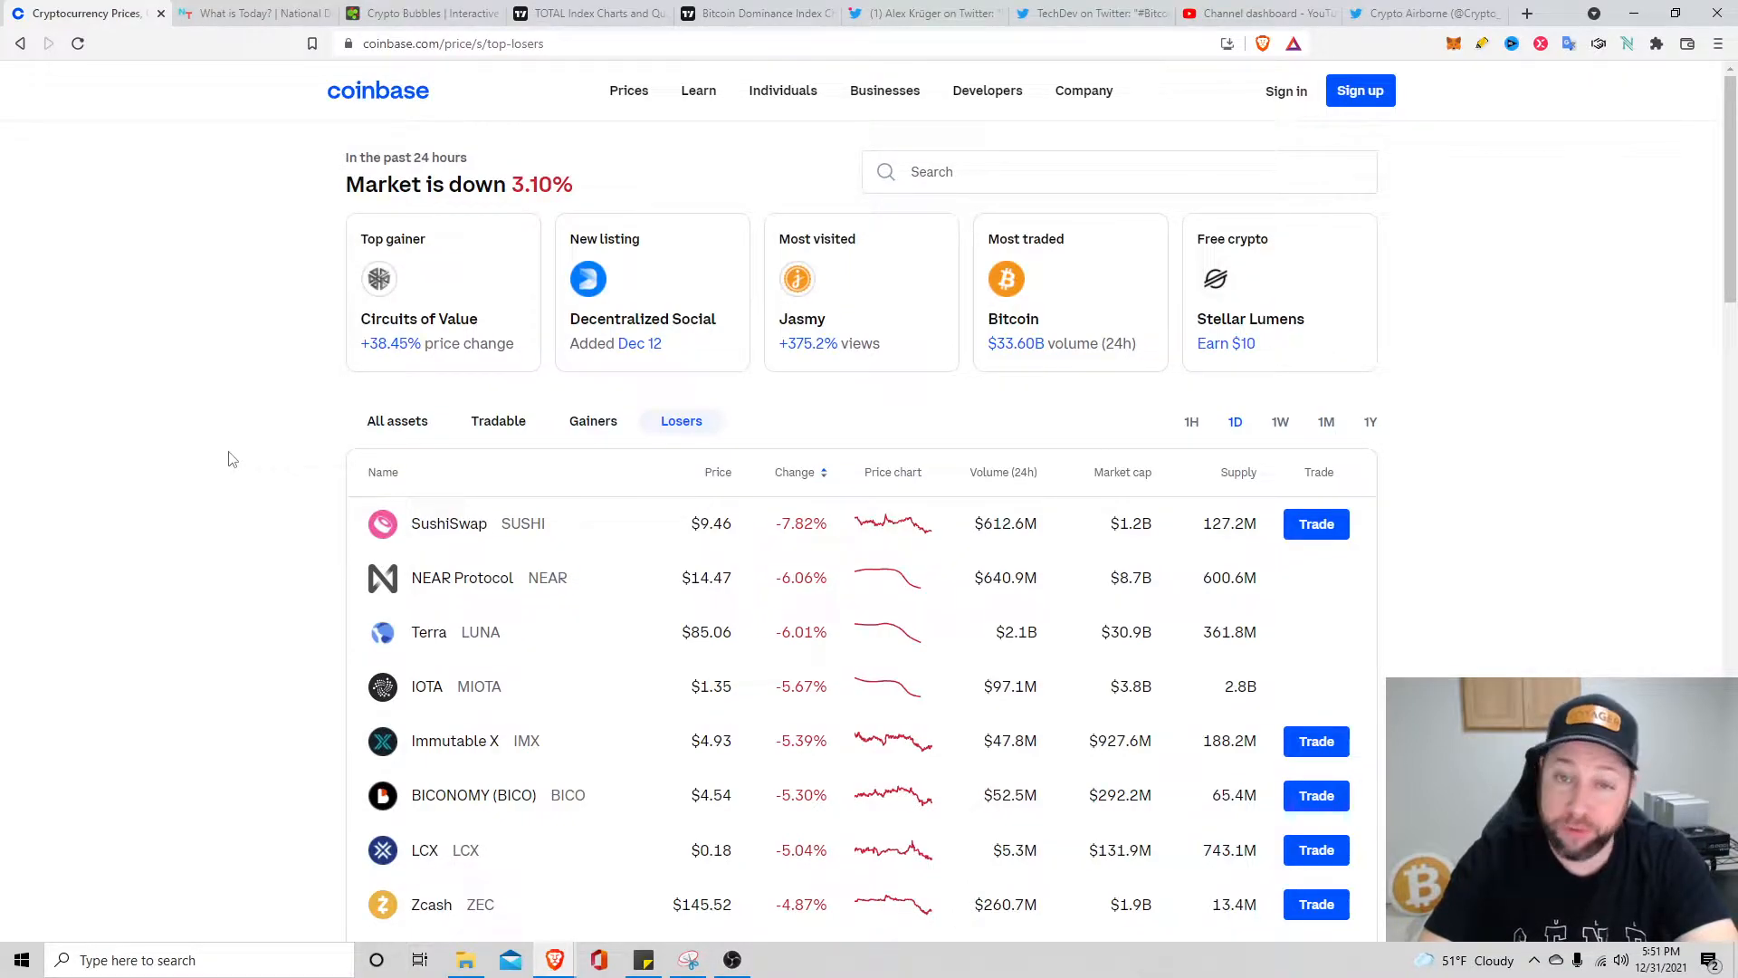
pyautogui.moveTo(244, 563)
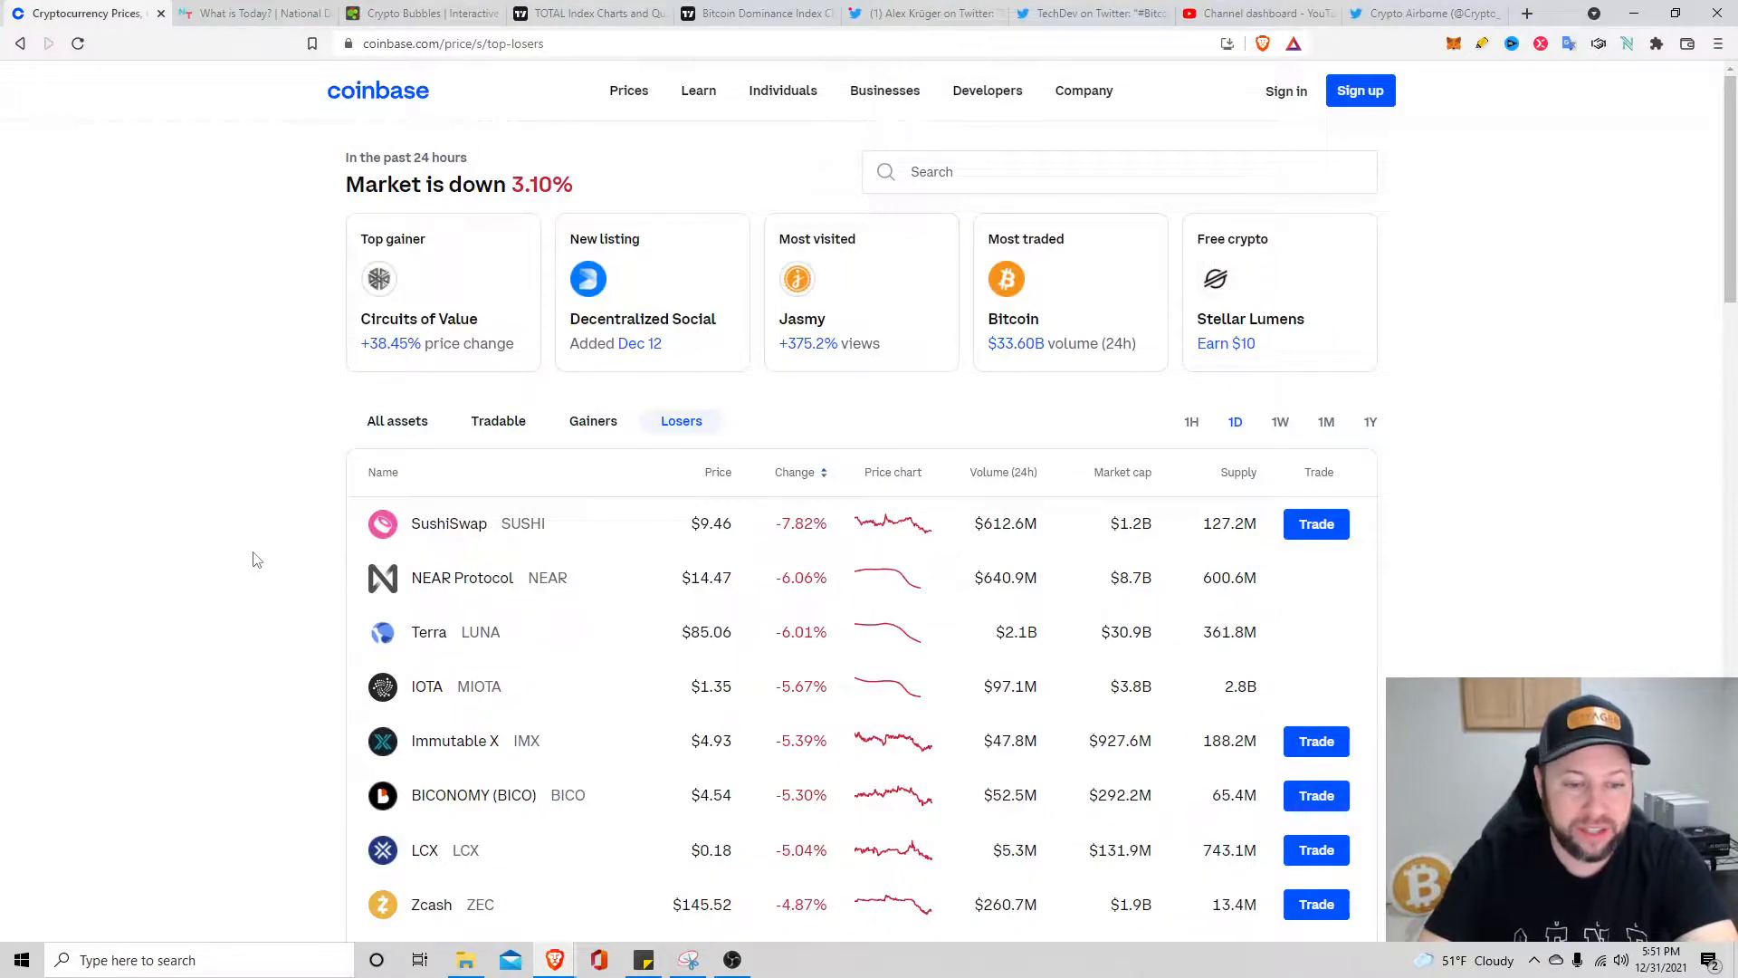
pyautogui.scroll(-3)
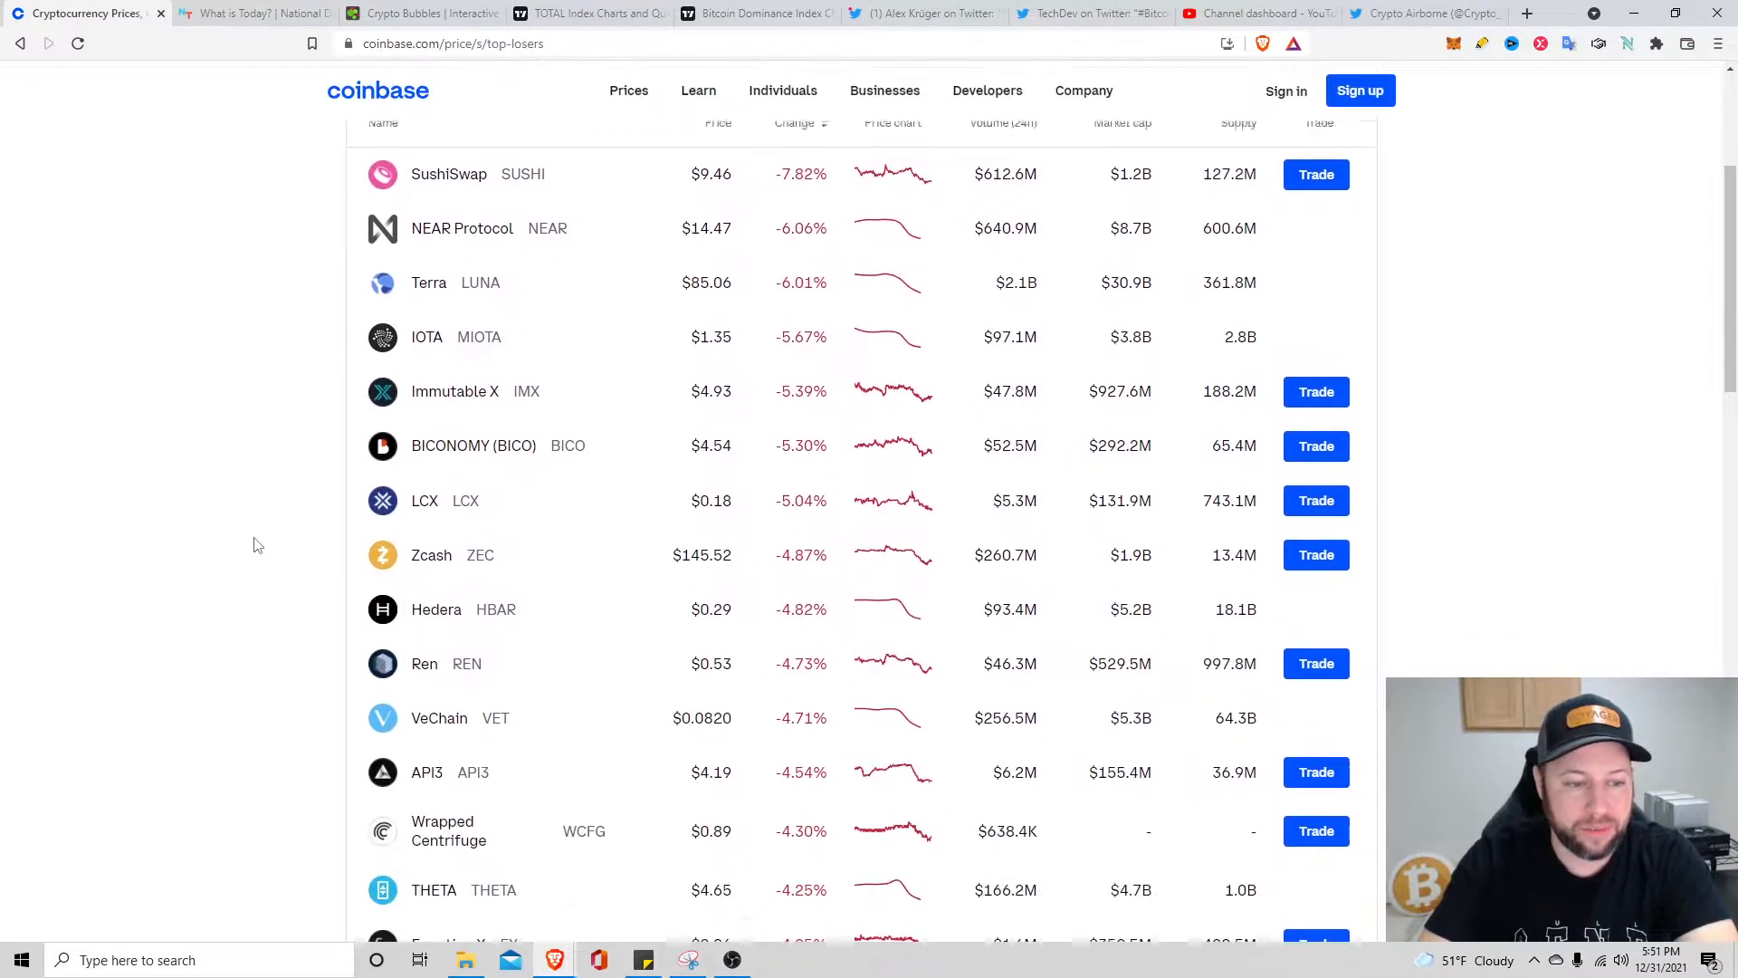
pyautogui.click(255, 13)
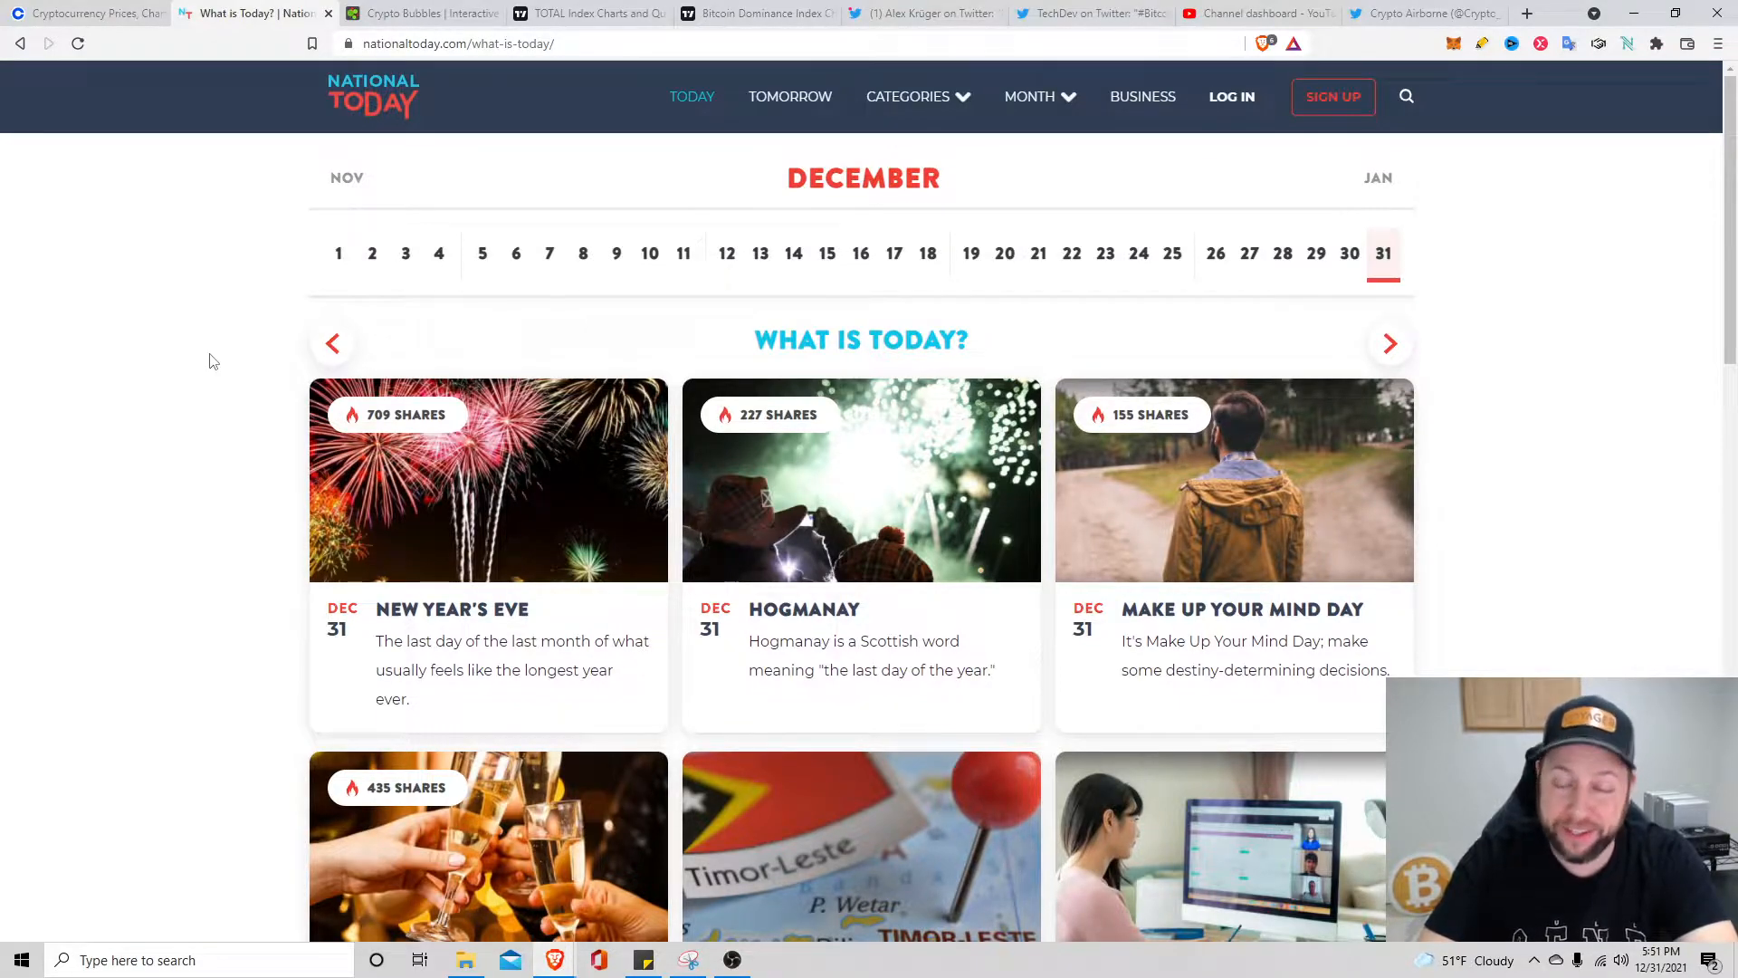
pyautogui.moveTo(97, 350)
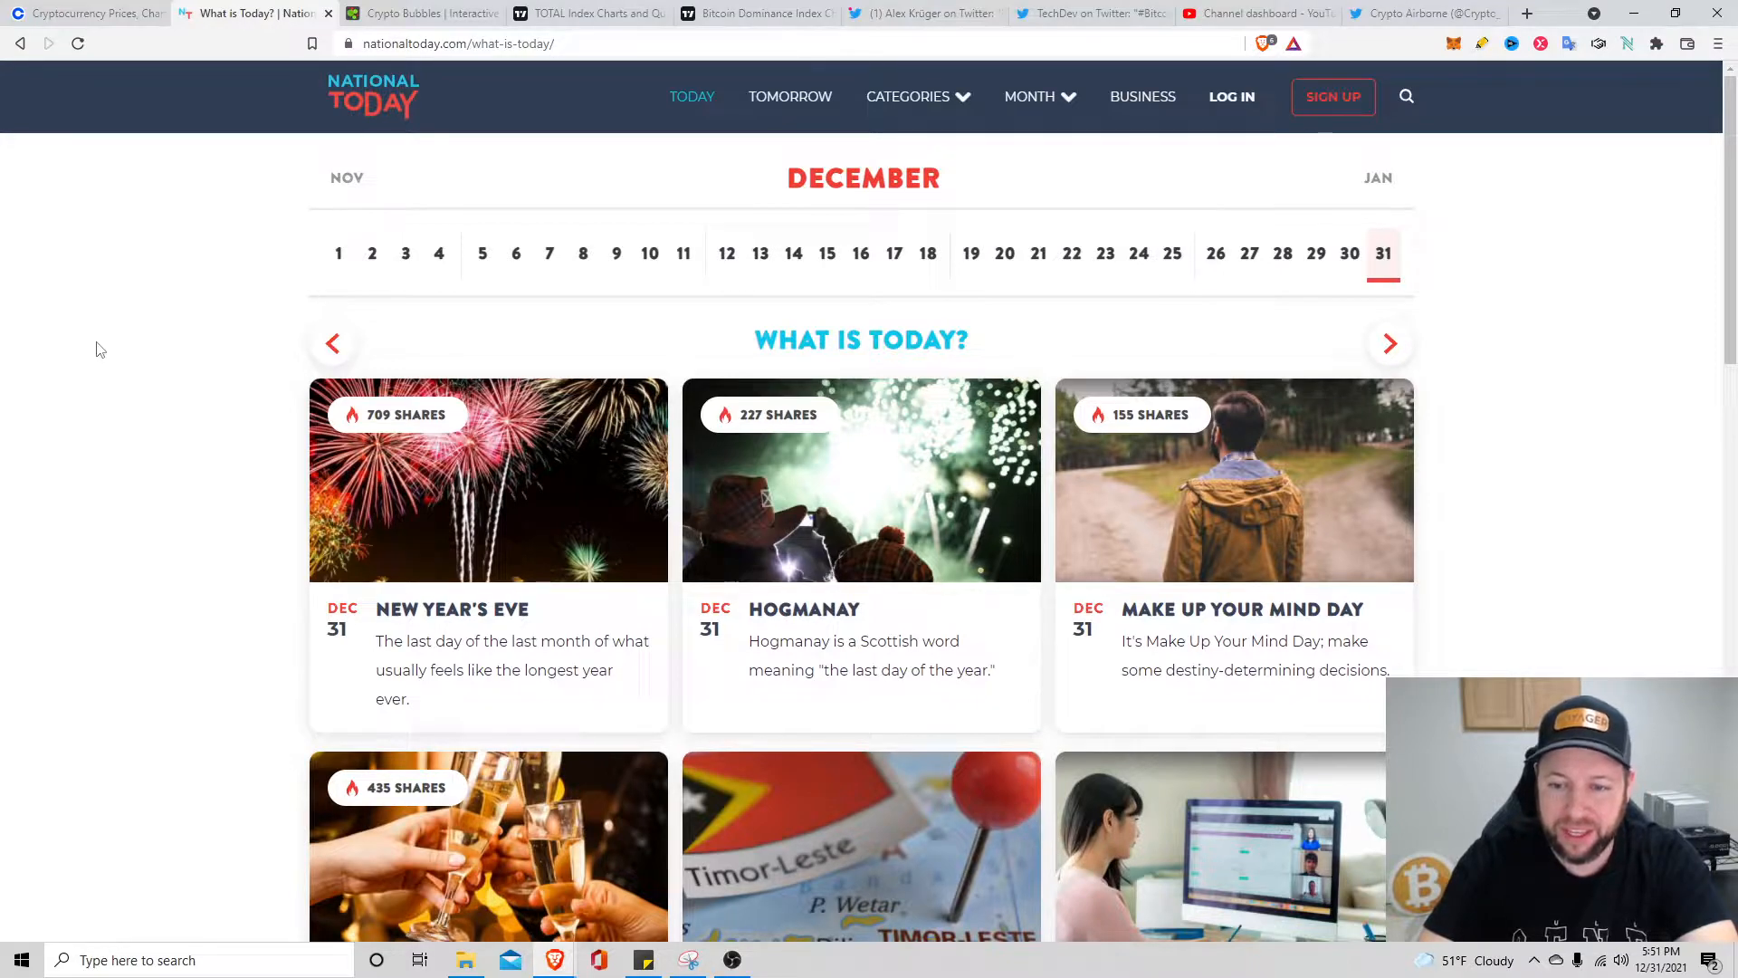
# Scroll through the December 31 holiday cards down to World Peace Meditation Day and the explanatory section
pyautogui.scroll(-3)
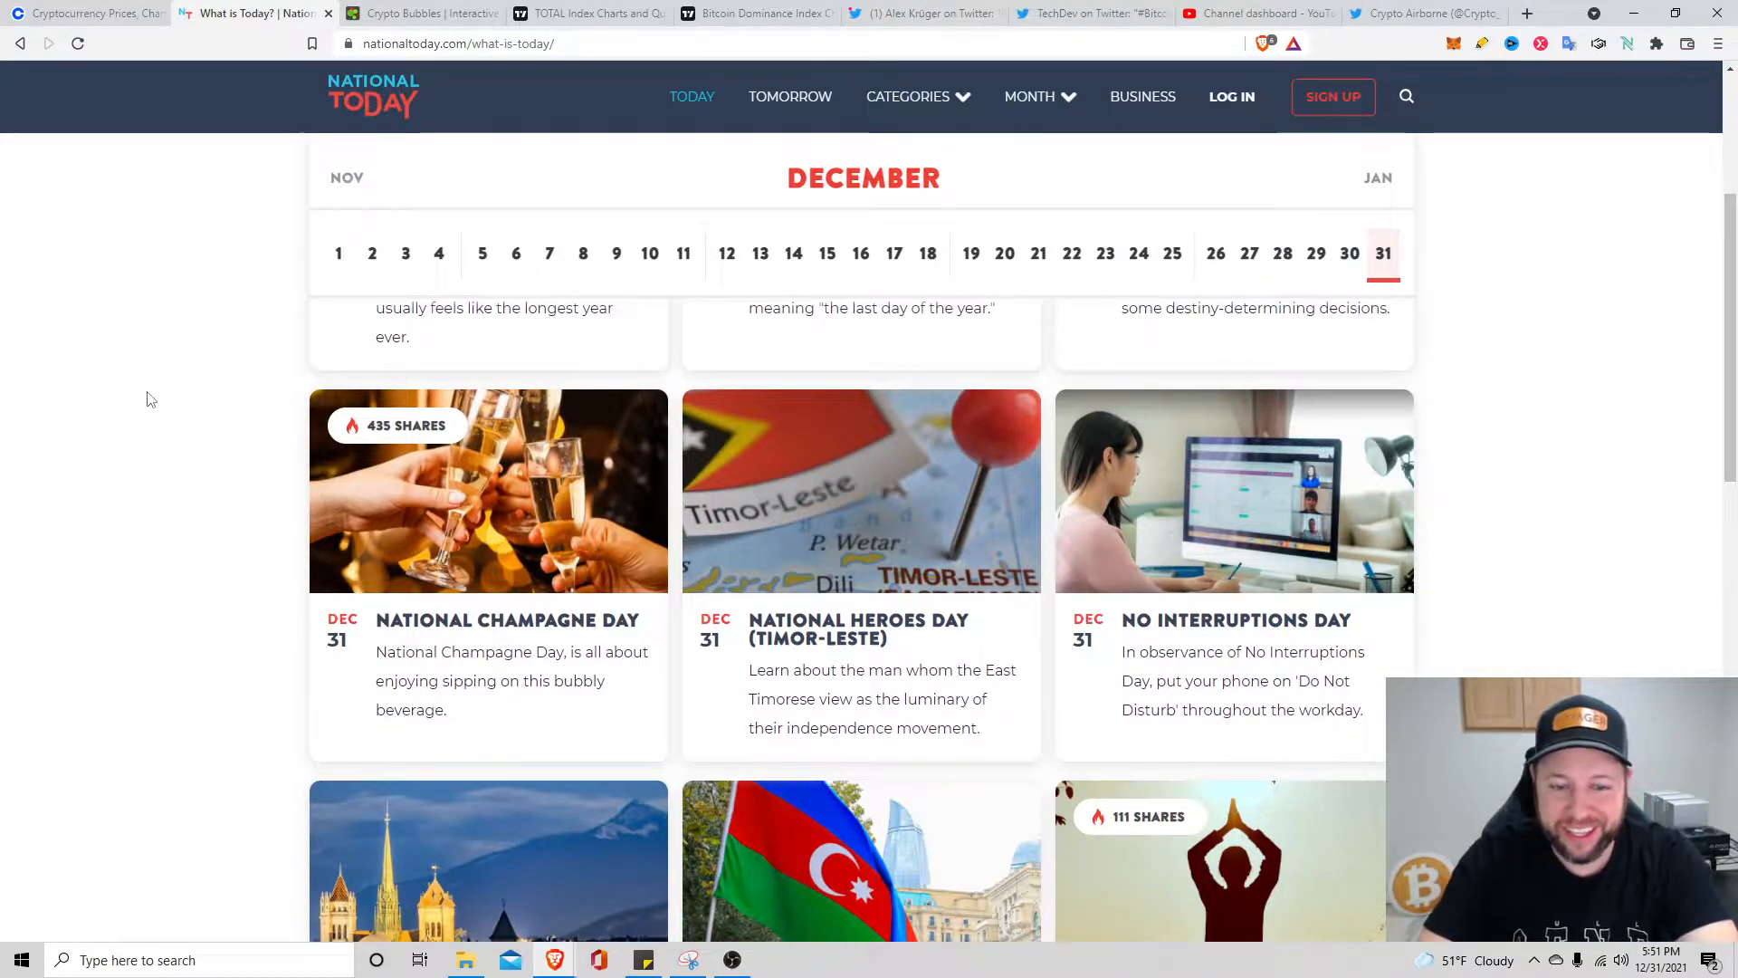
pyautogui.scroll(-3)
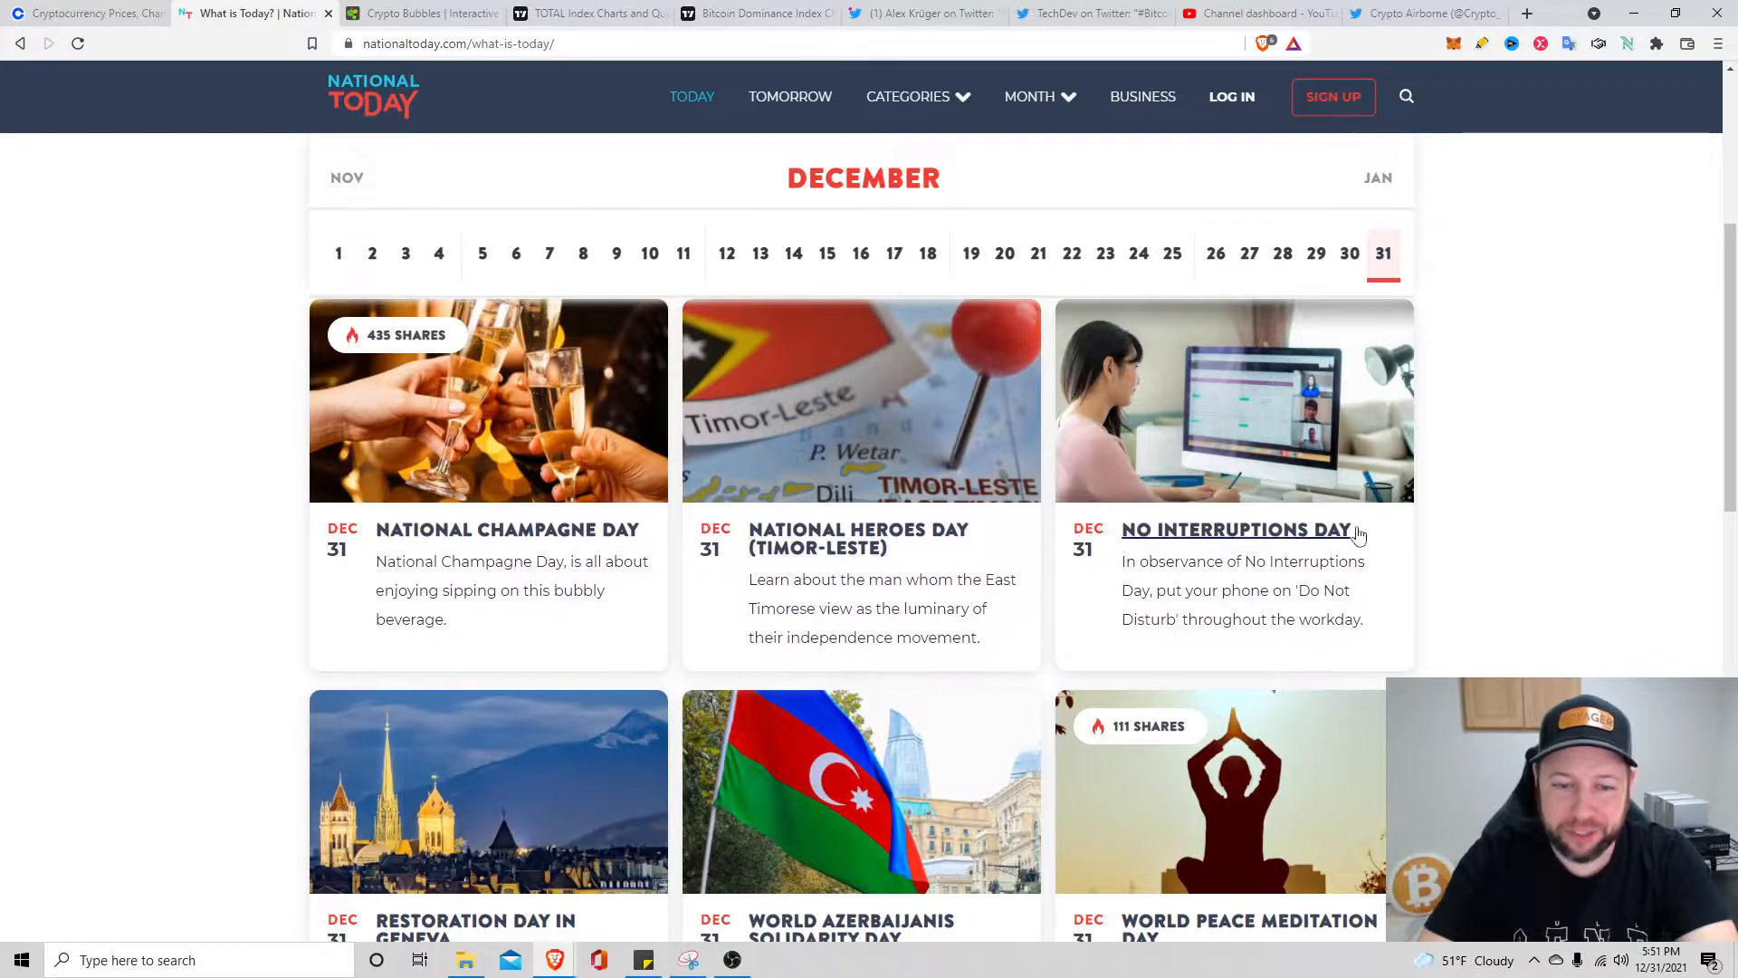
pyautogui.moveTo(1599, 601)
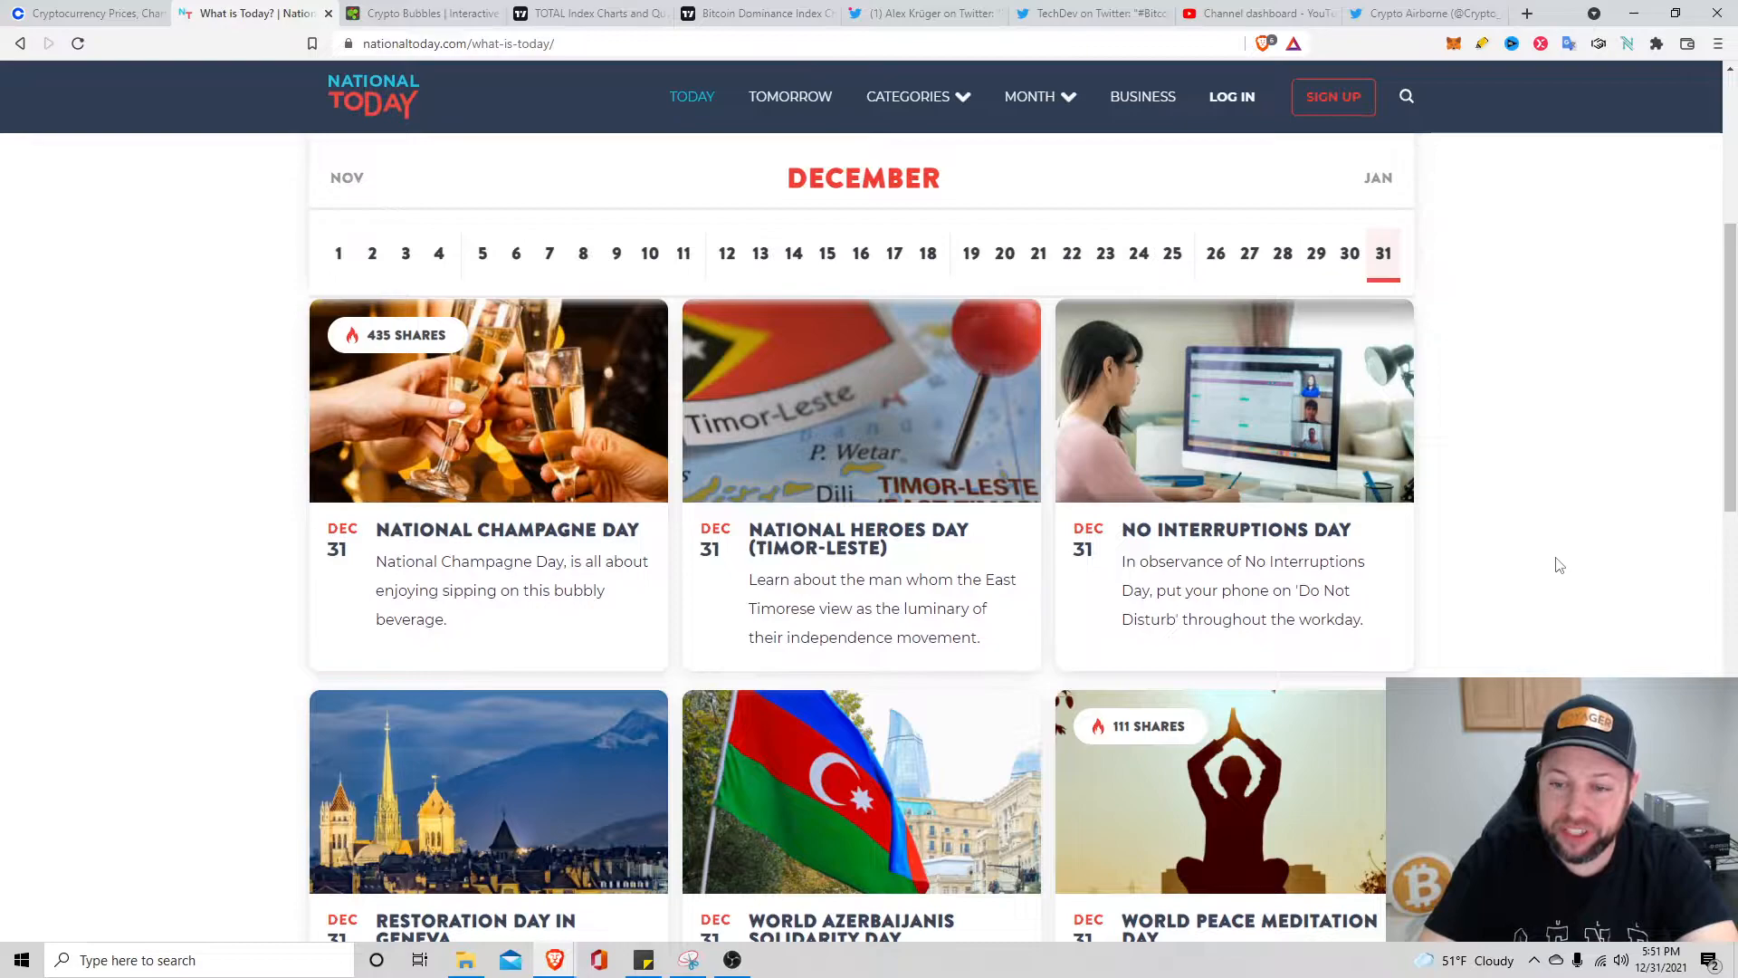
pyautogui.scroll(-3)
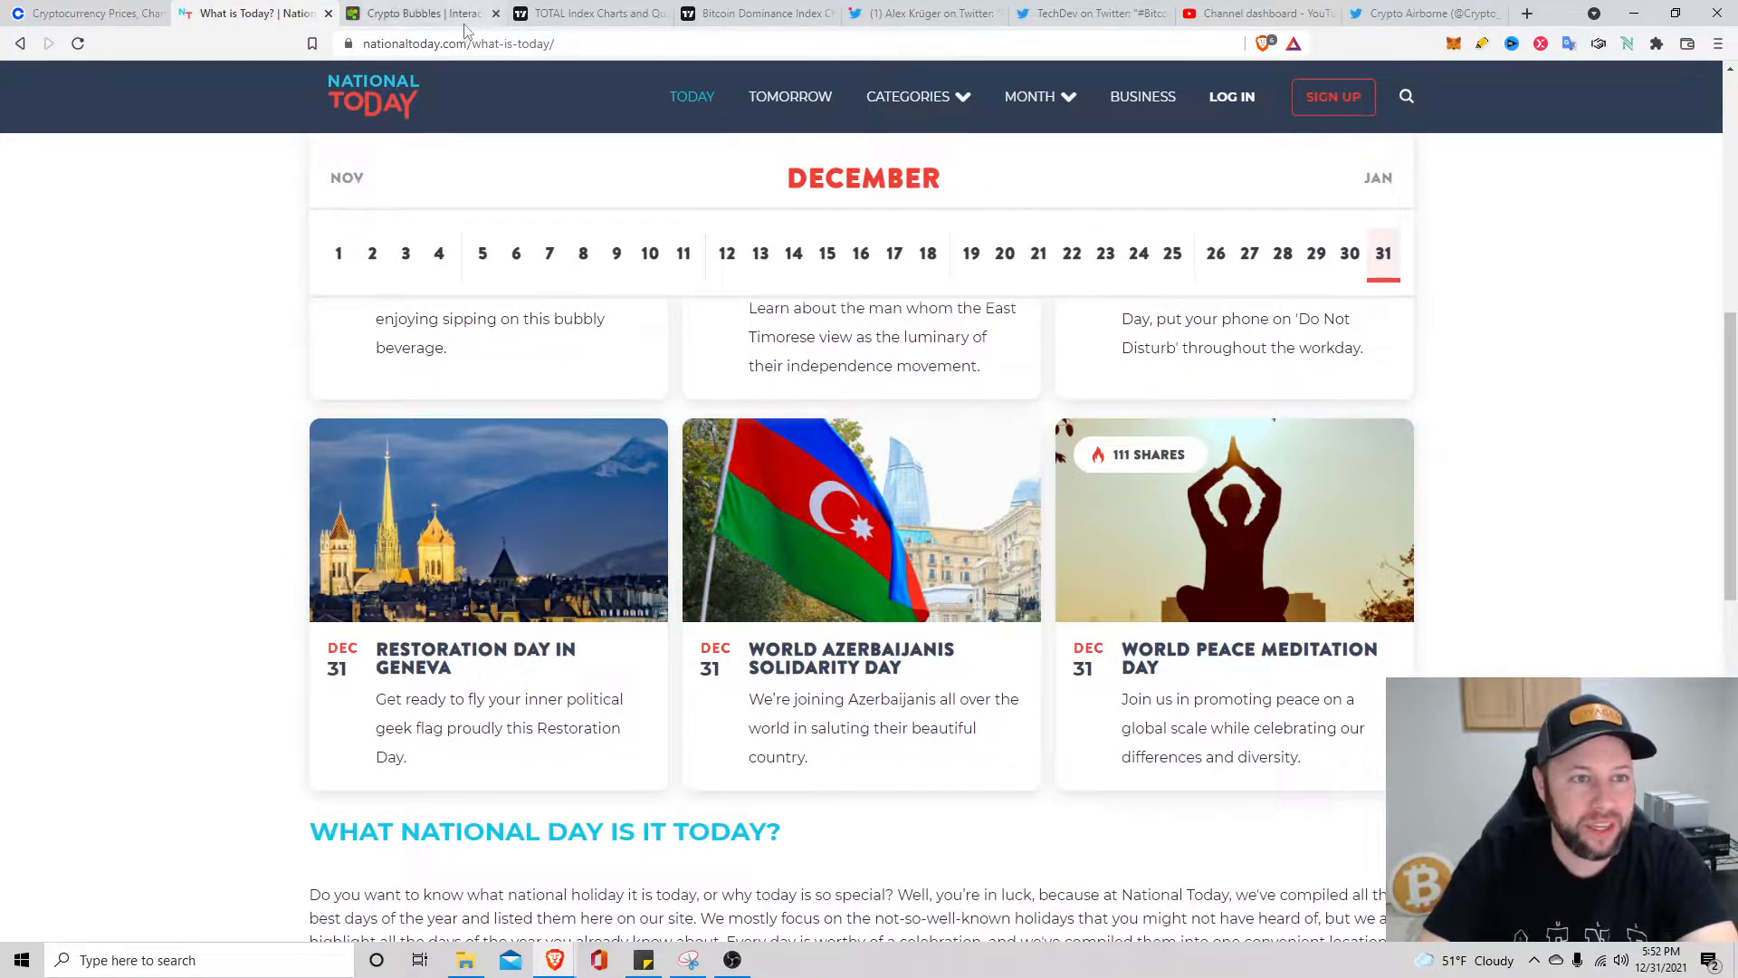
# On Crypto Bubbles, review SafeMoon and Avalanche price details, then bring up the TOP 100 coin-set menu
pyautogui.click(418, 13)
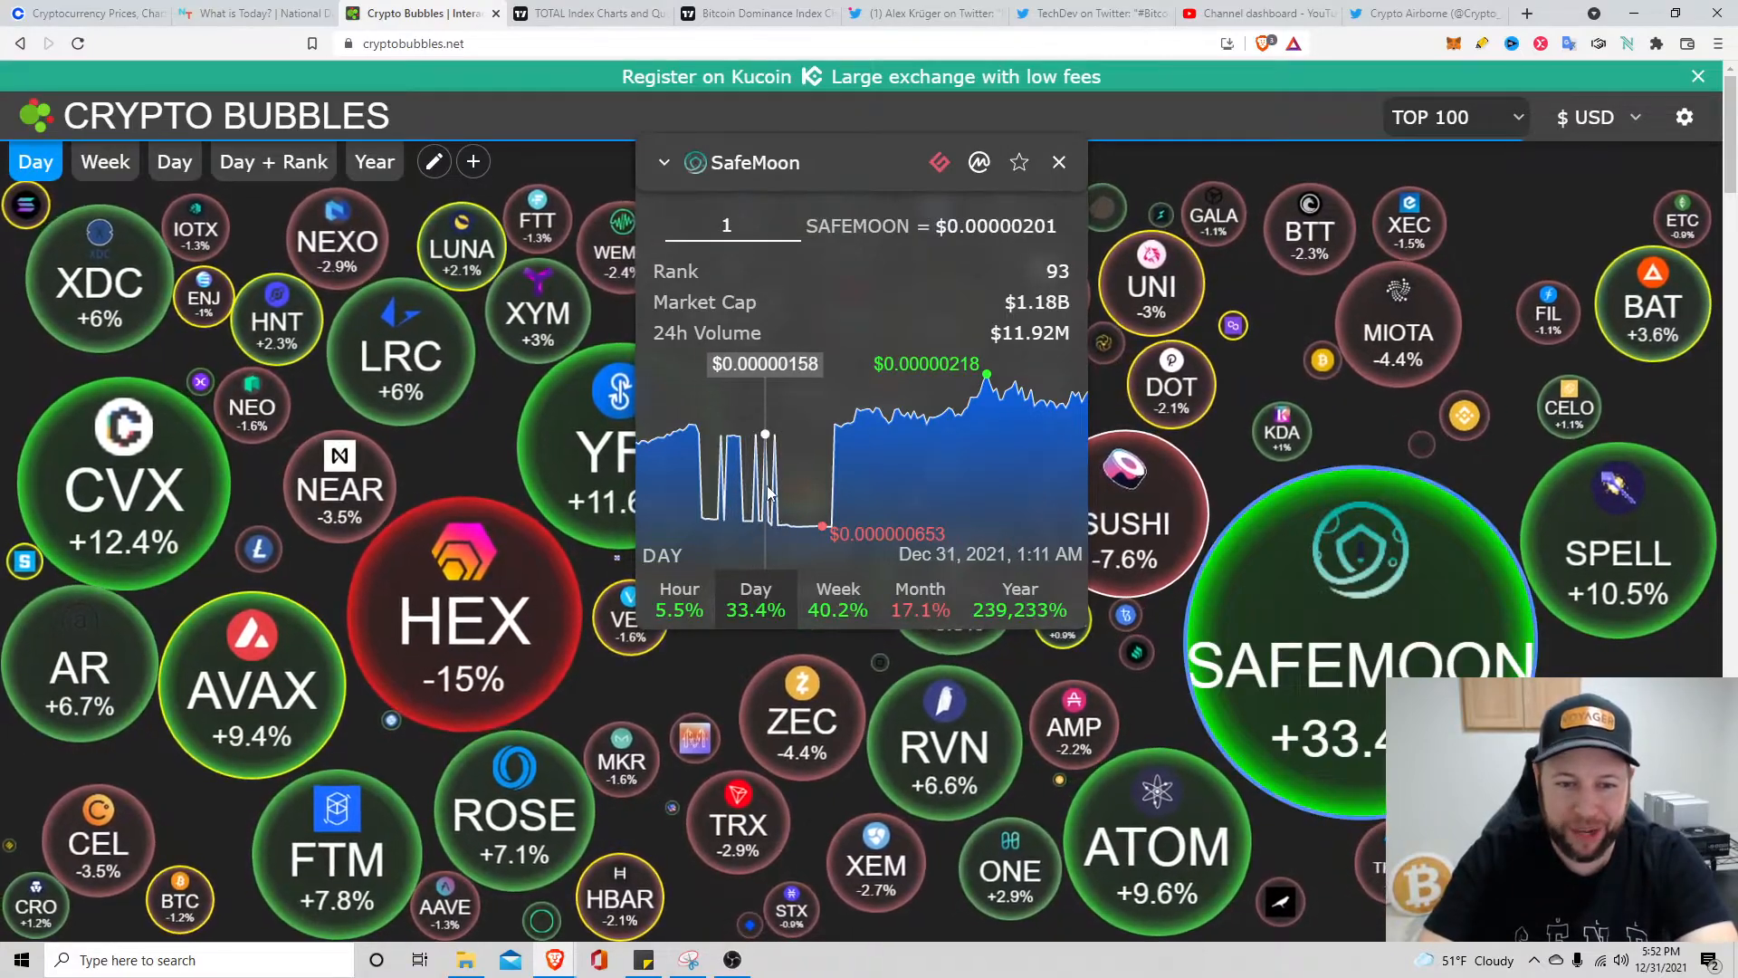
pyautogui.moveTo(975, 433)
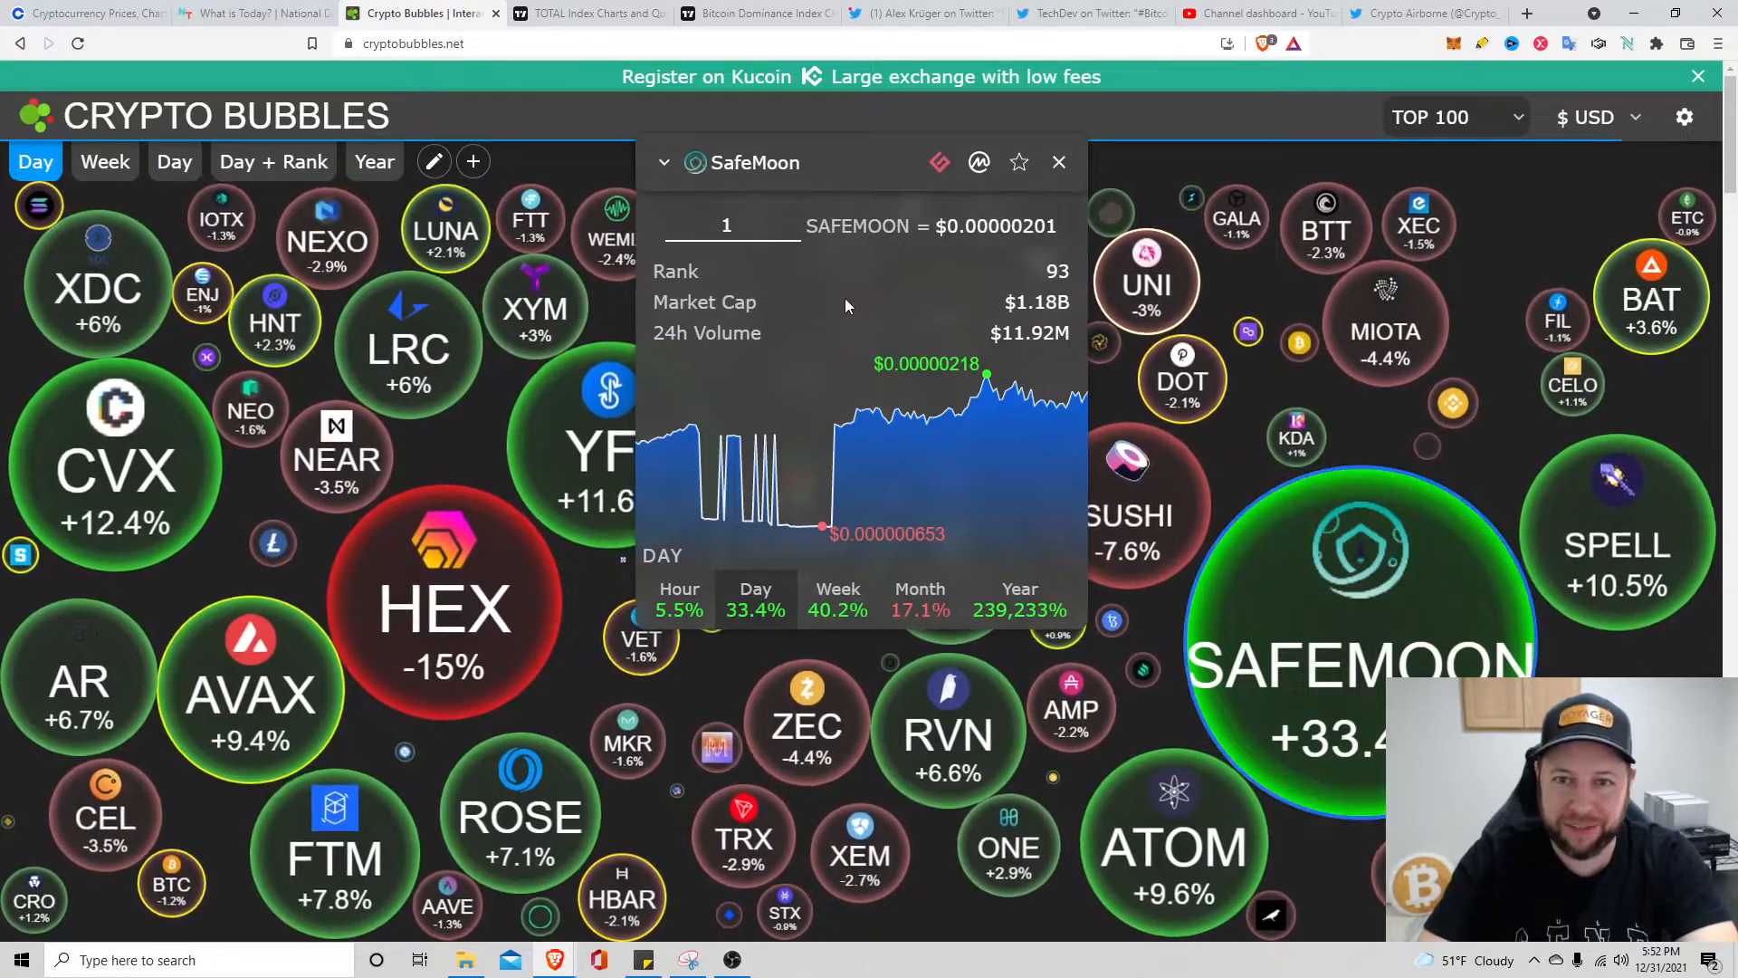
pyautogui.click(1058, 163)
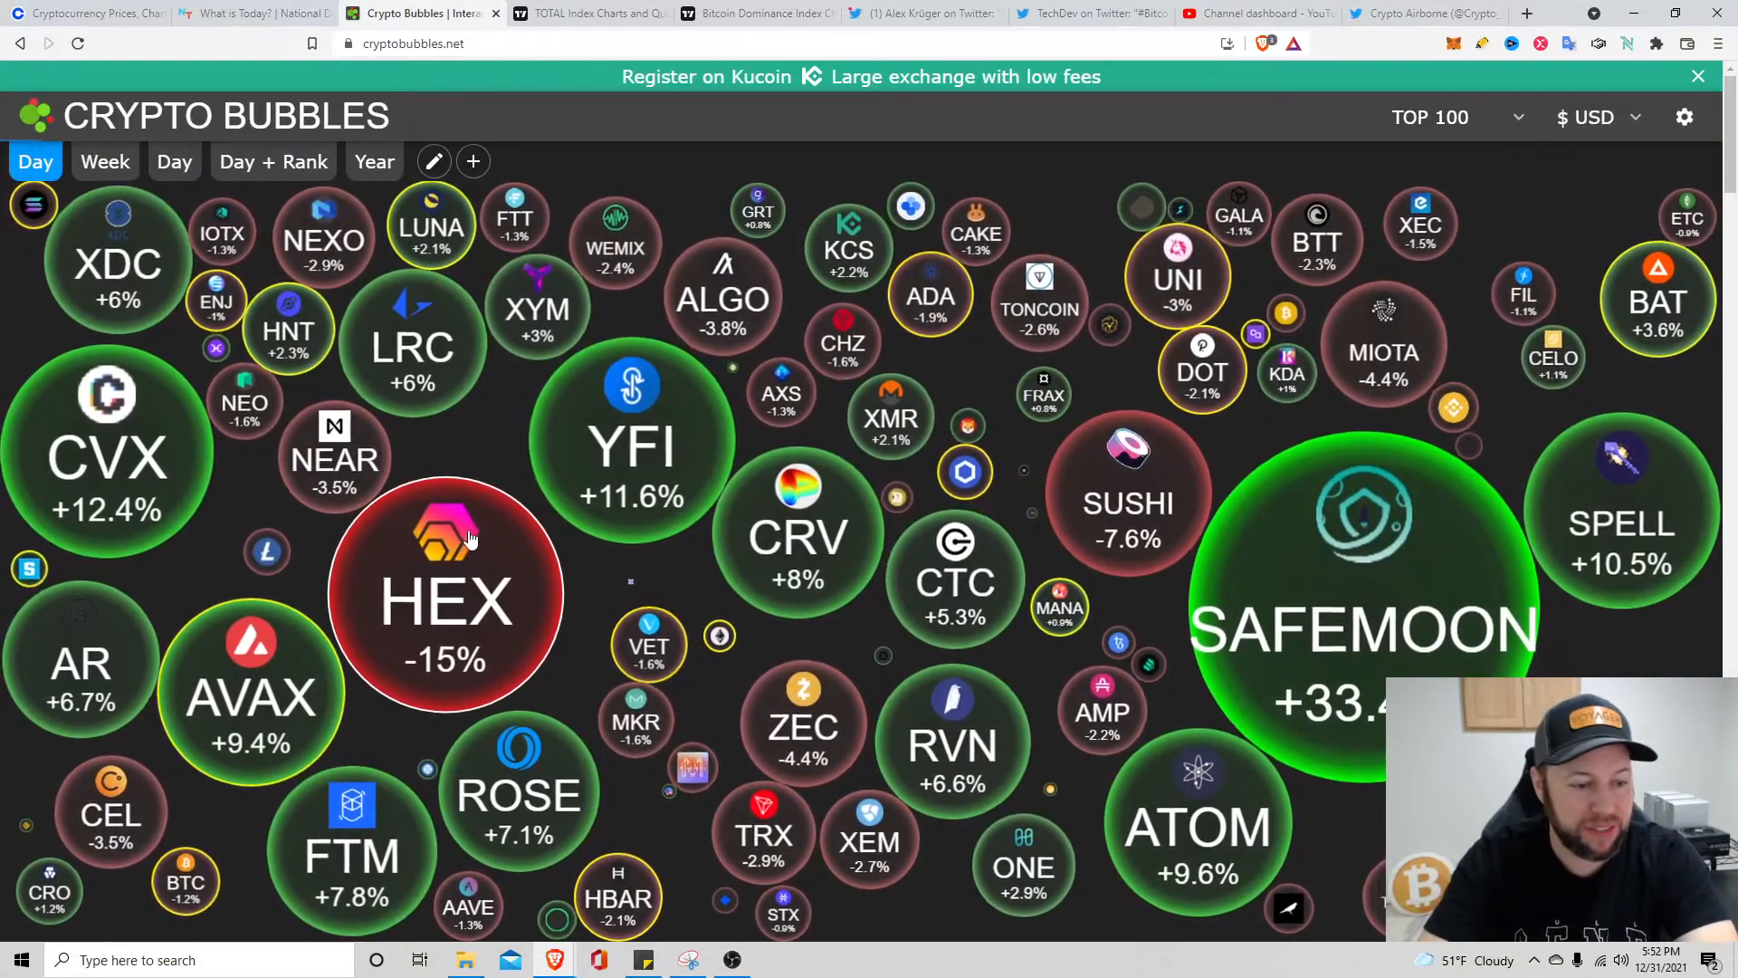
pyautogui.click(252, 693)
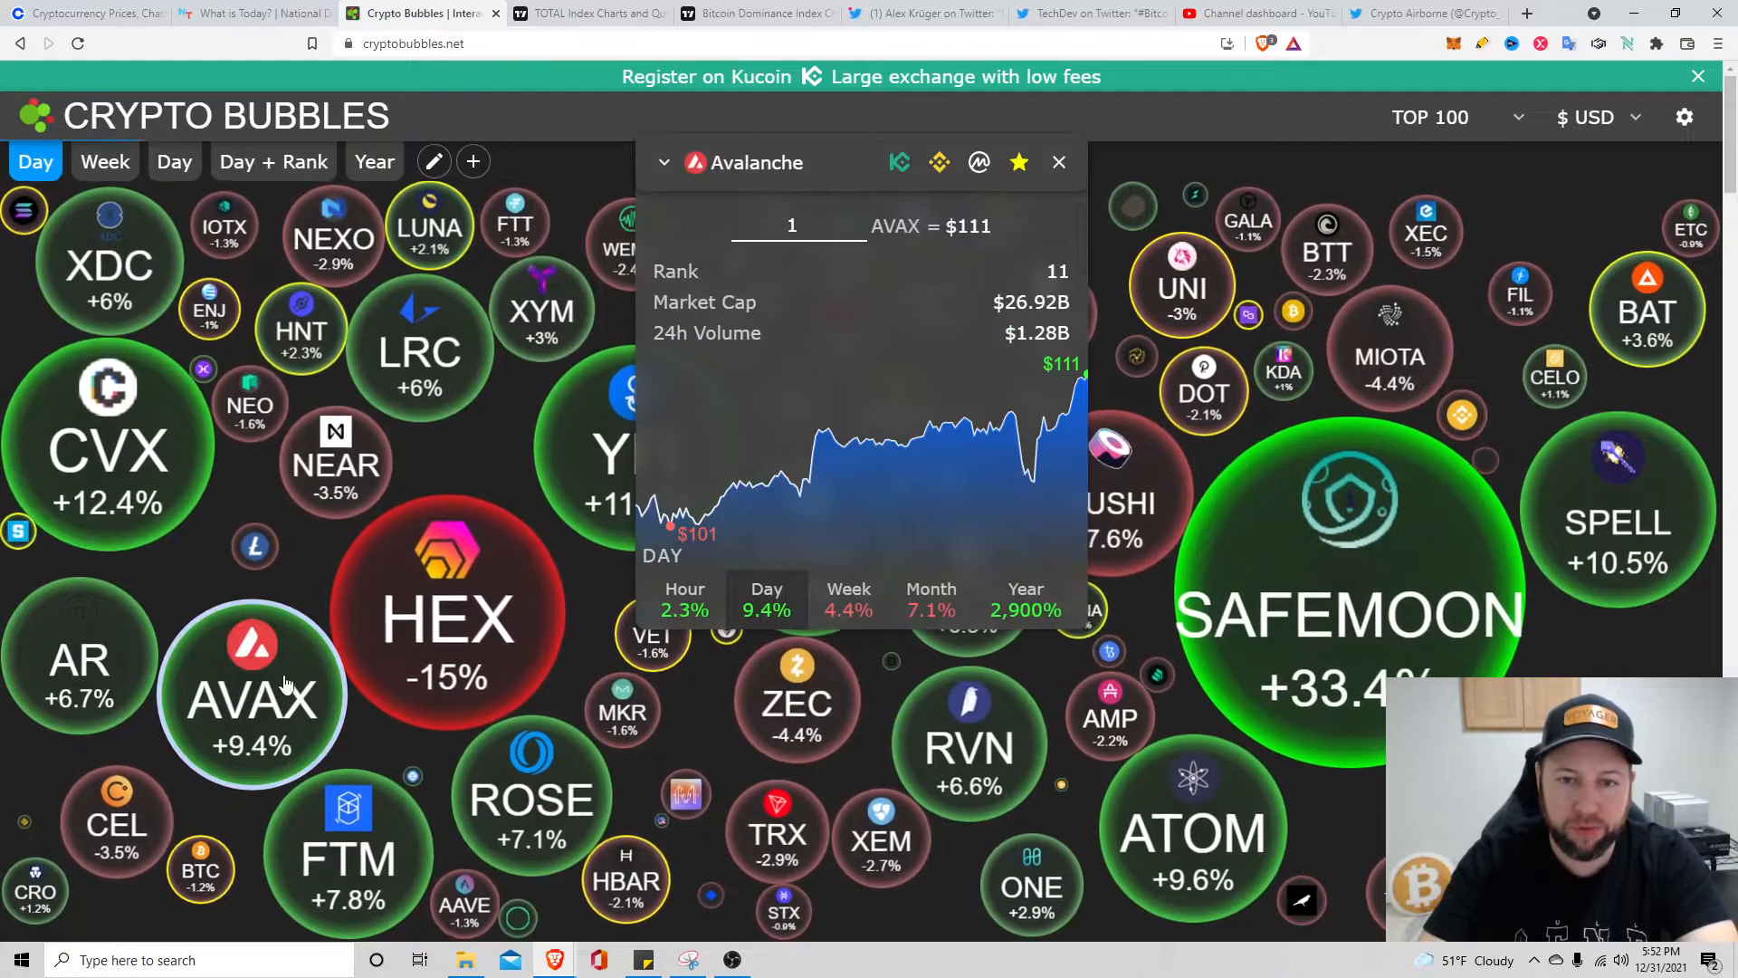
pyautogui.click(1453, 118)
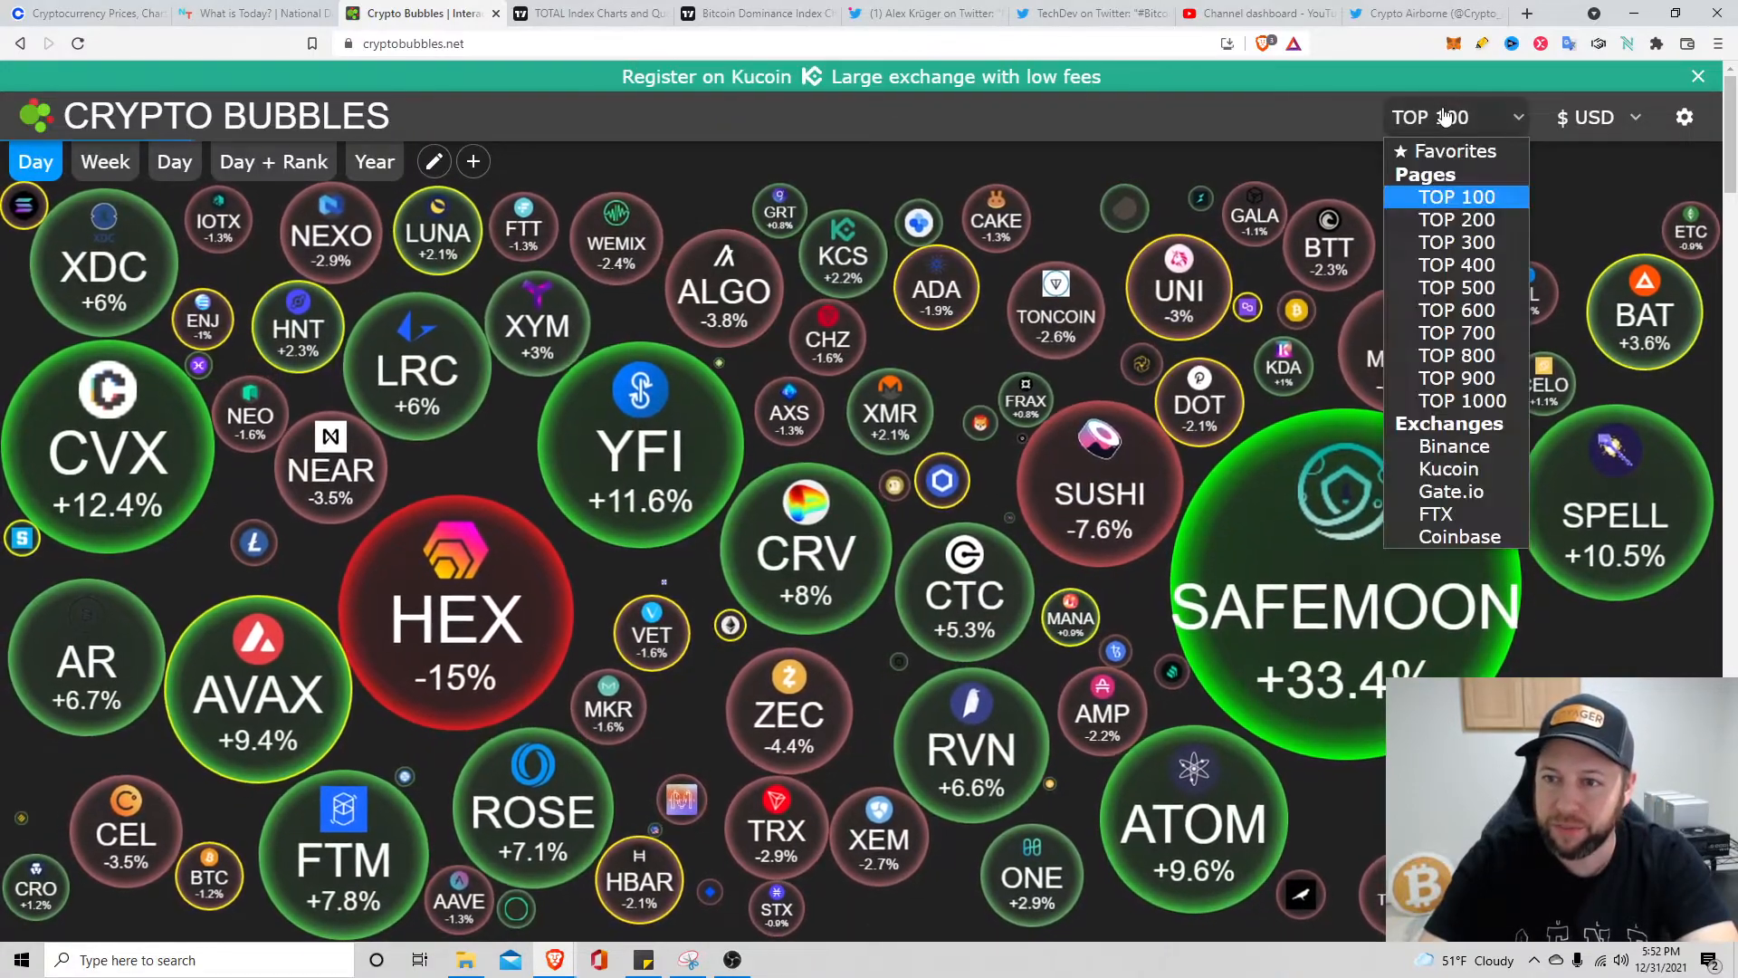
# Display the Favorites bubble set led by AVAX at +9.4%, then move to the TradingView market cap chart
pyautogui.click(1455, 150)
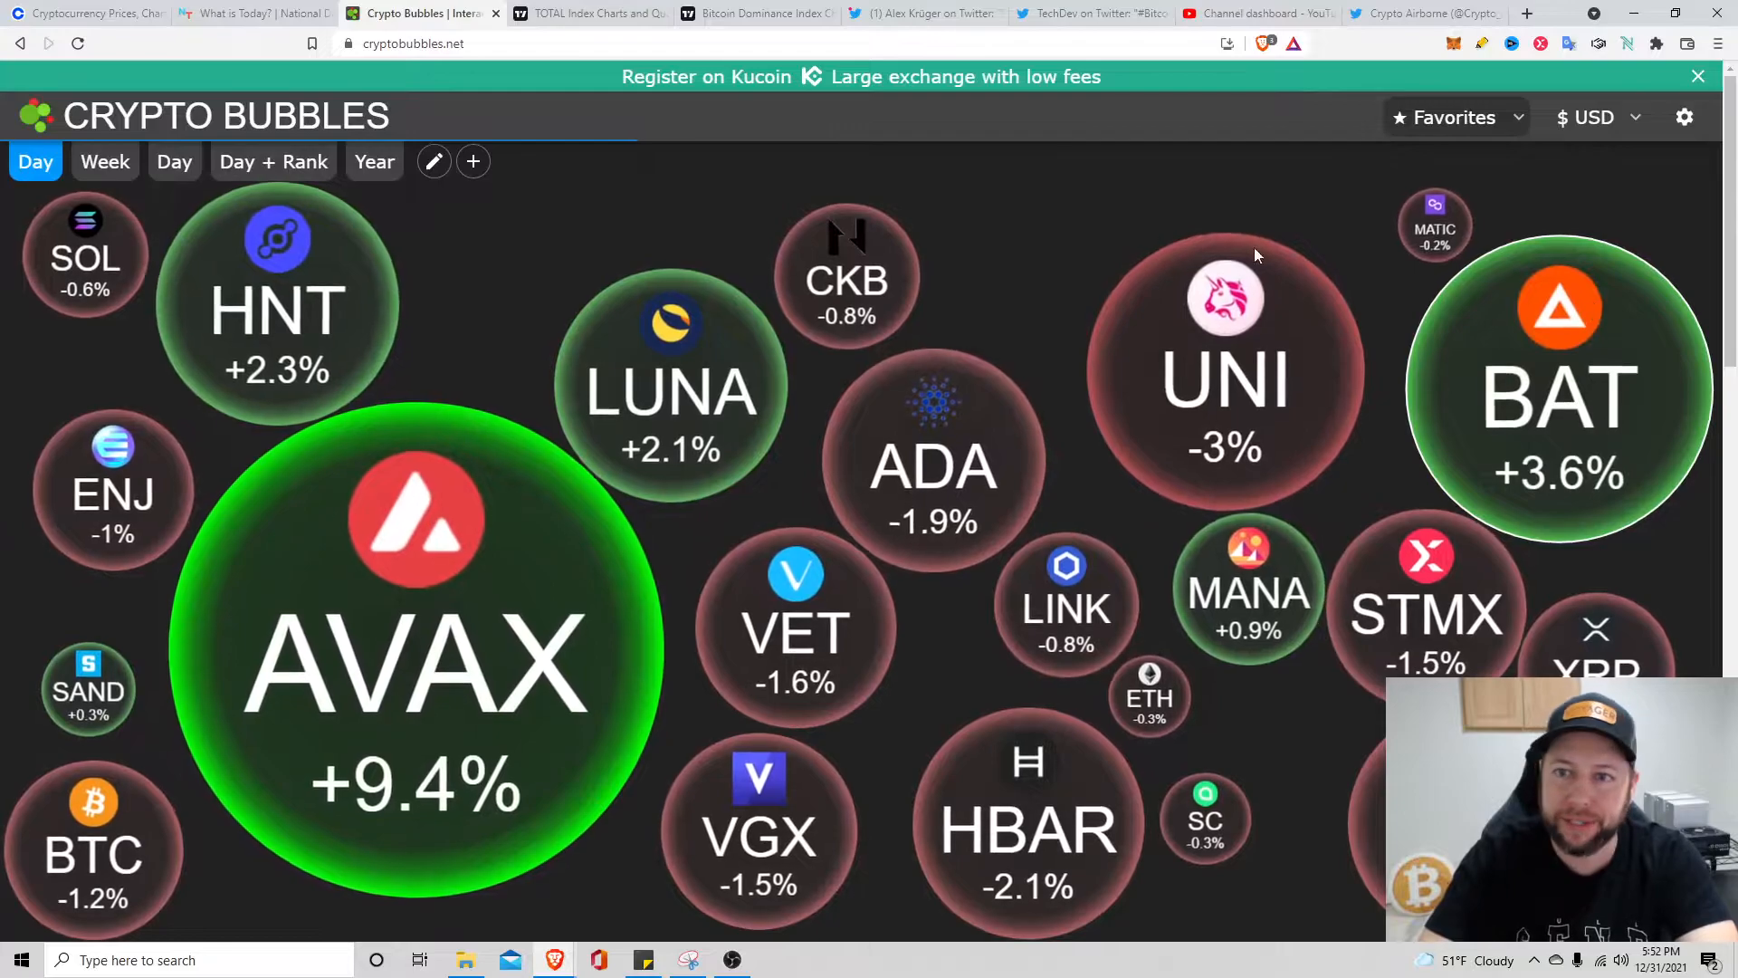
pyautogui.click(594, 13)
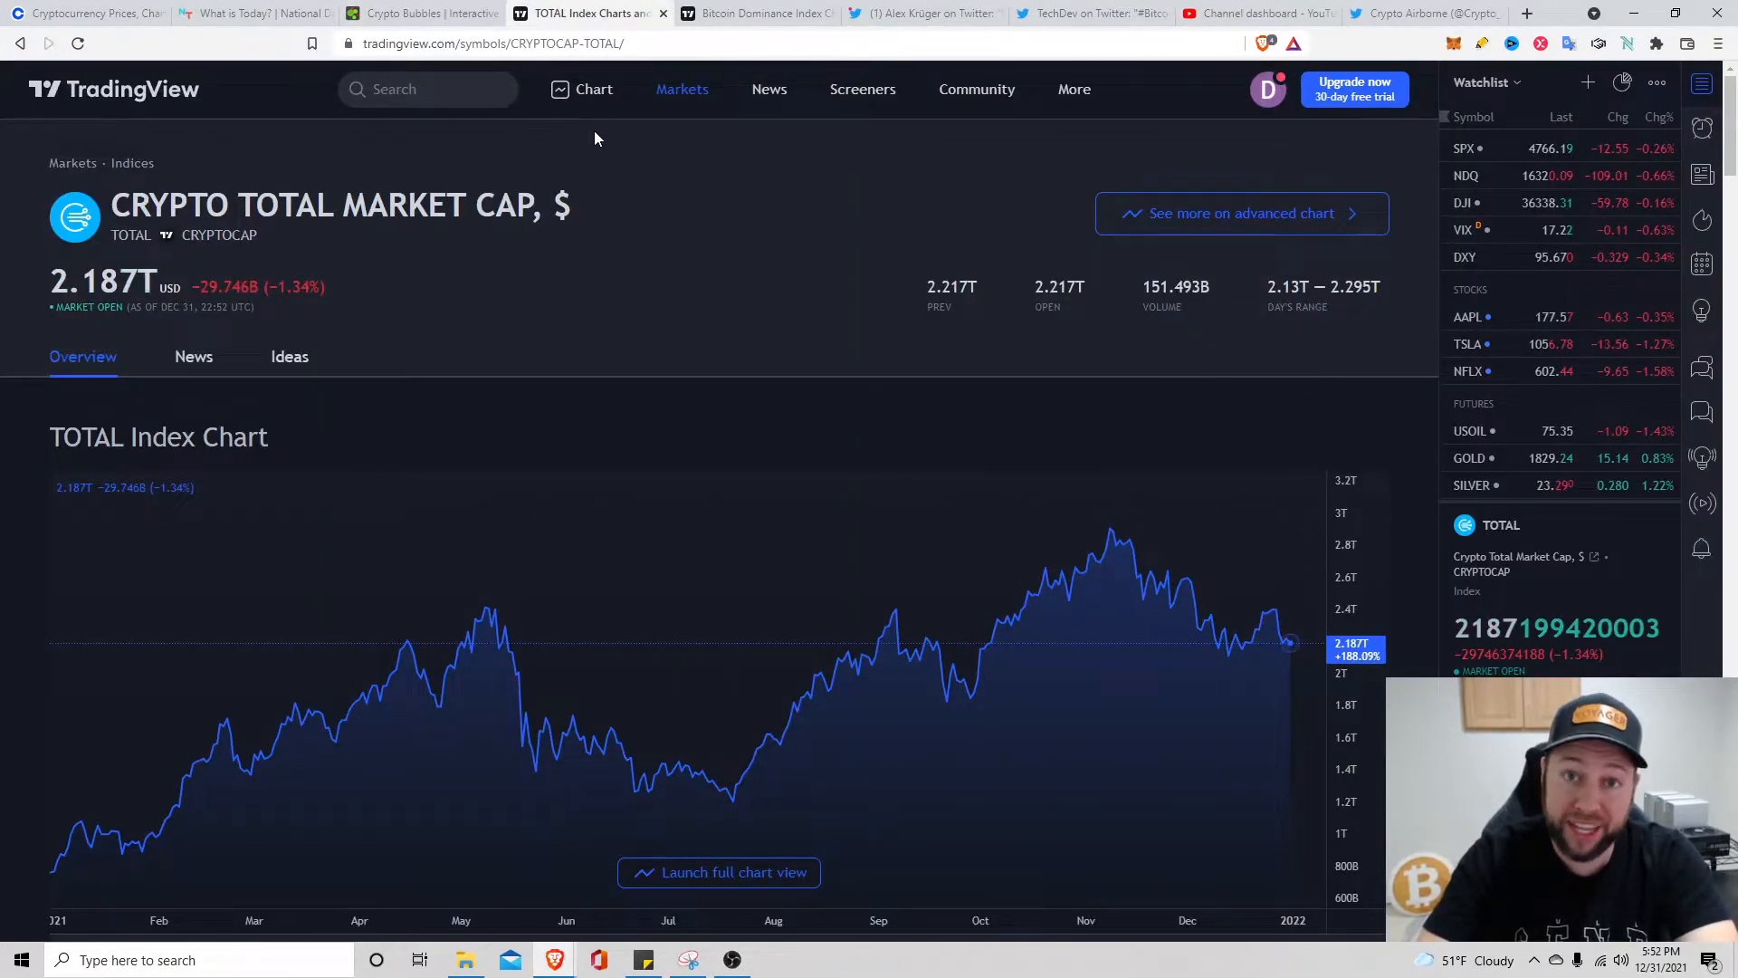
pyautogui.moveTo(1285, 663)
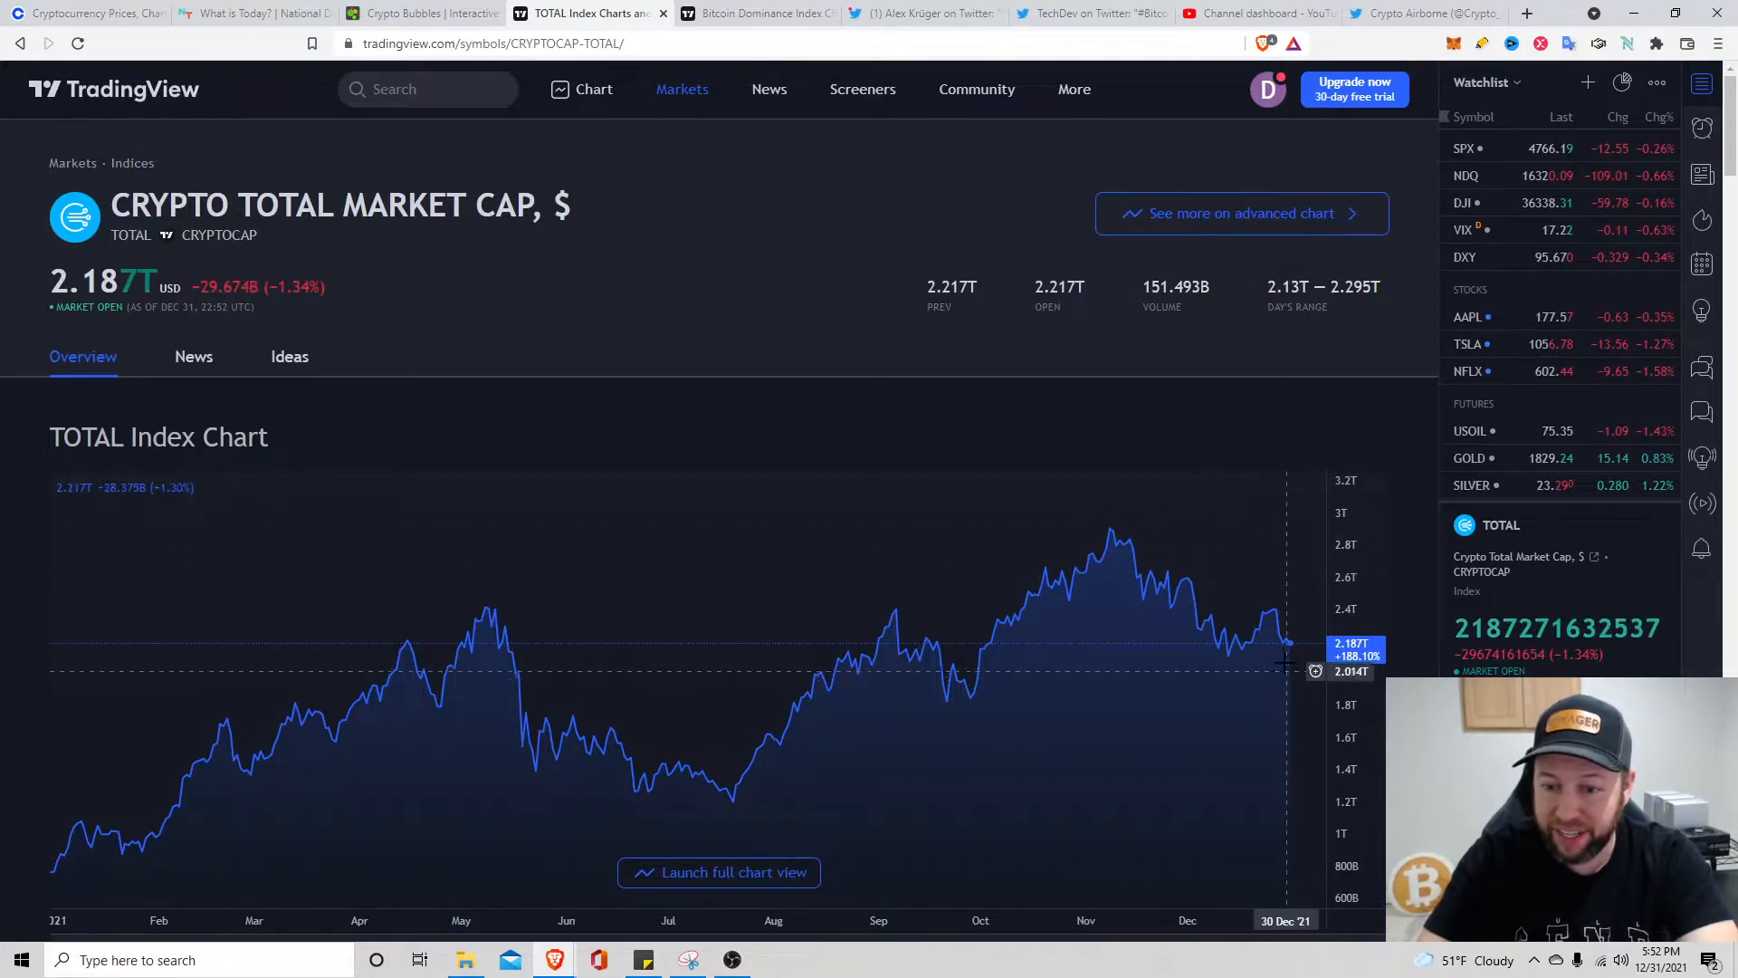
pyautogui.moveTo(1285, 648)
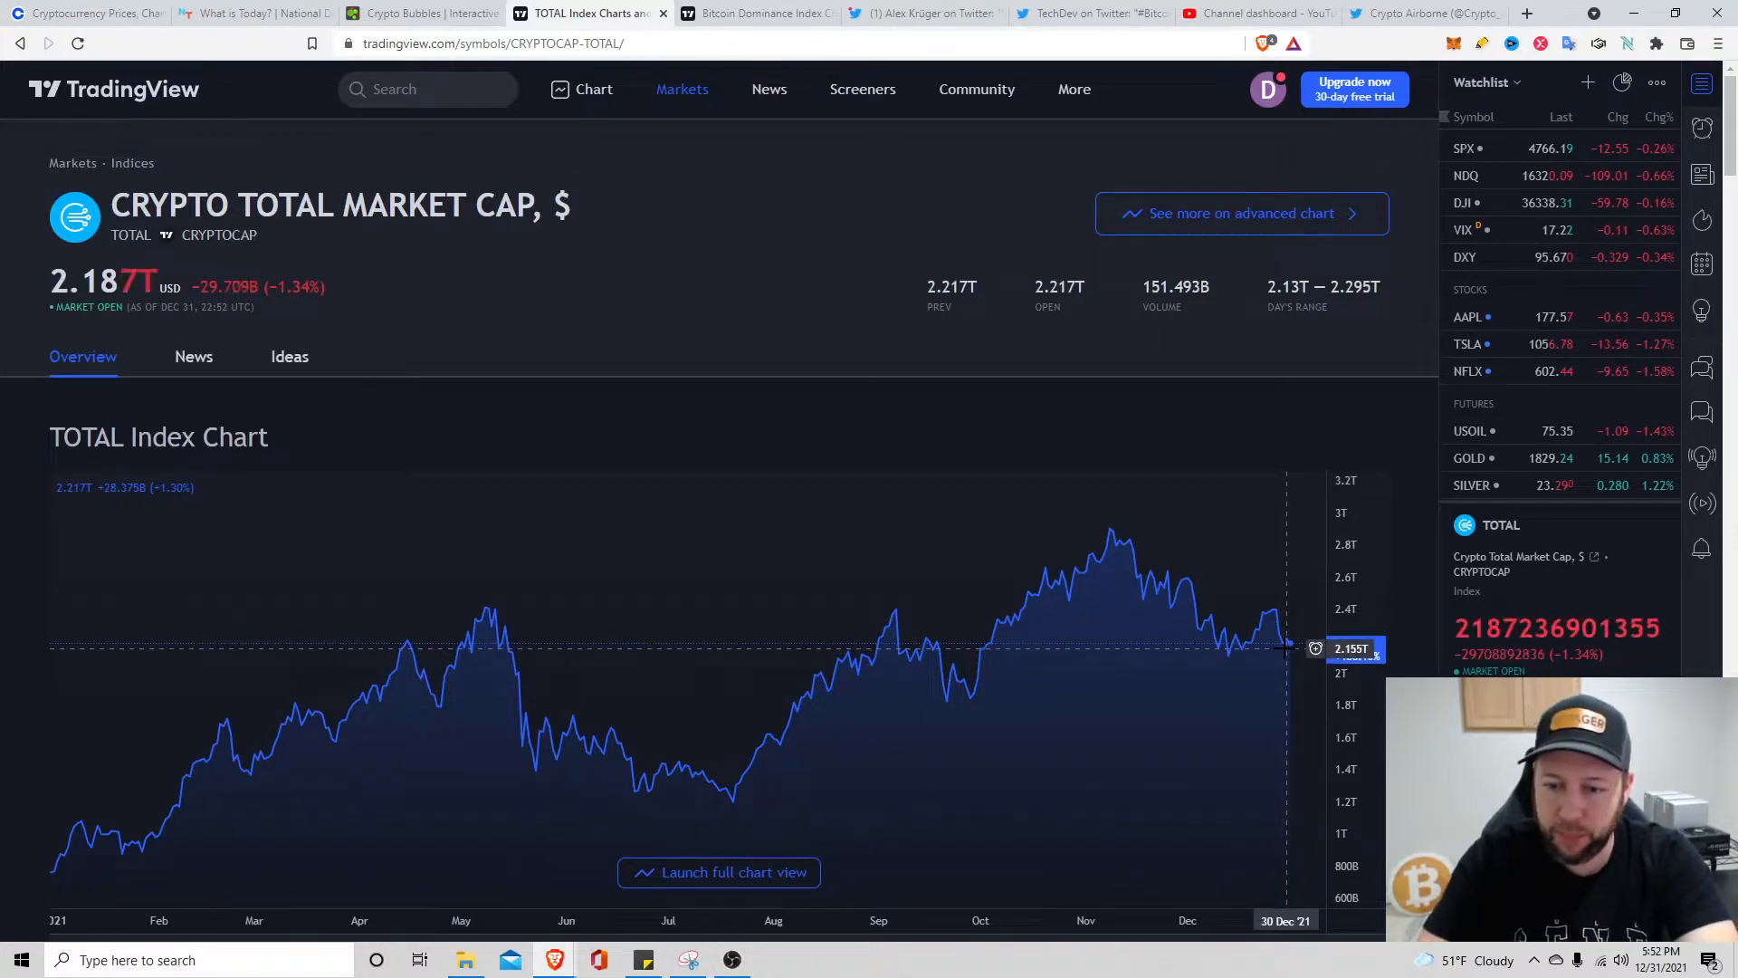
pyautogui.moveTo(693, 220)
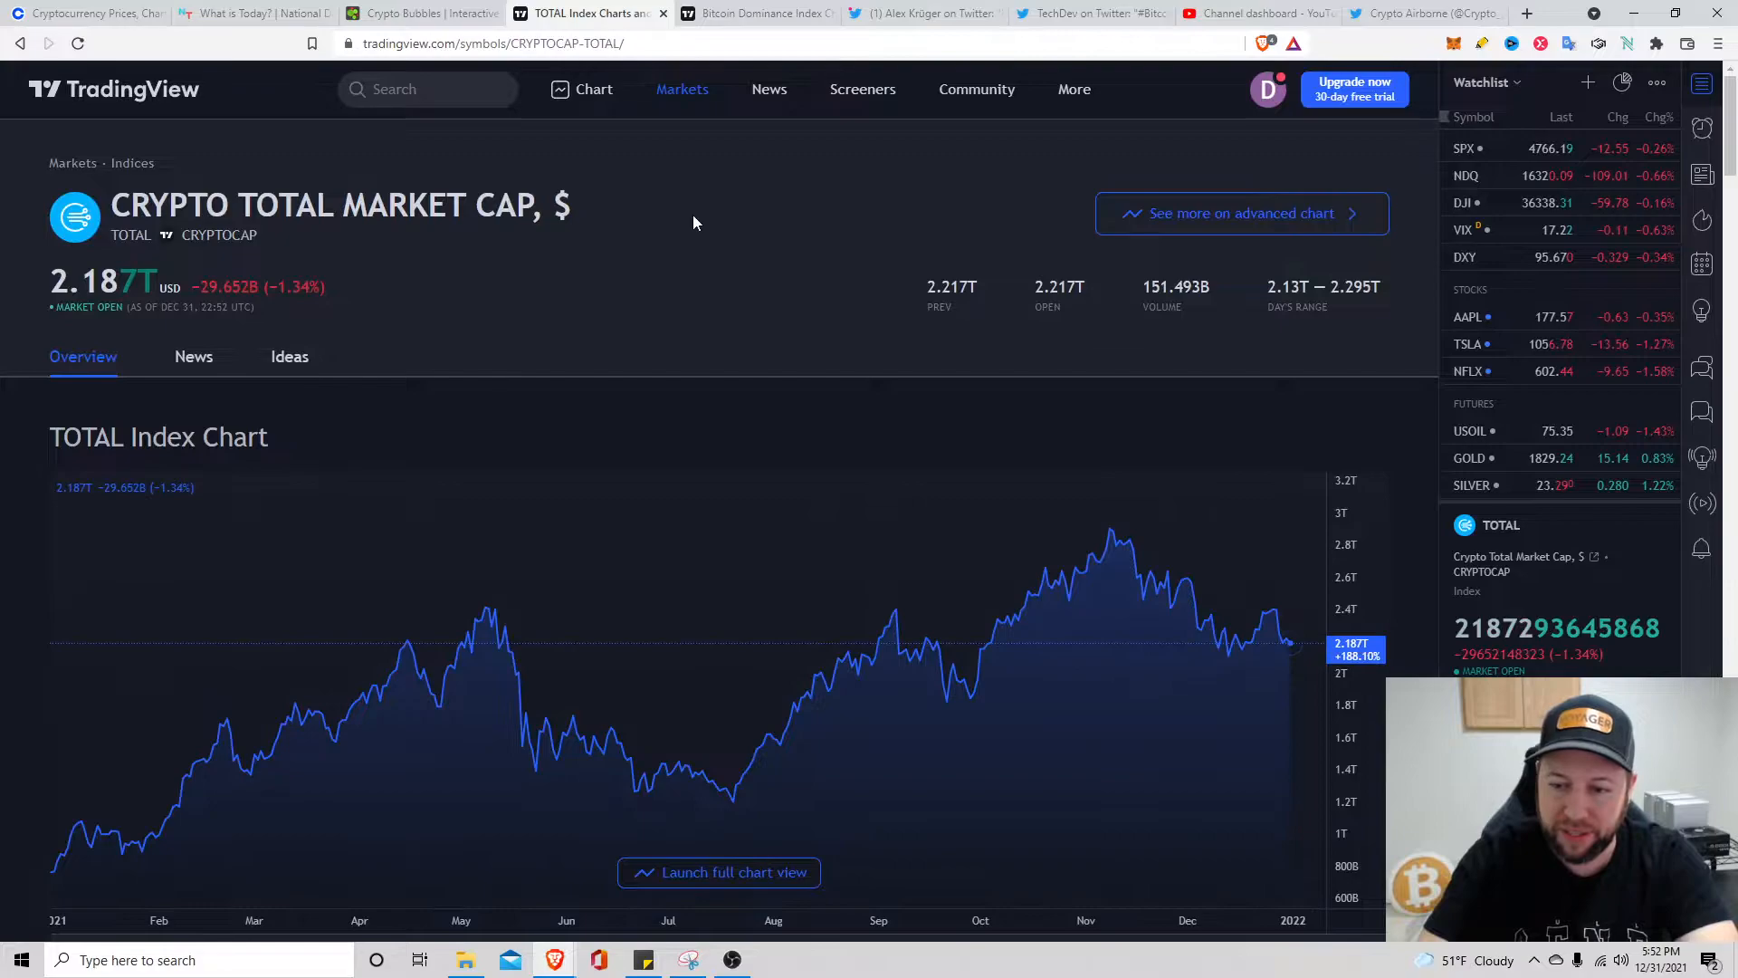
# Show the BTC.D dominance chart around 40.13% and inspect late-December values near 40%
pyautogui.click(756, 13)
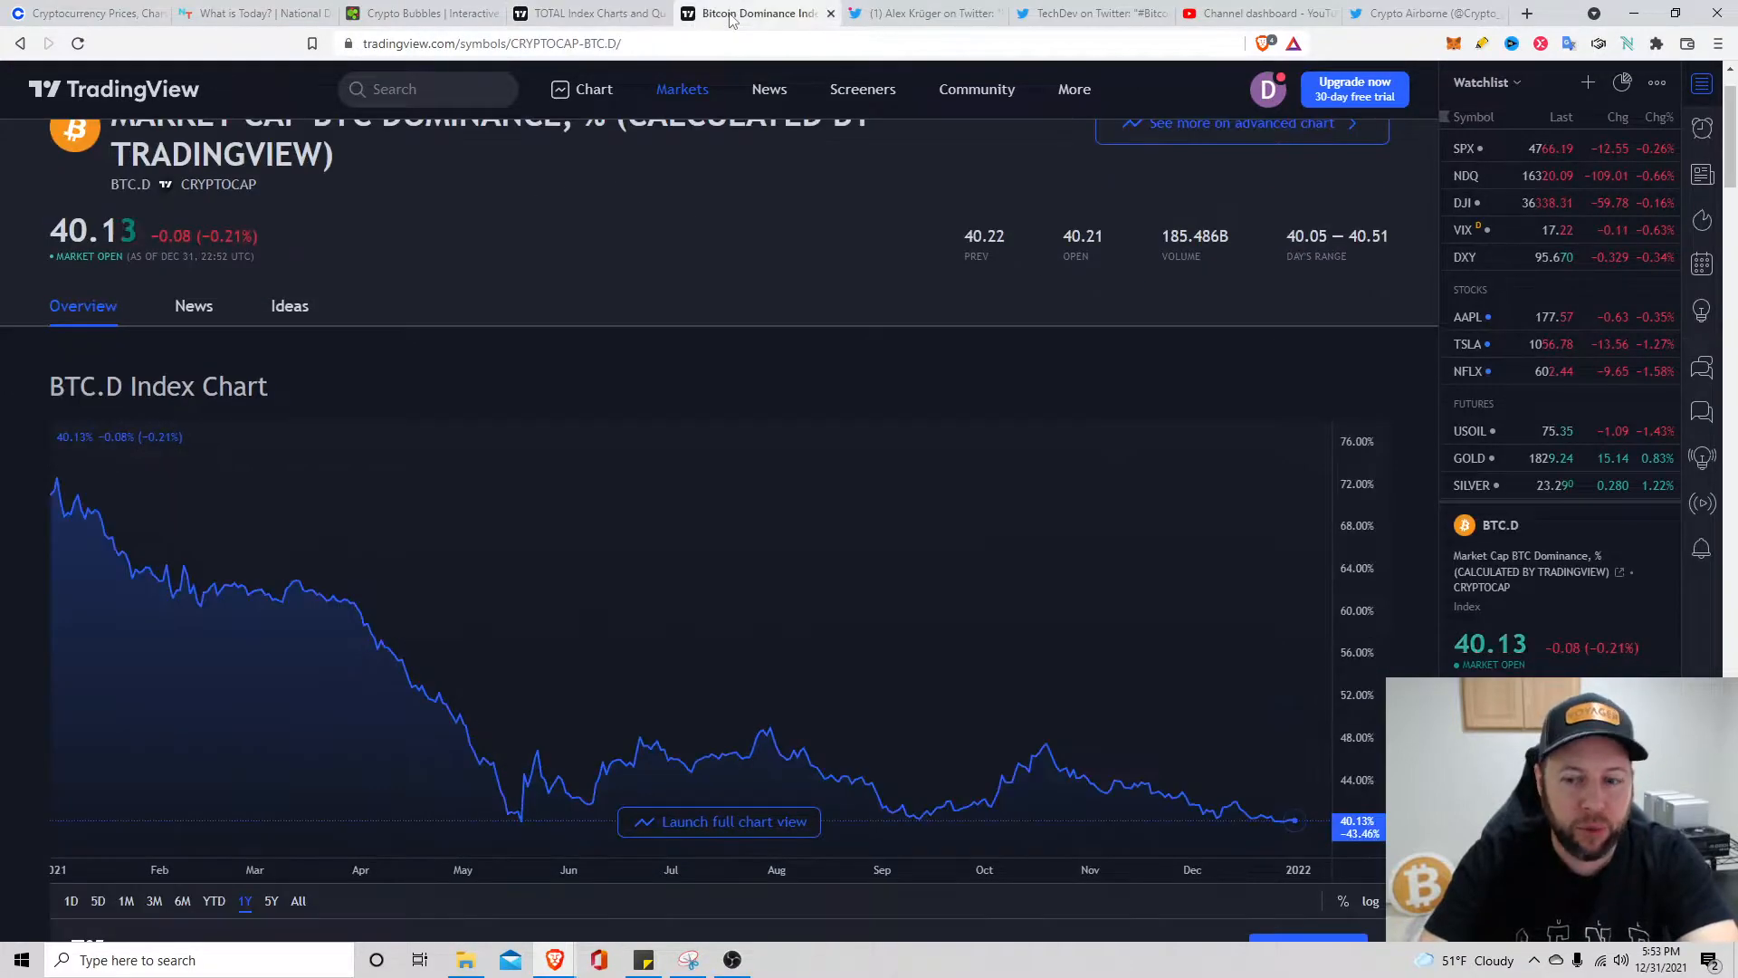
pyautogui.moveTo(1278, 820)
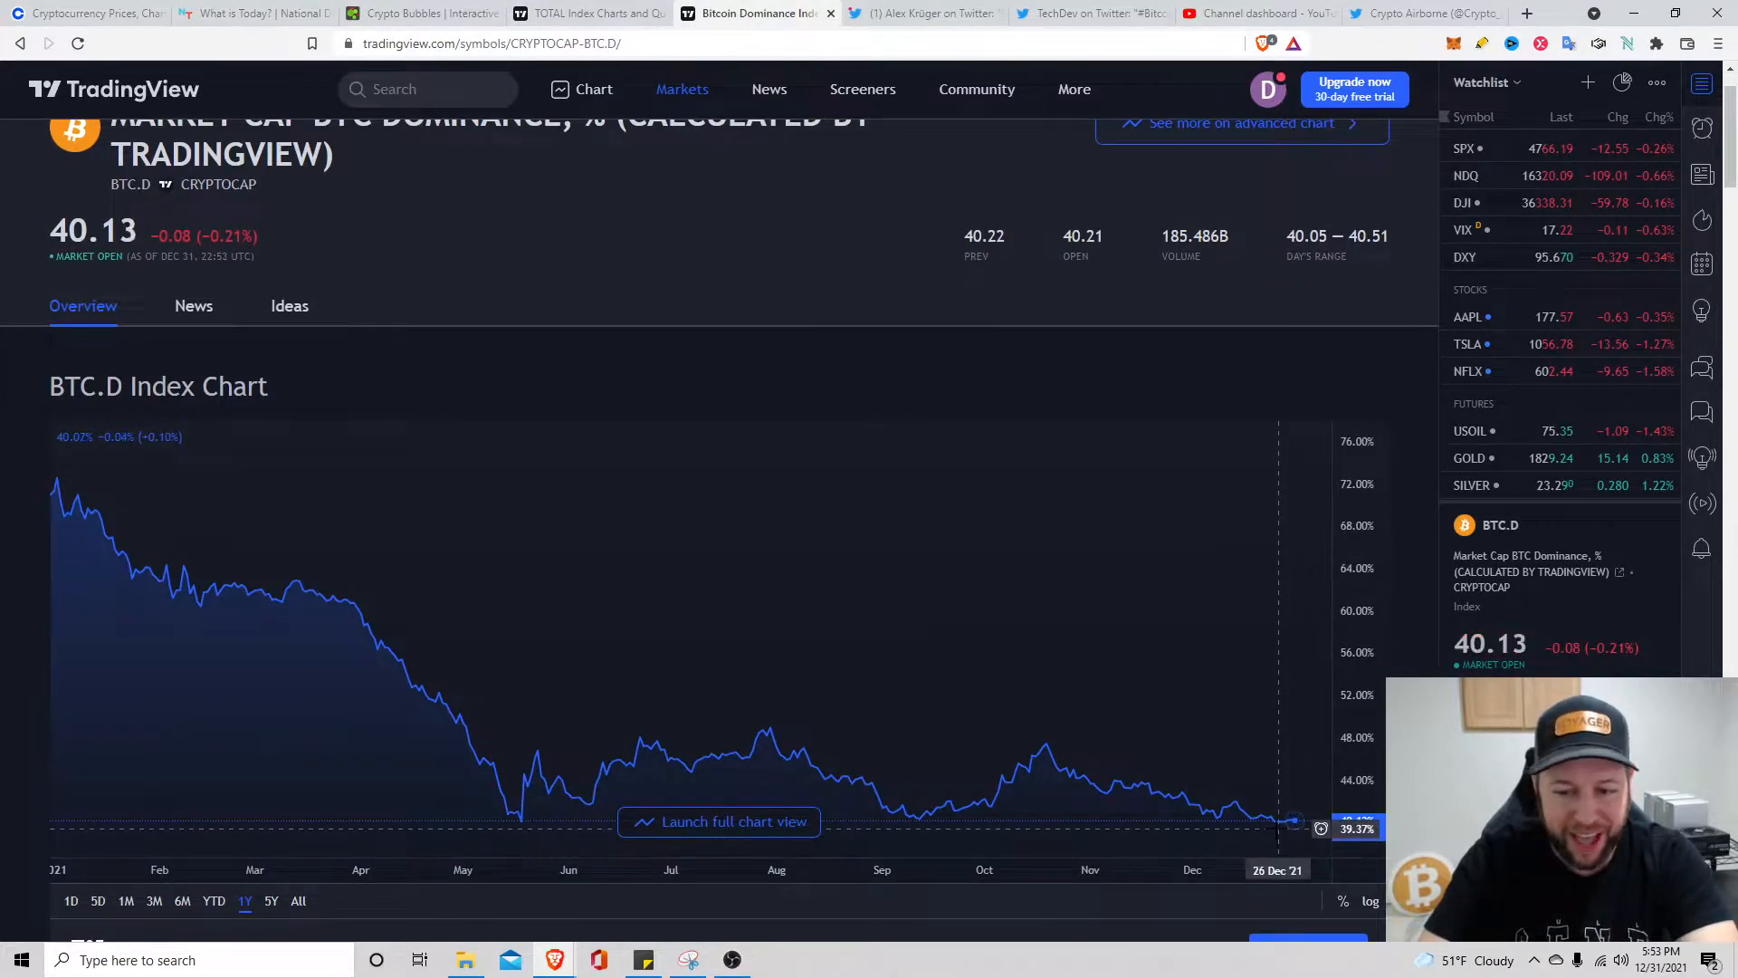
pyautogui.moveTo(1278, 829)
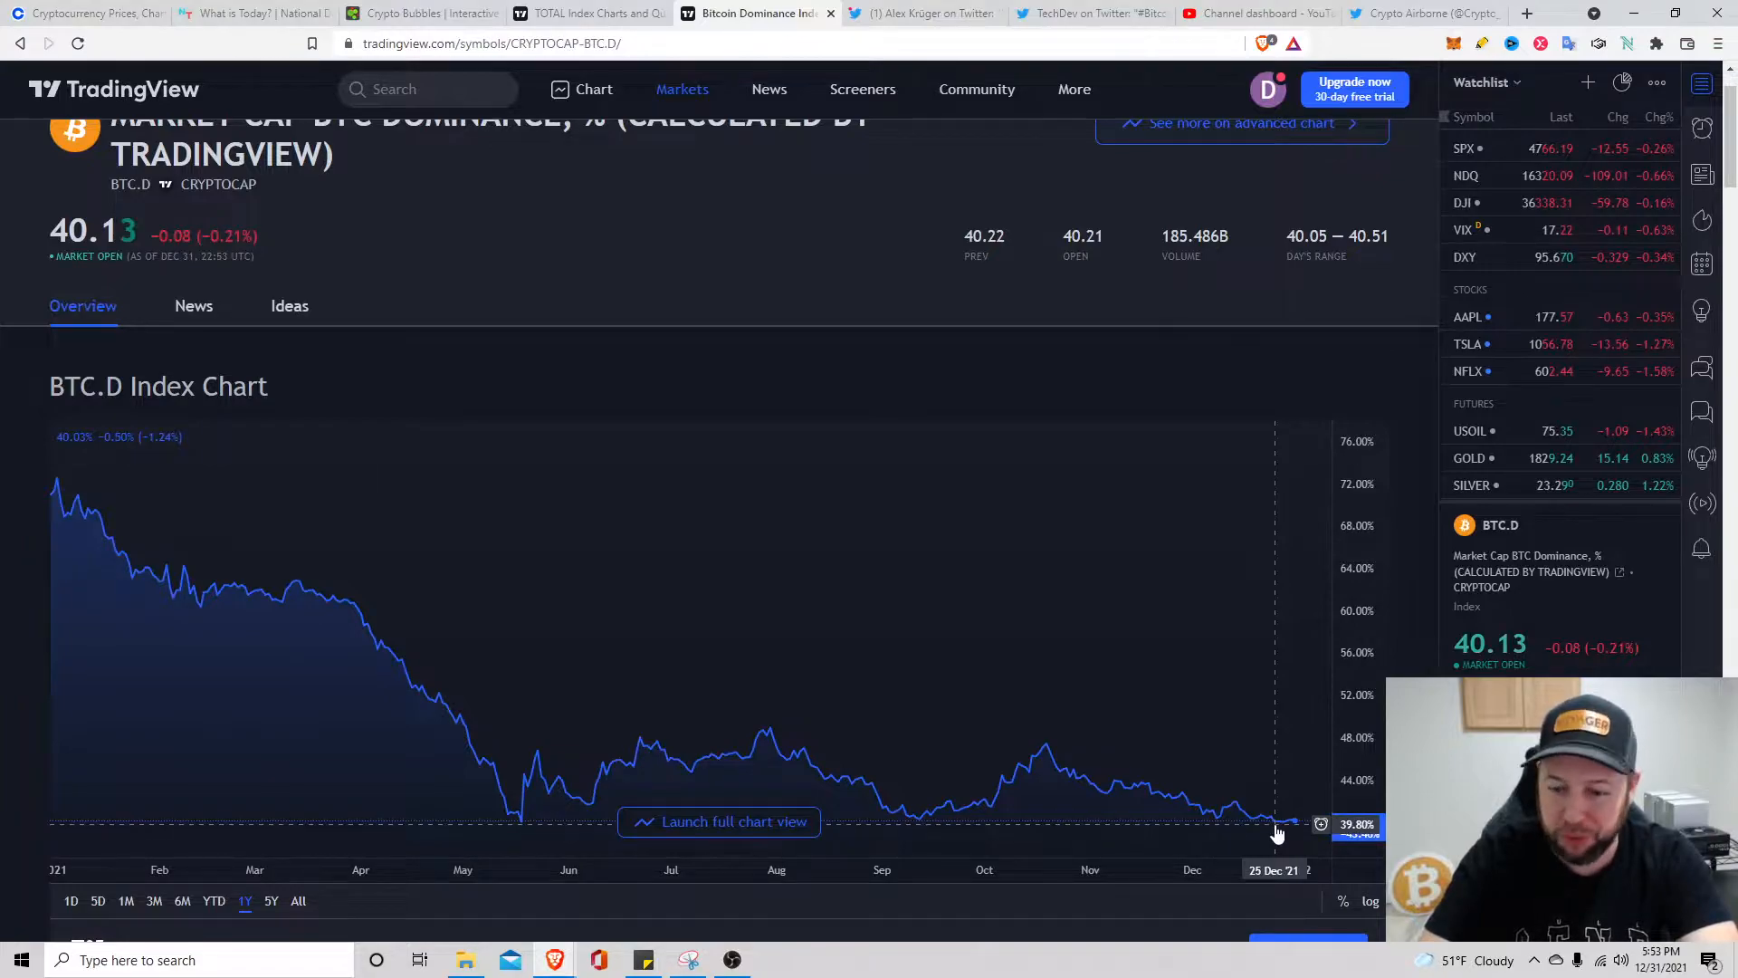
pyautogui.moveTo(1271, 829)
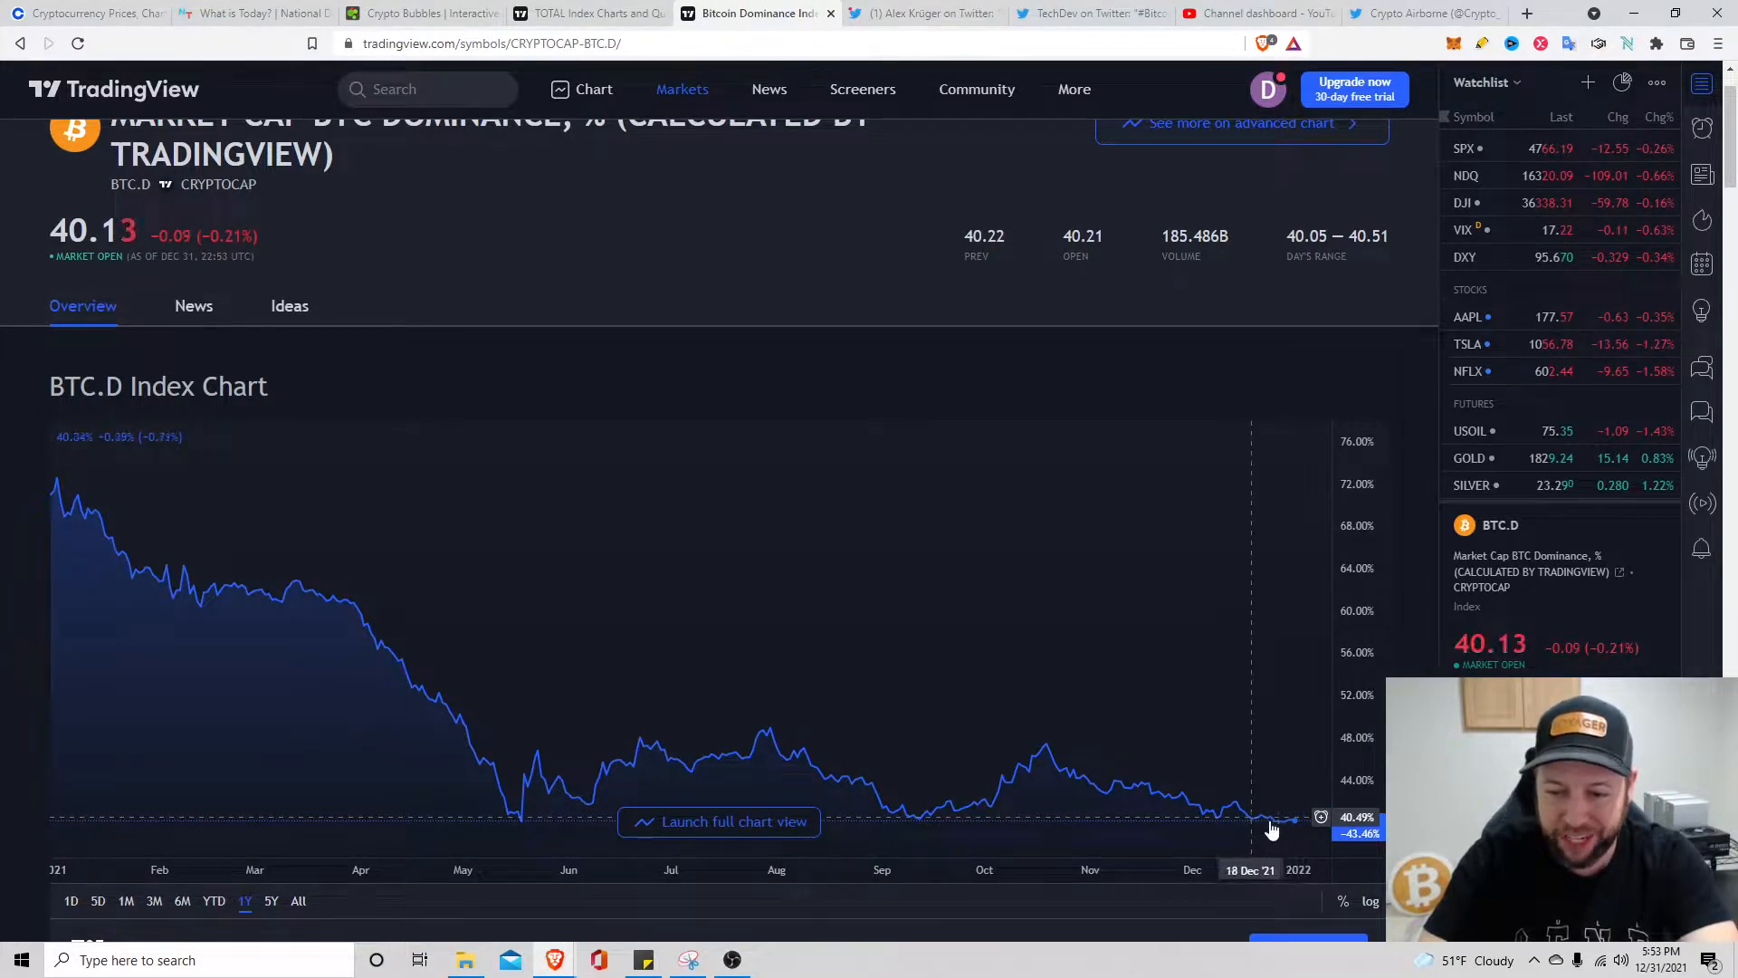
pyautogui.moveTo(1275, 830)
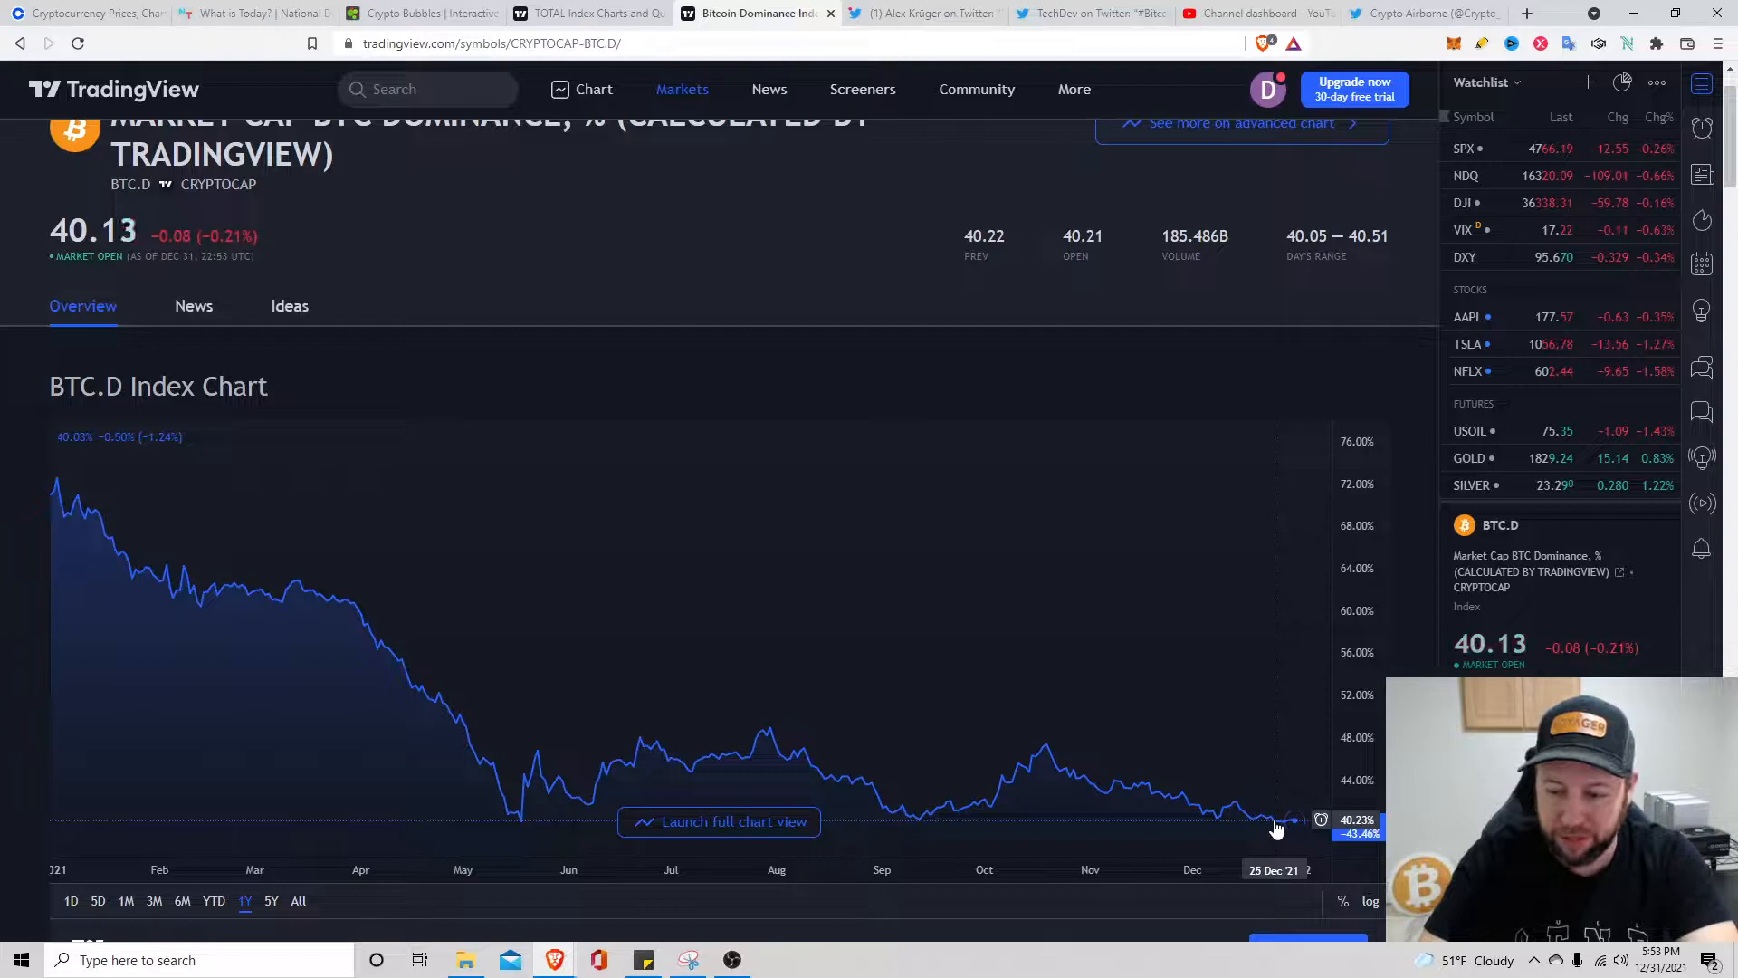
pyautogui.click(1073, 89)
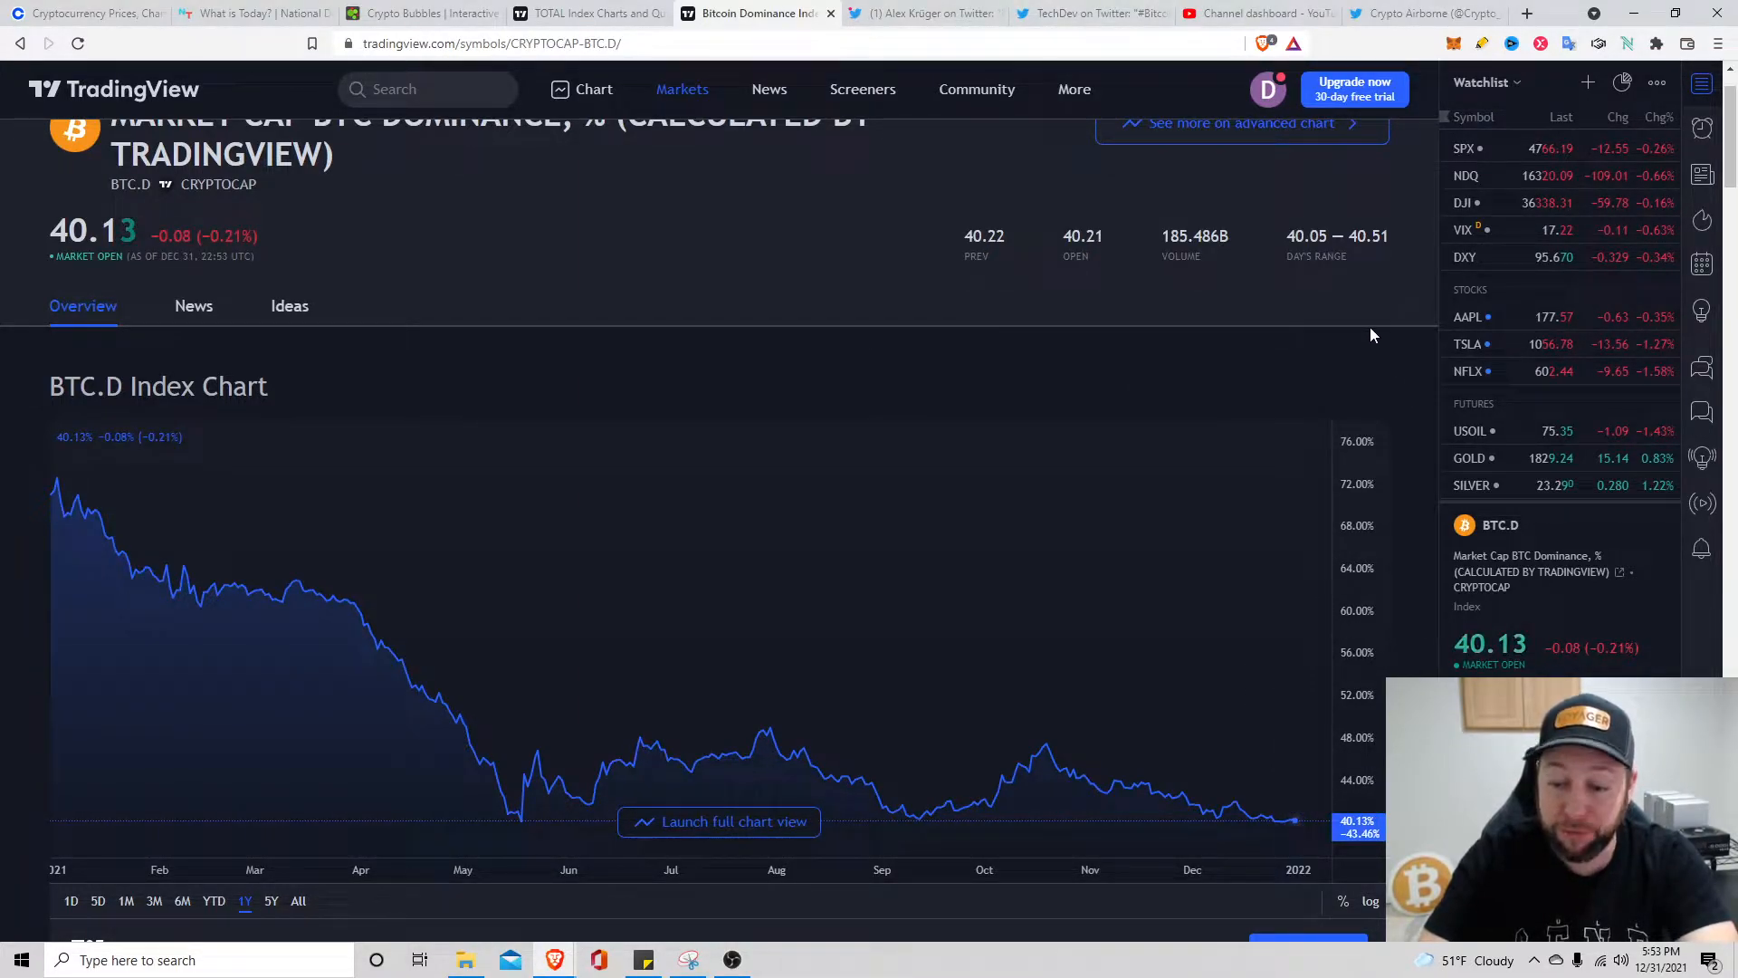
pyautogui.moveTo(1356, 343)
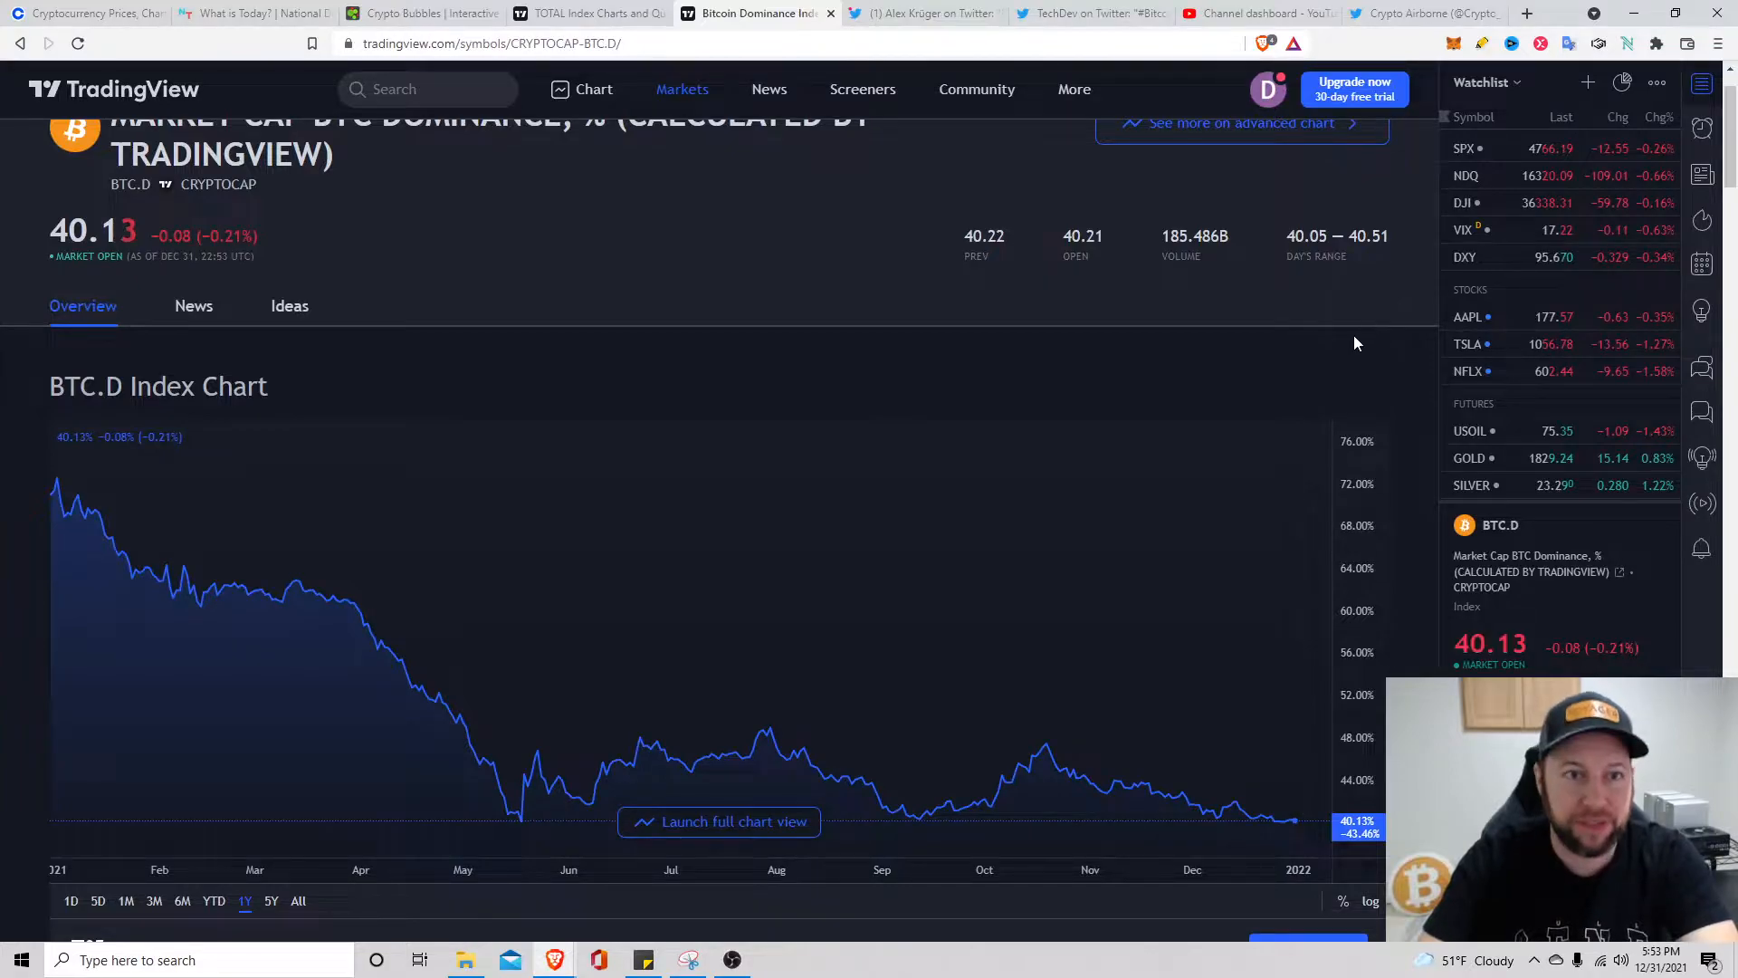
pyautogui.moveTo(1416, 423)
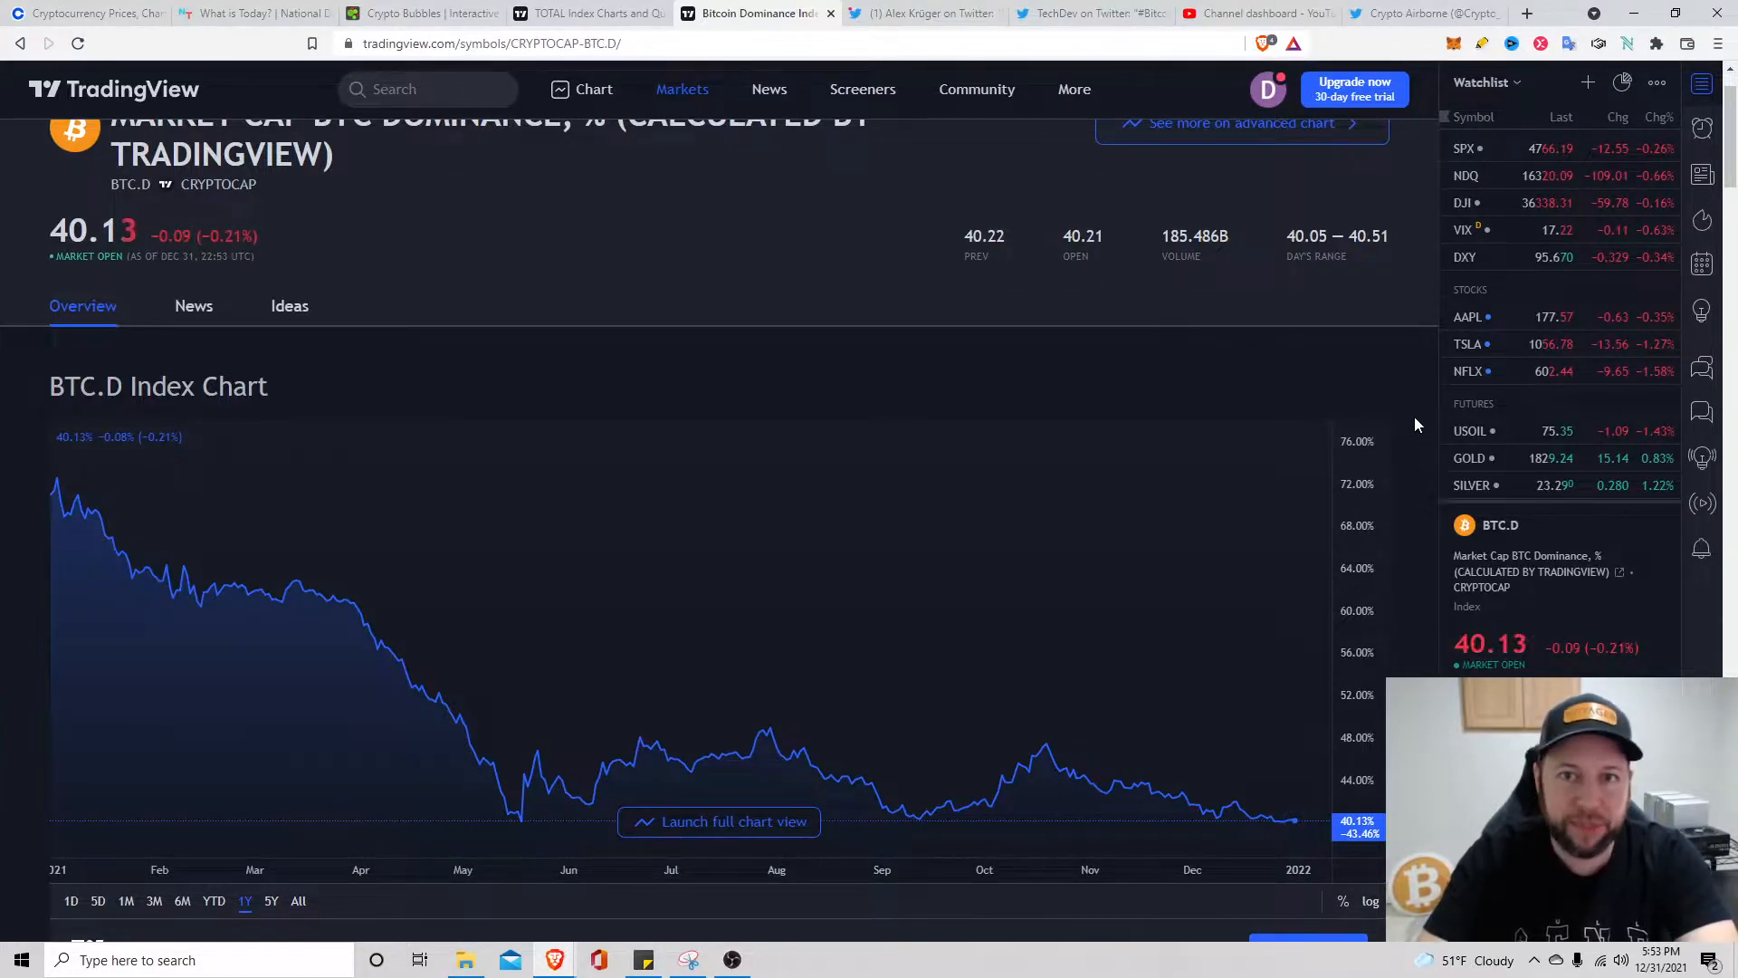
pyautogui.moveTo(1434, 418)
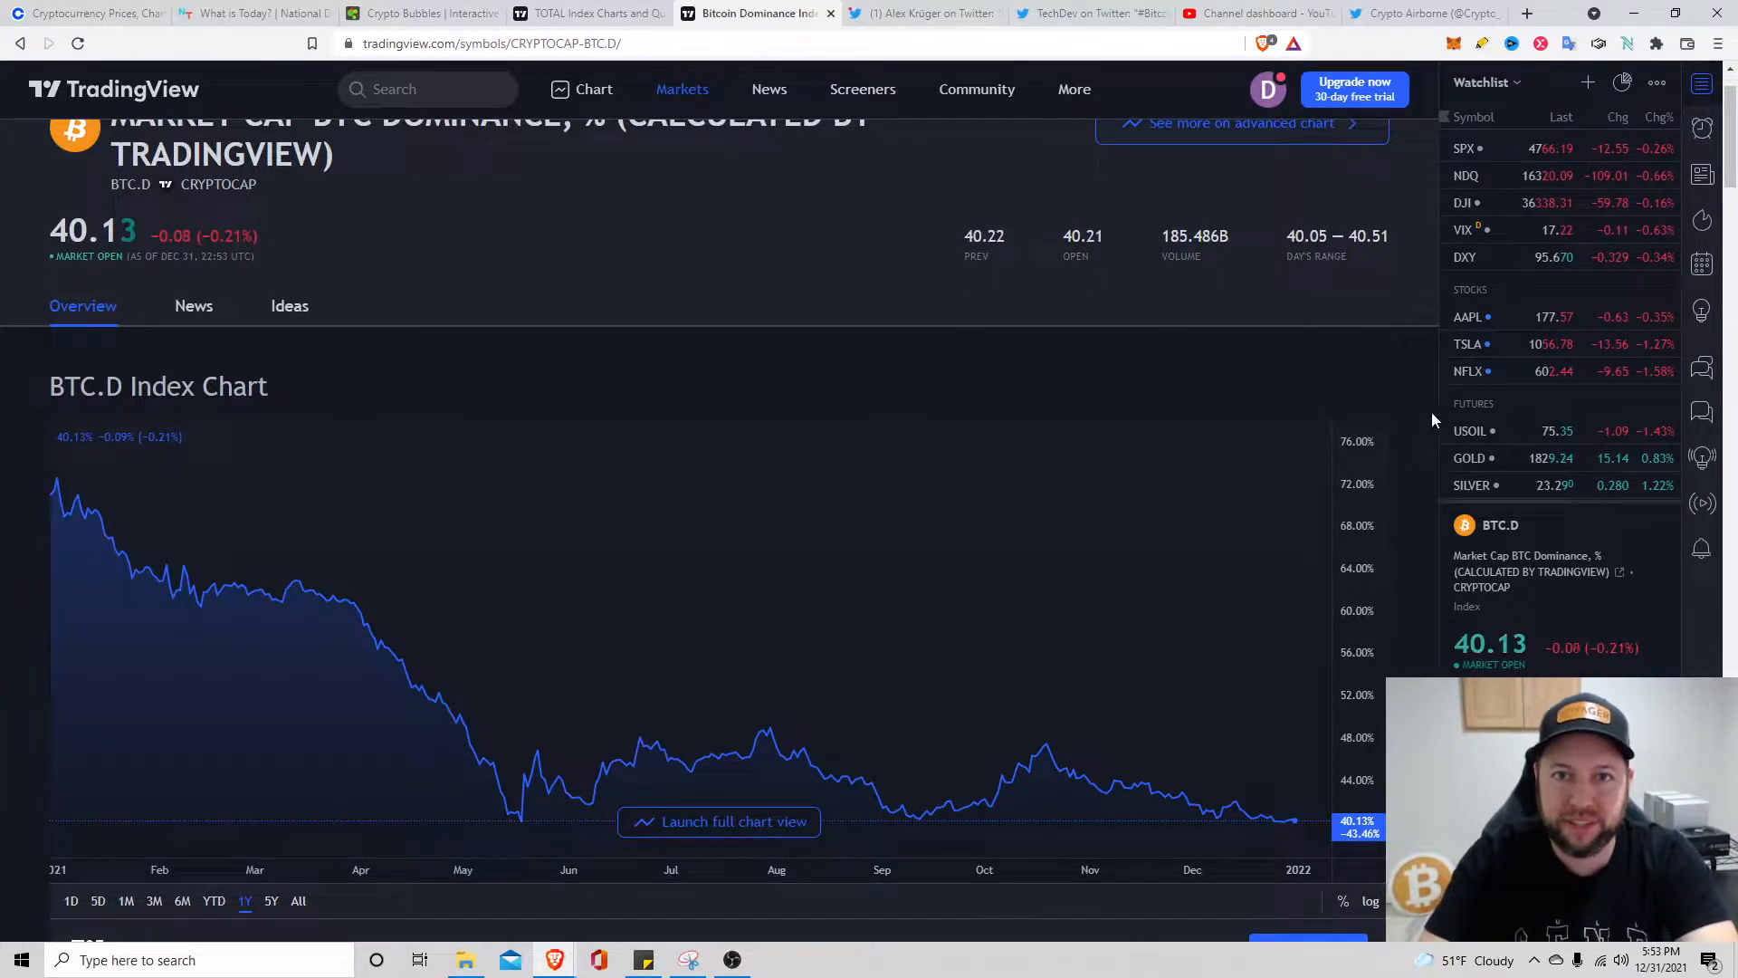
pyautogui.moveTo(938, 205)
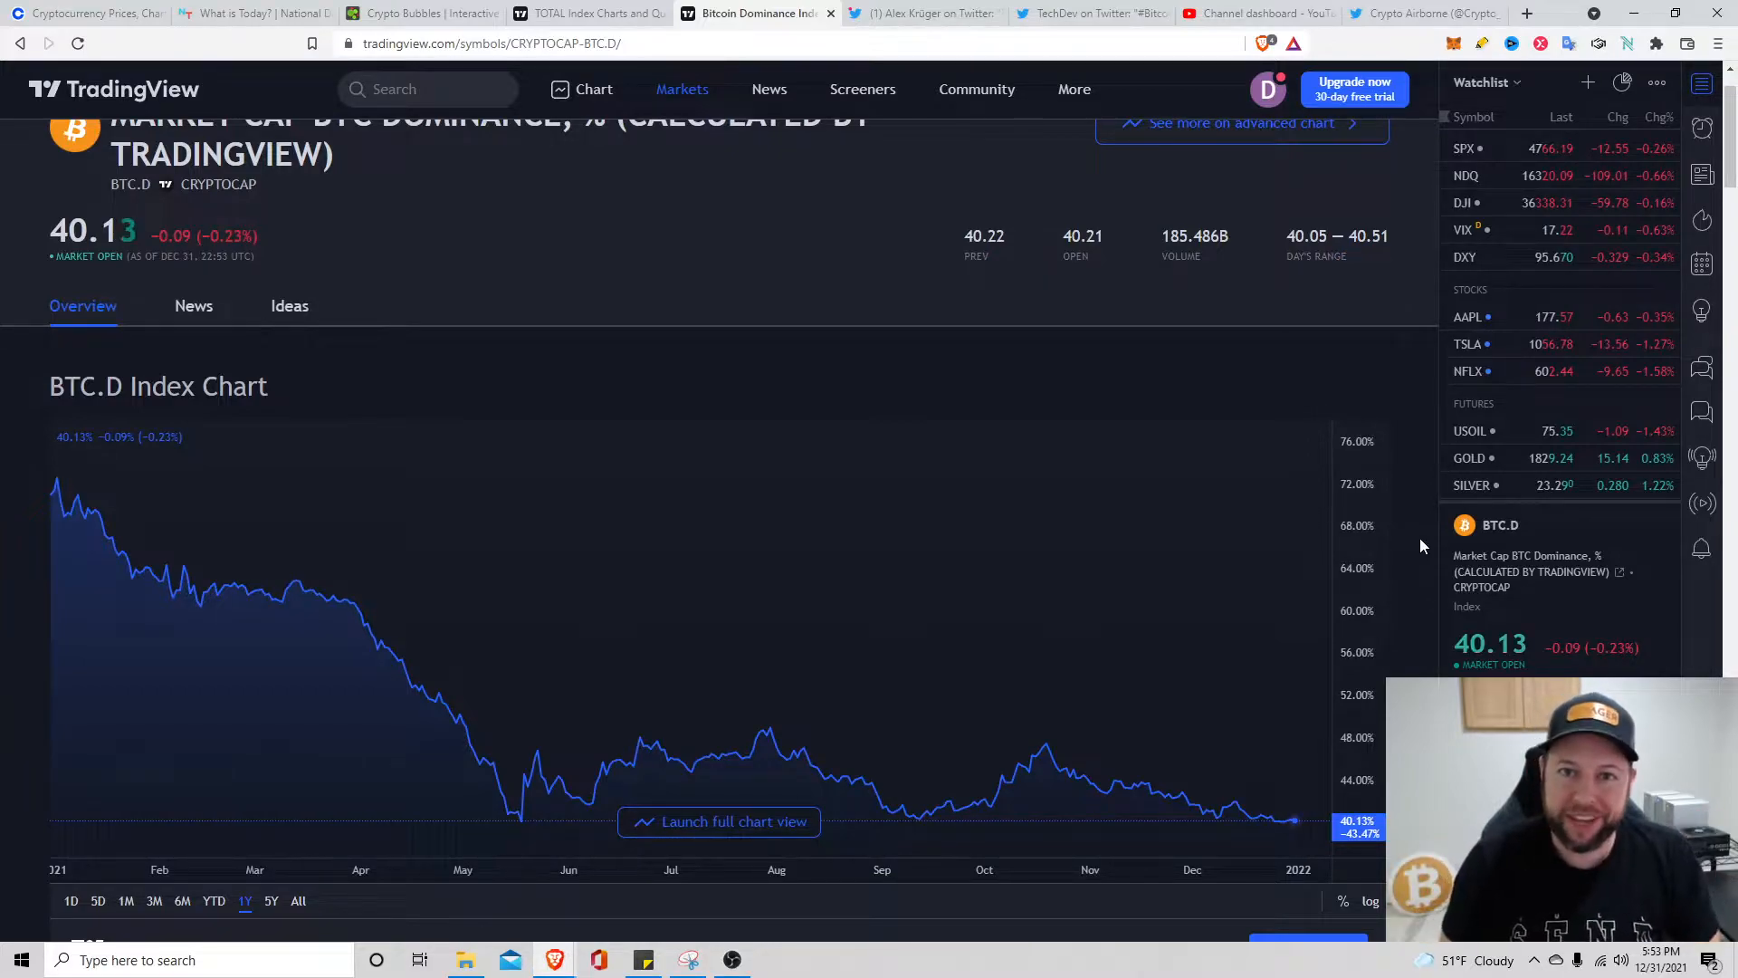
# Show Alex Krüger's thread on Bitcoin's first-week returns, 2021 +36% through 2018 +18%
pyautogui.click(923, 13)
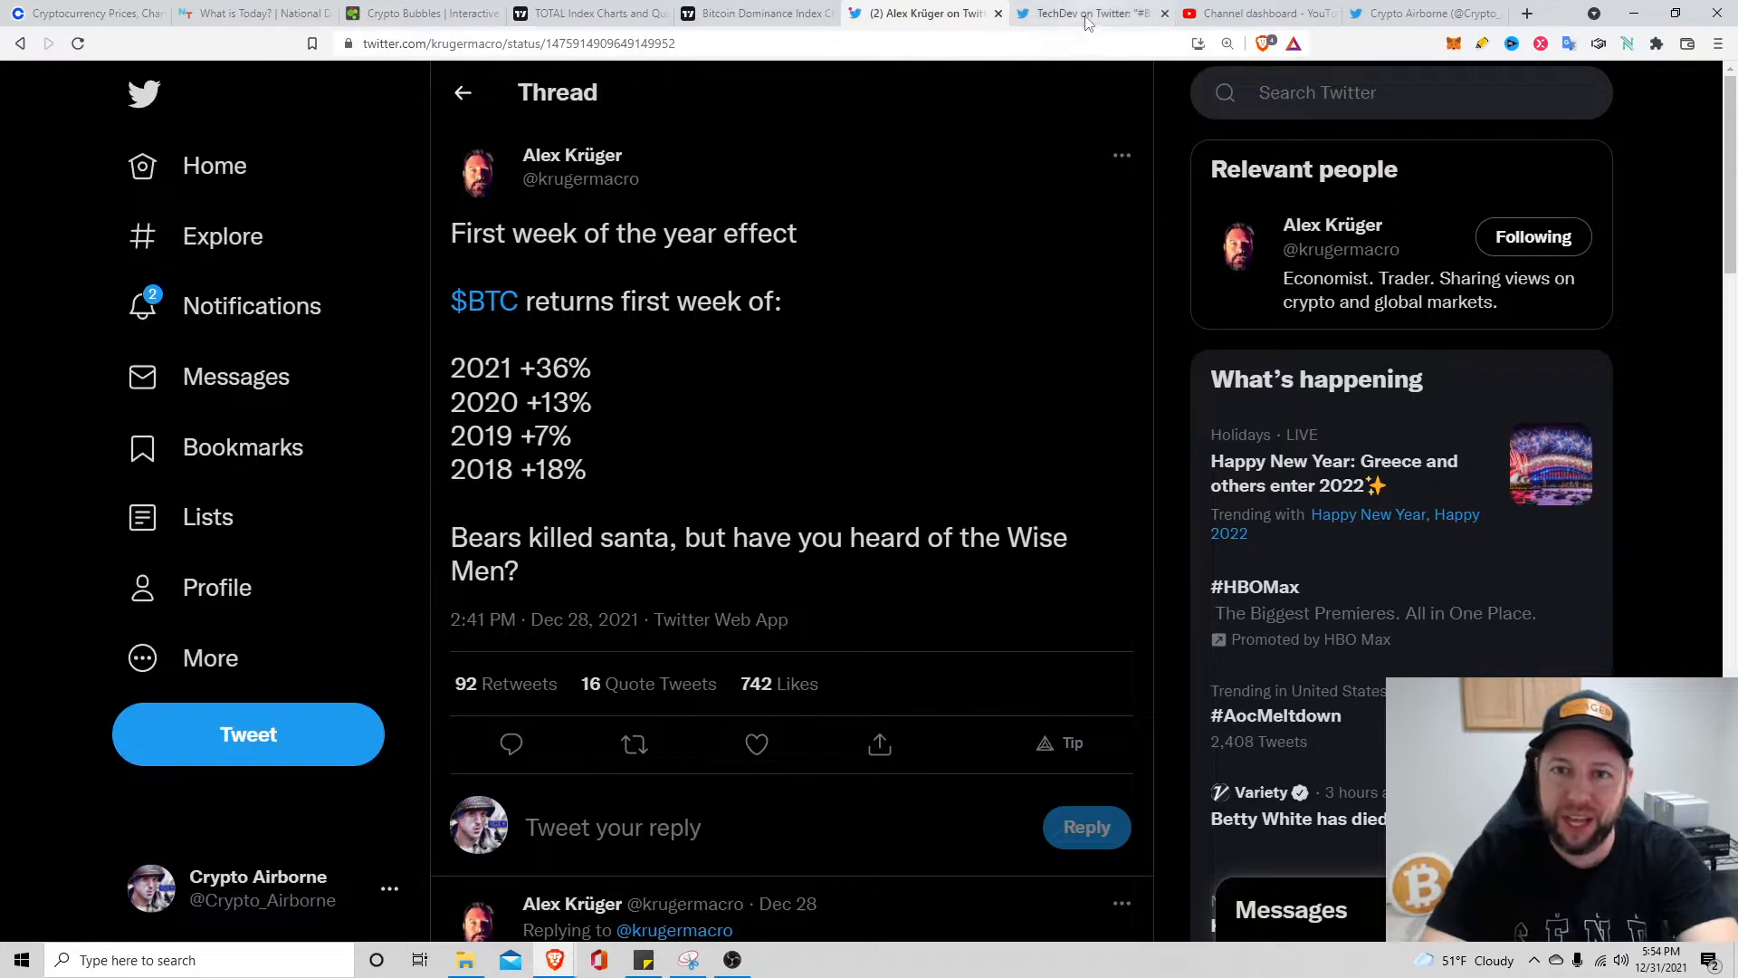
# Show TechDev's thread comparing Bitcoin's price across its three halving cycles
pyautogui.click(1091, 13)
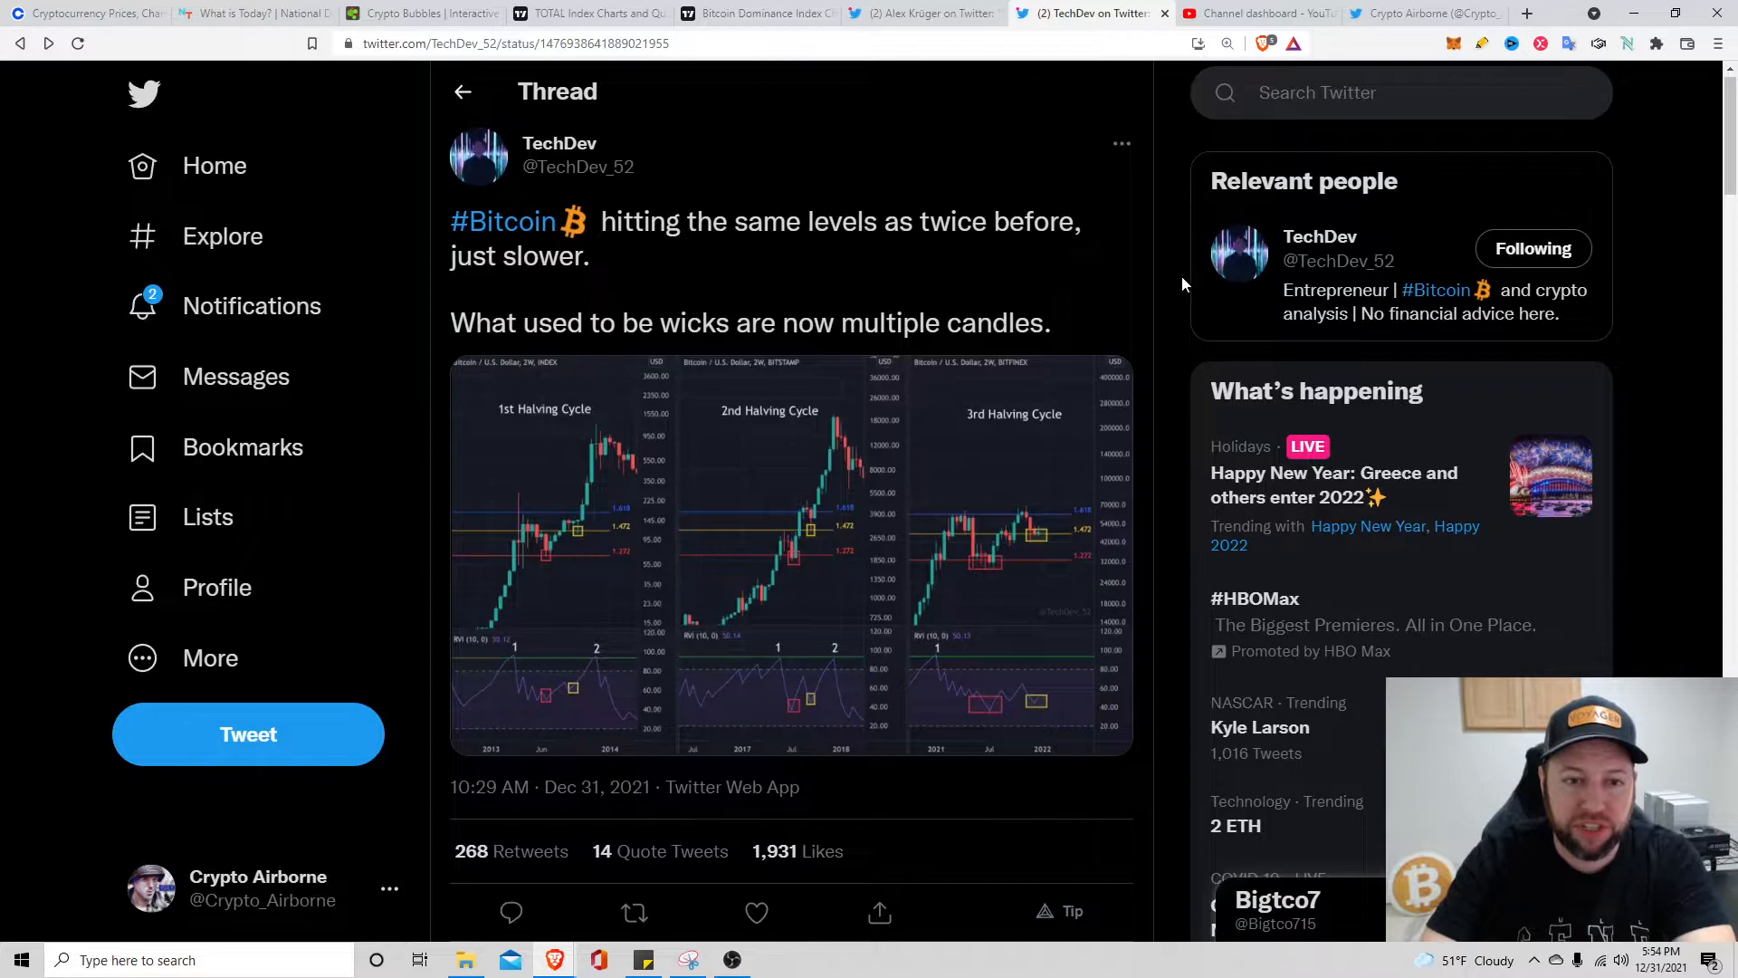
pyautogui.moveTo(1164, 313)
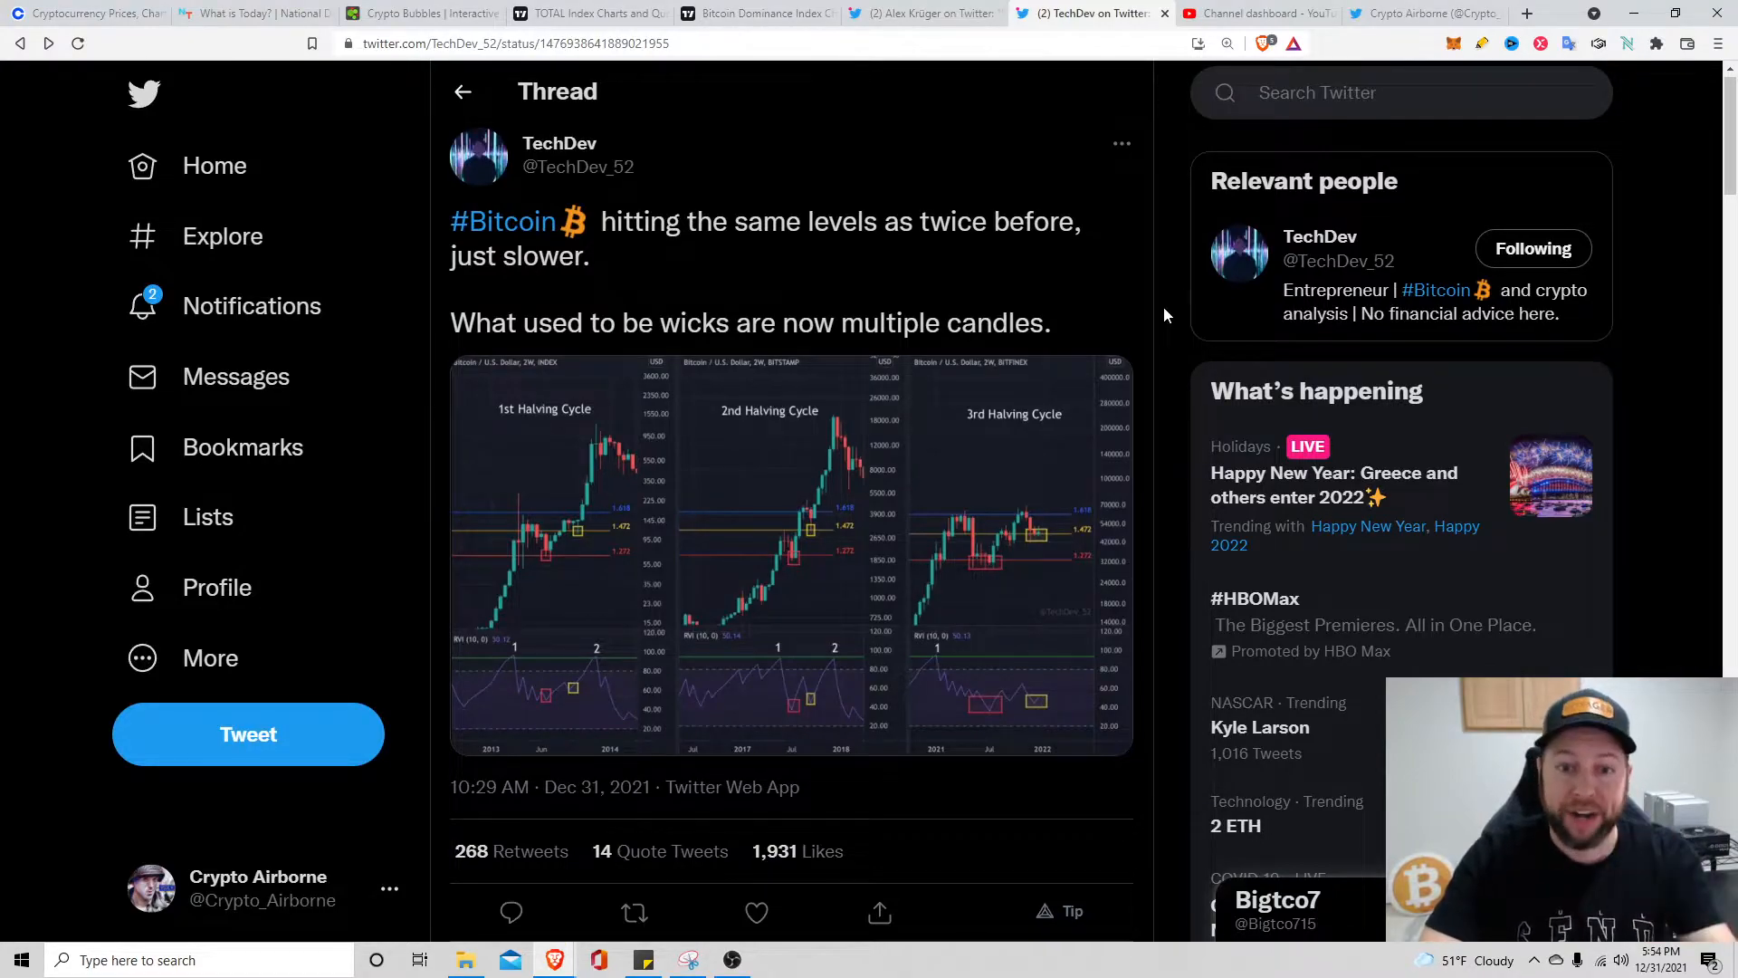
pyautogui.click(791, 554)
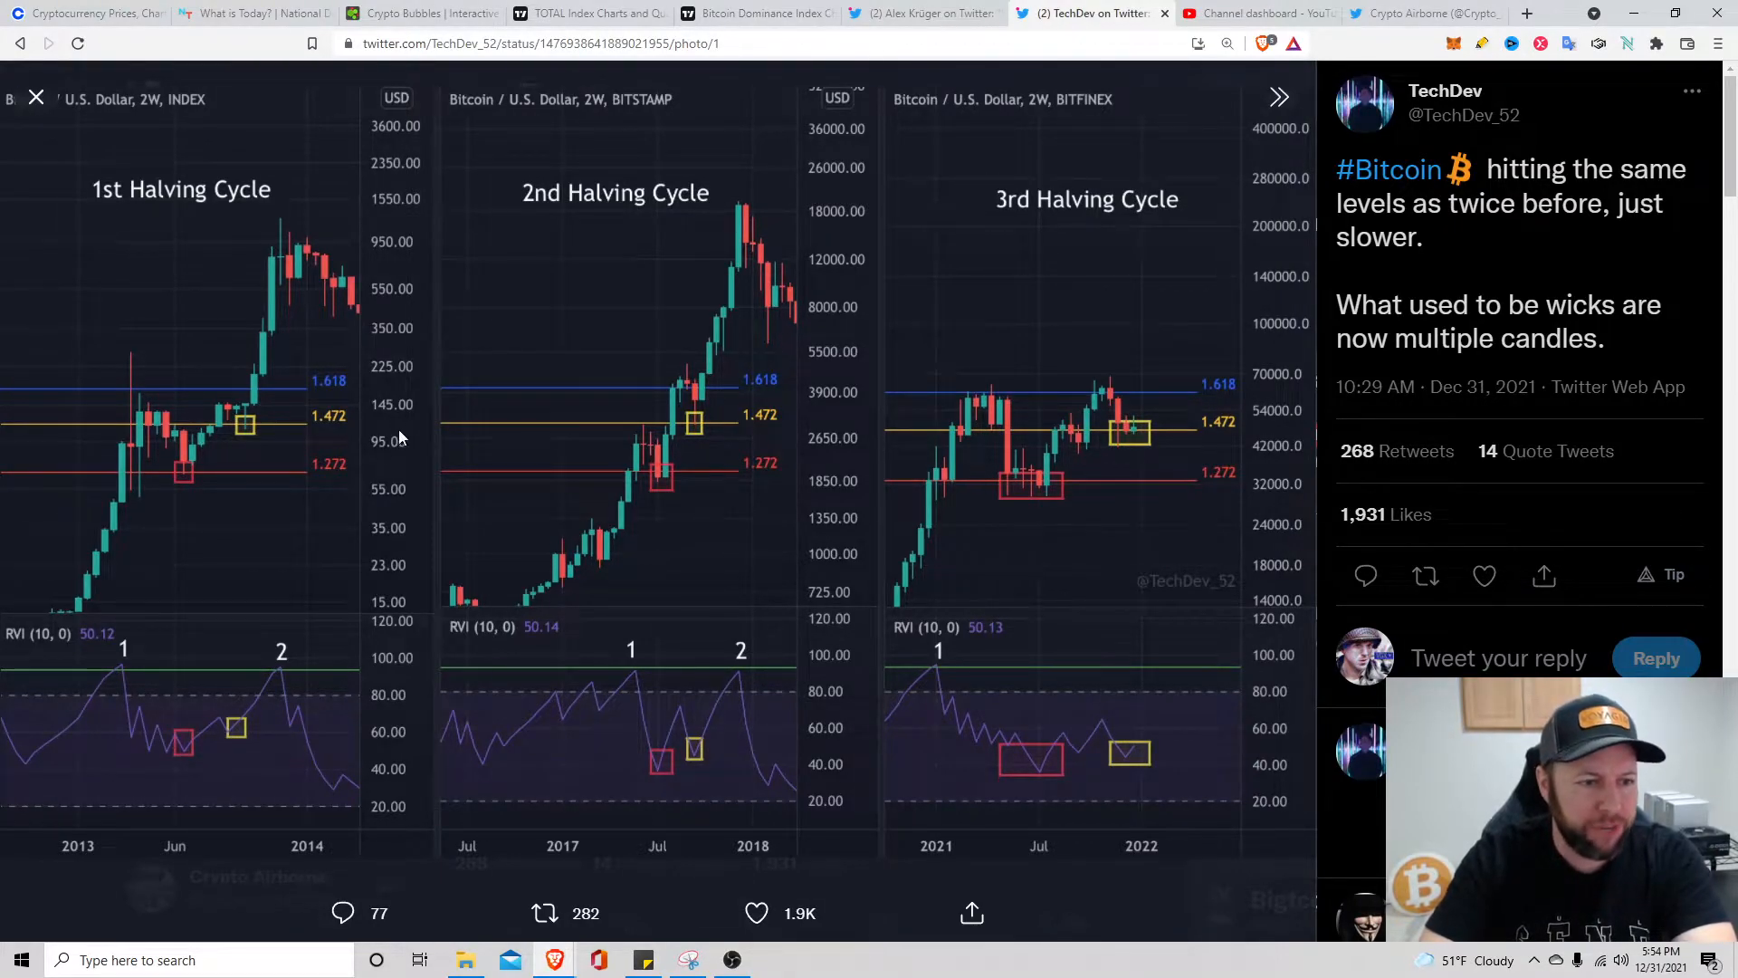
pyautogui.moveTo(178, 491)
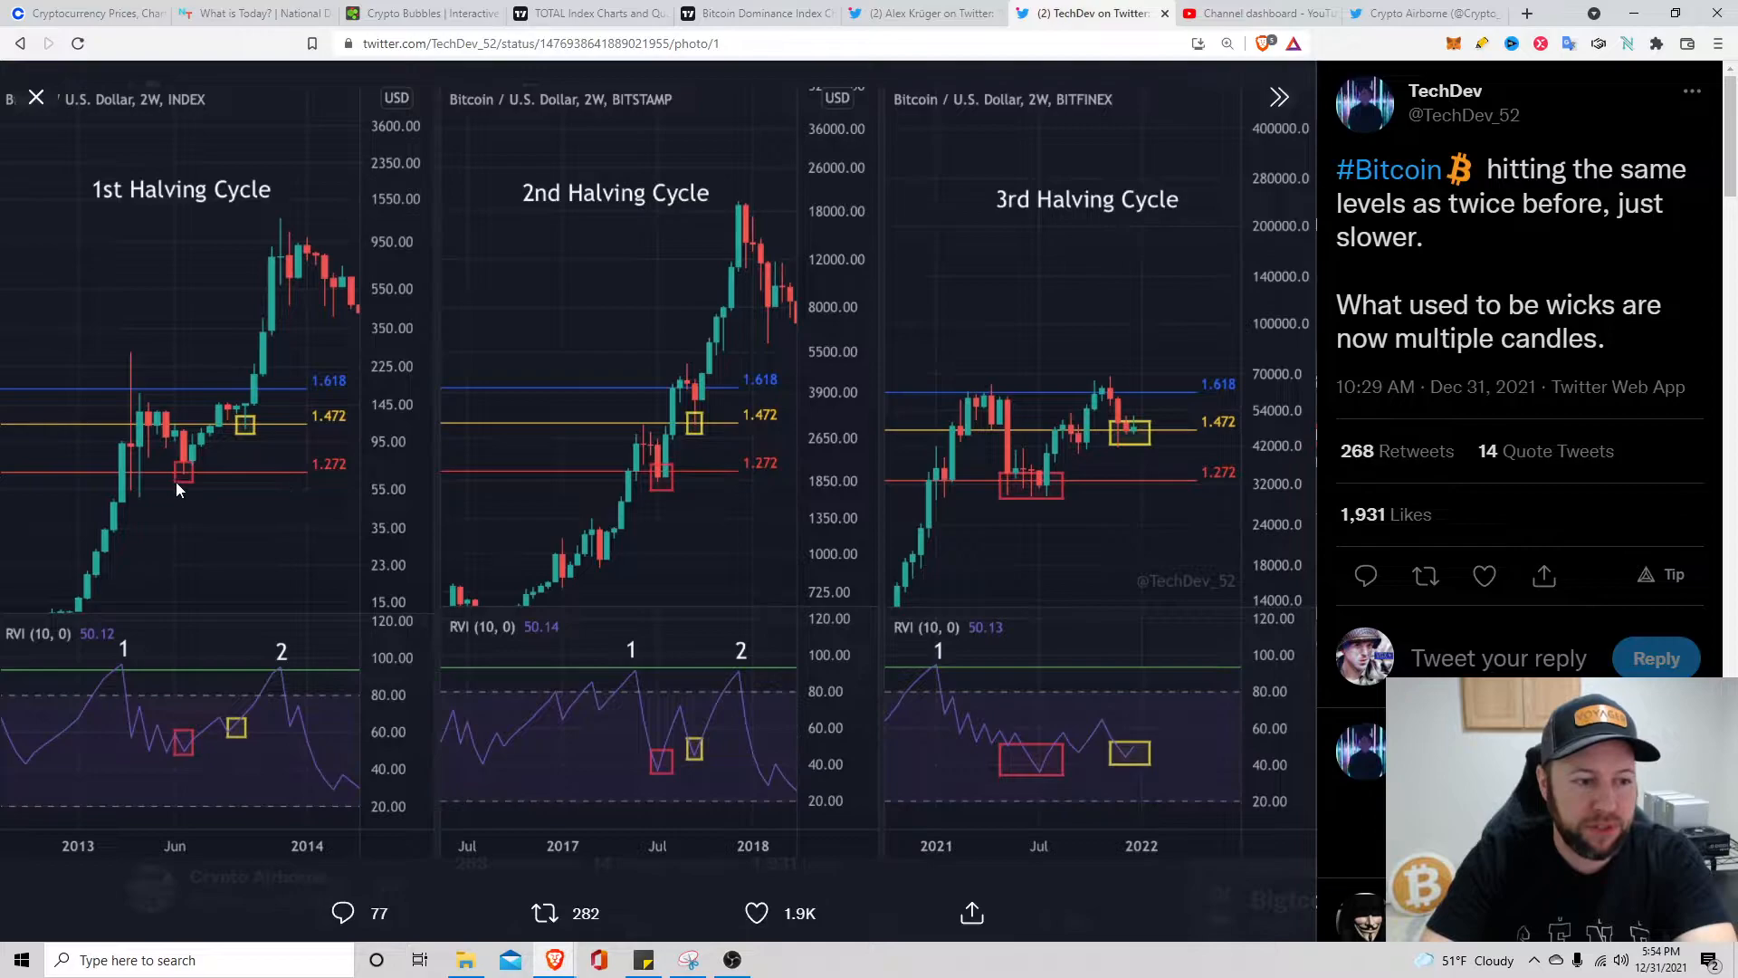
pyautogui.moveTo(288, 482)
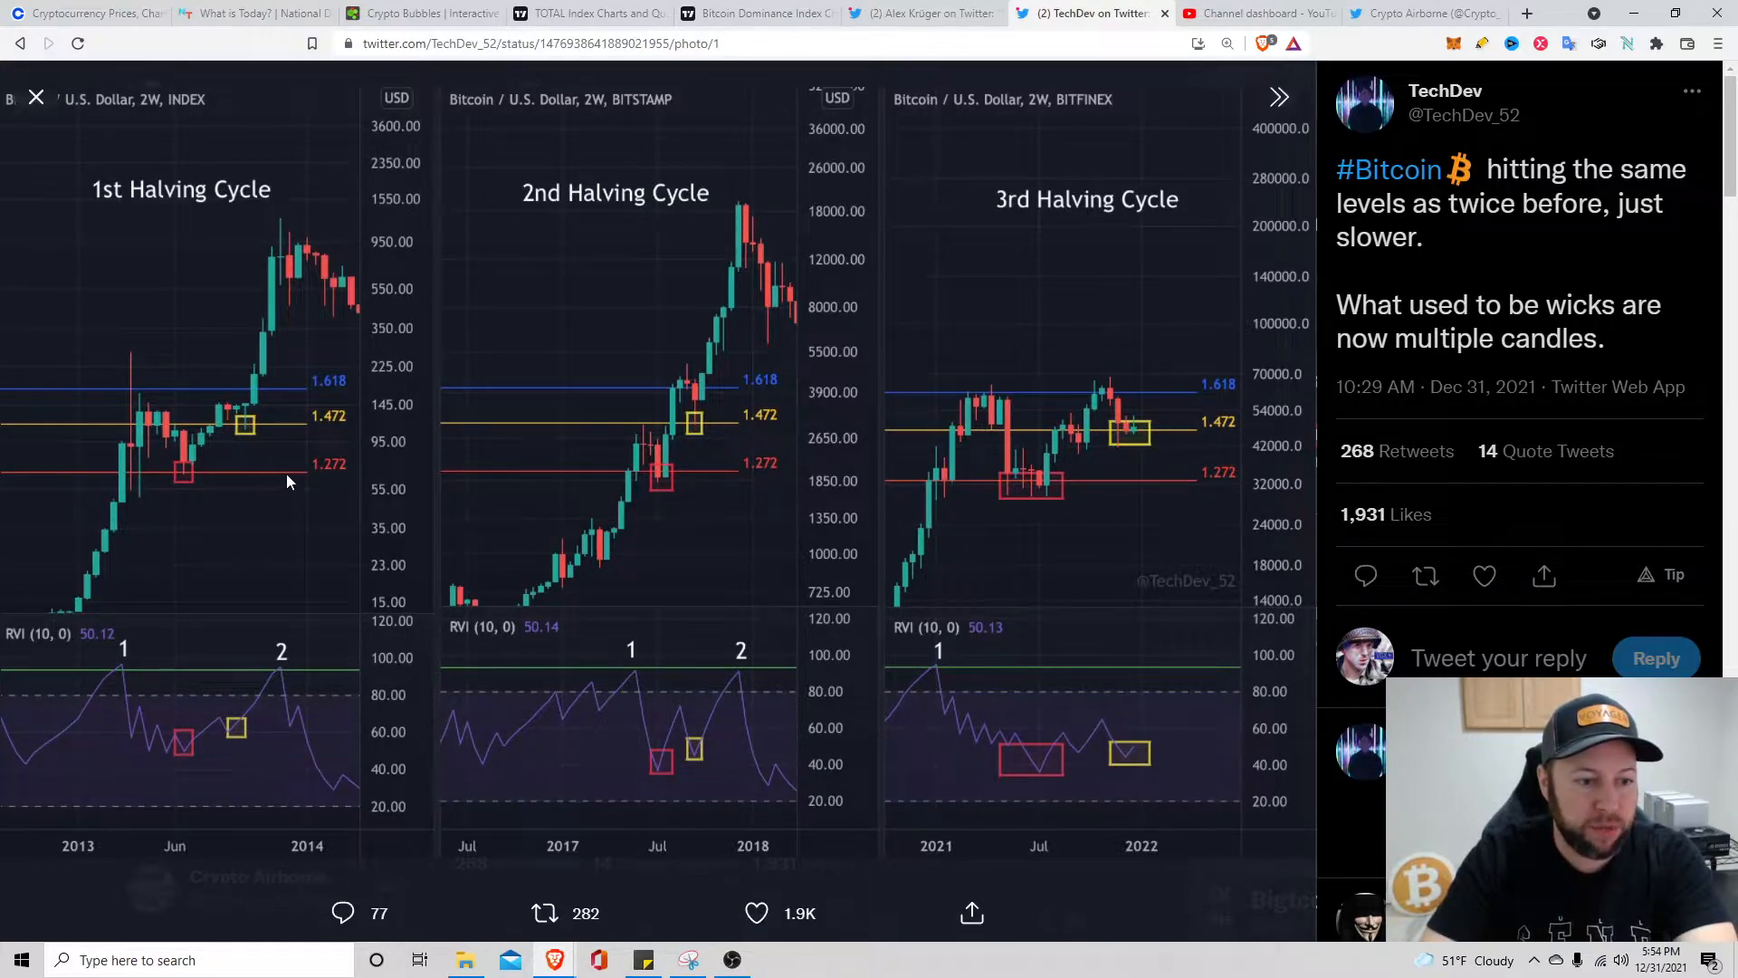
pyautogui.moveTo(956, 492)
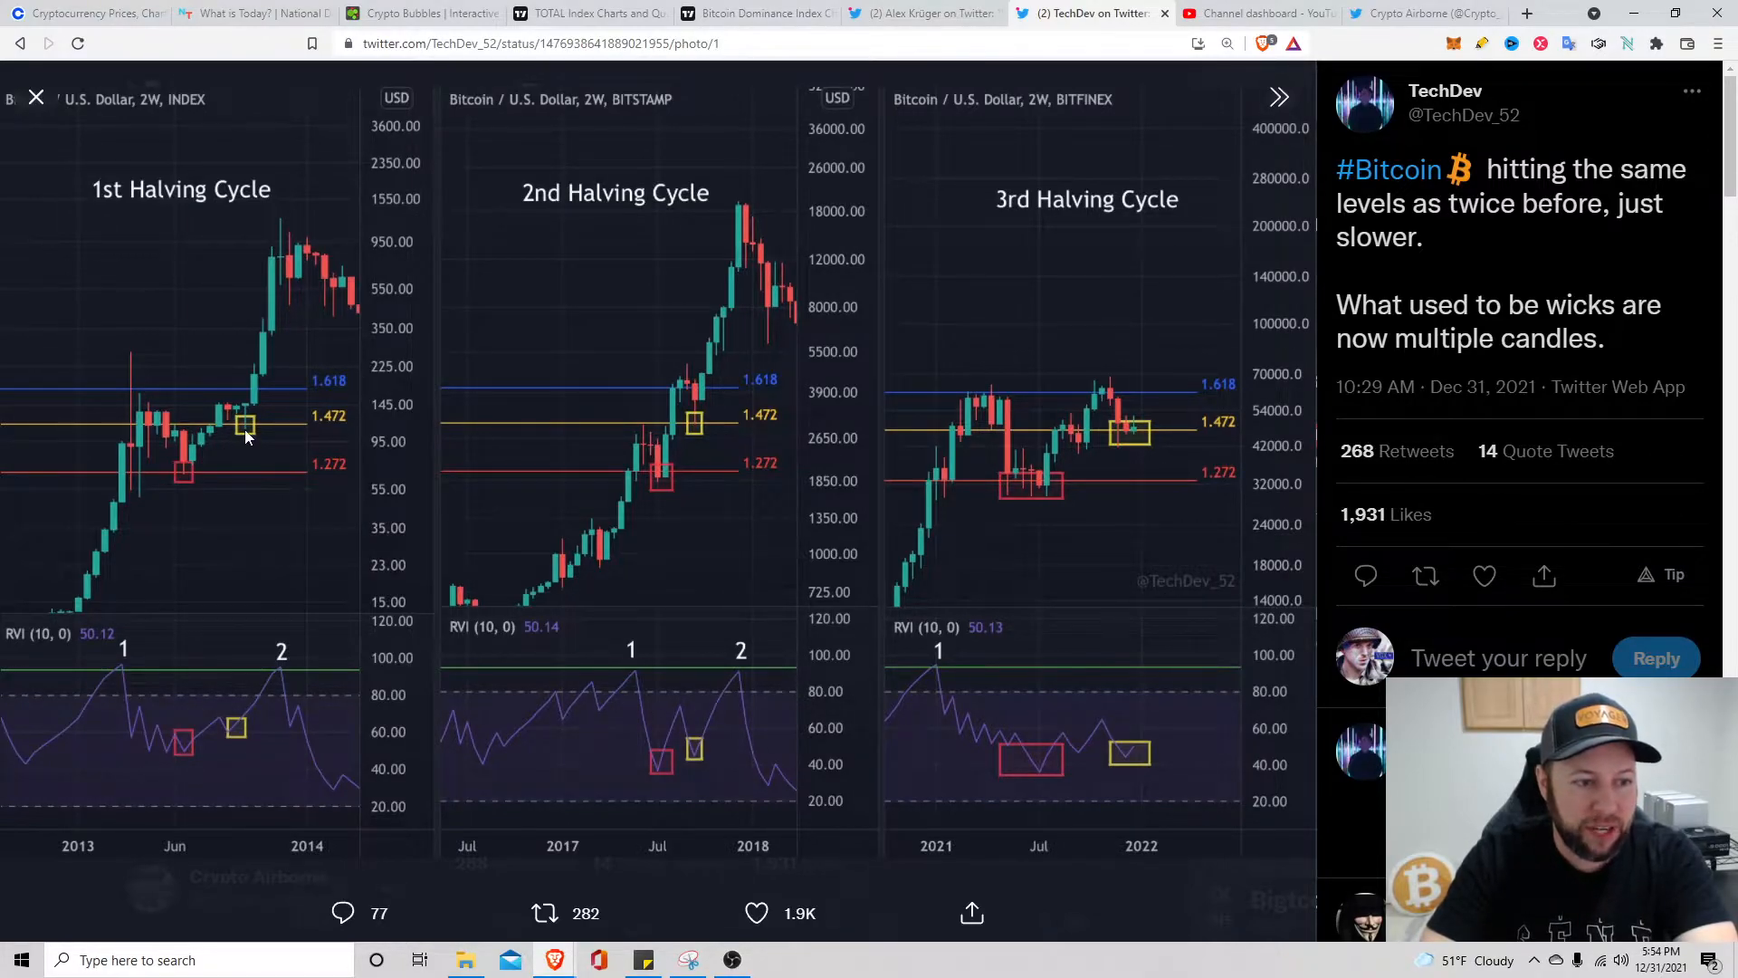
pyautogui.moveTo(710, 429)
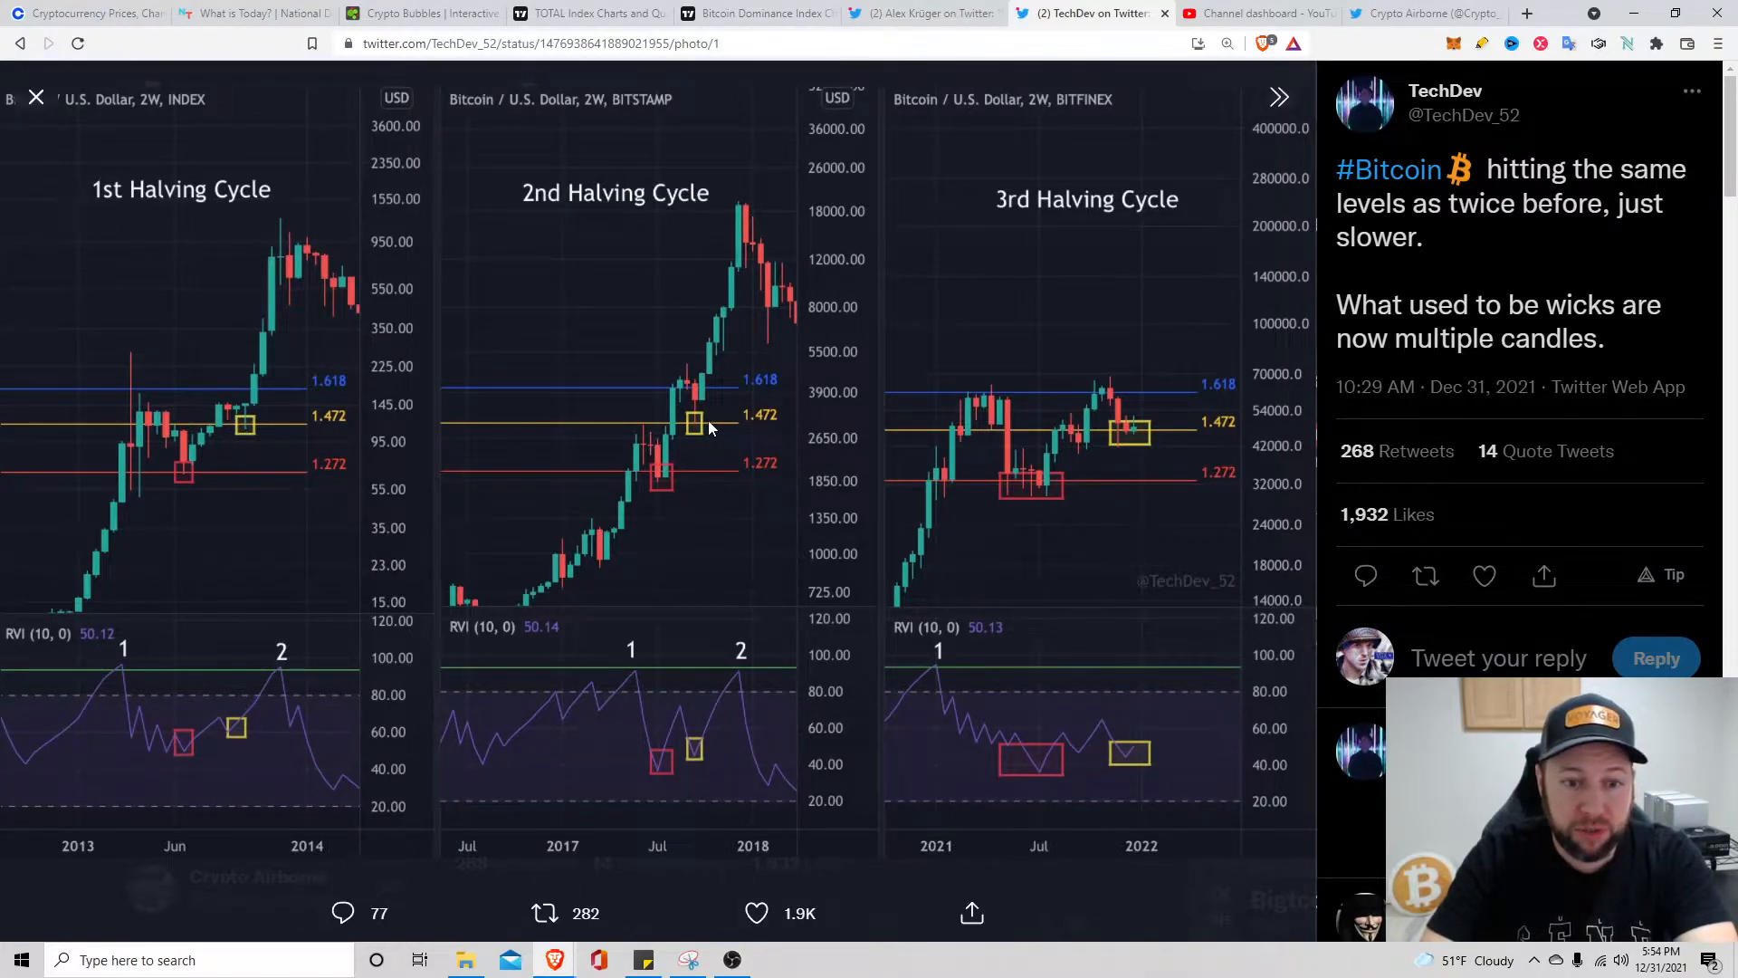
pyautogui.moveTo(1136, 443)
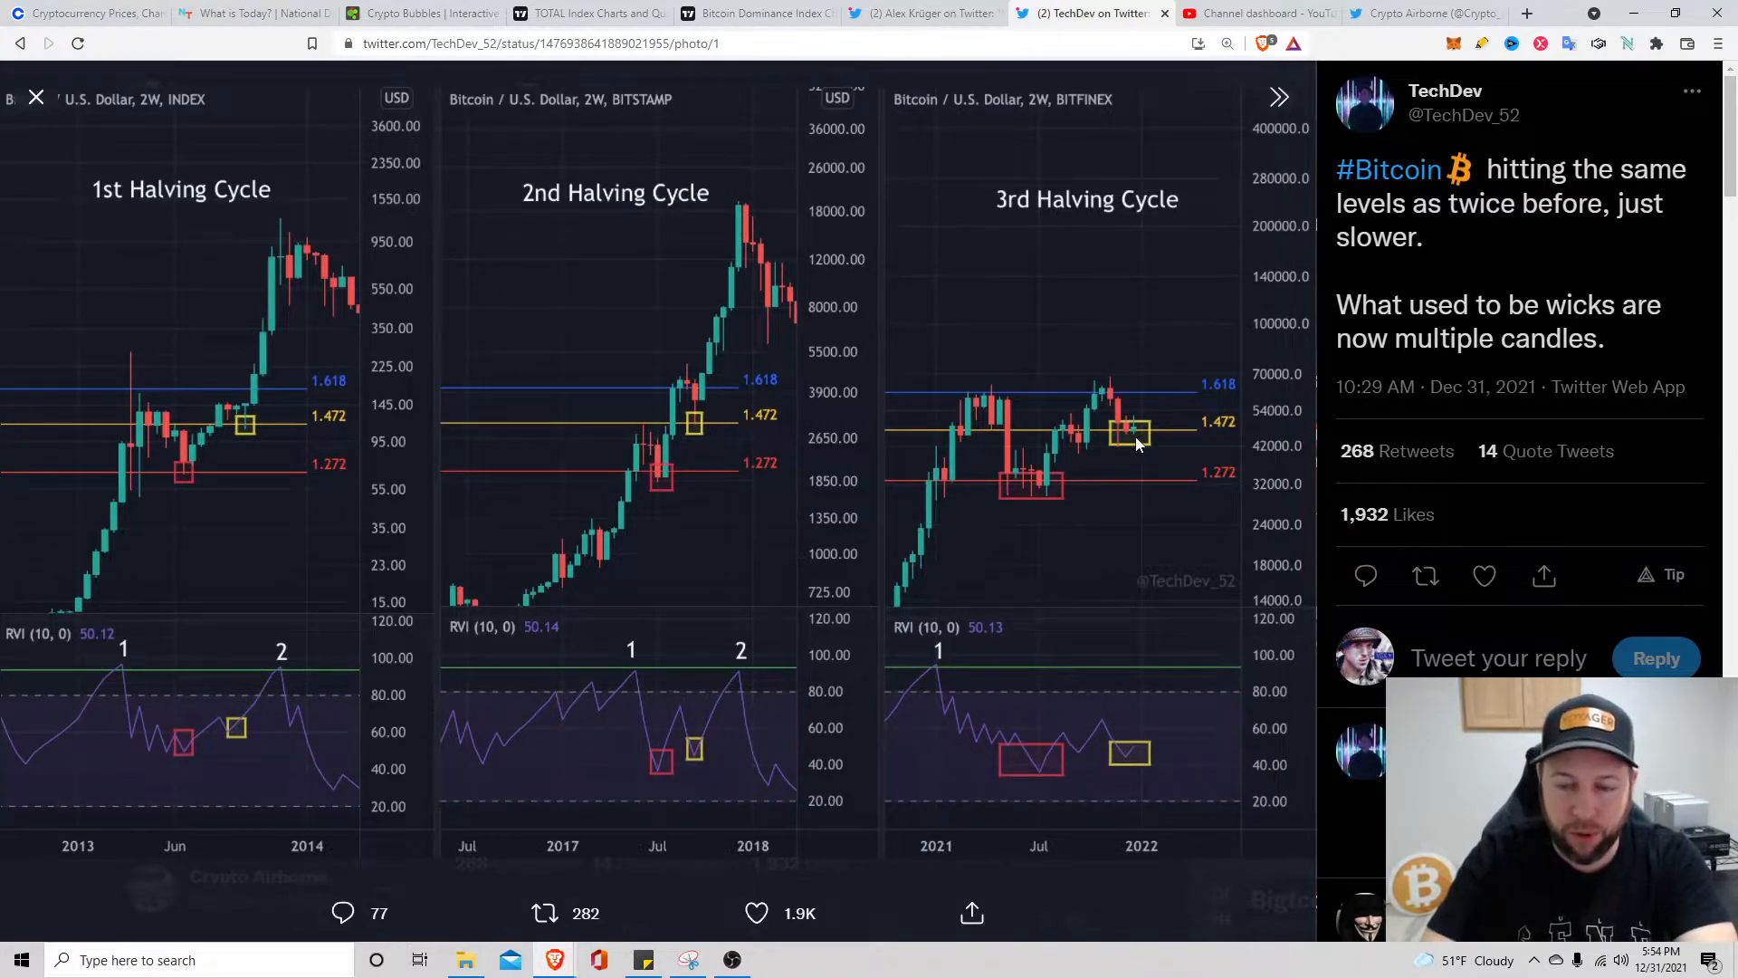
pyautogui.moveTo(1153, 447)
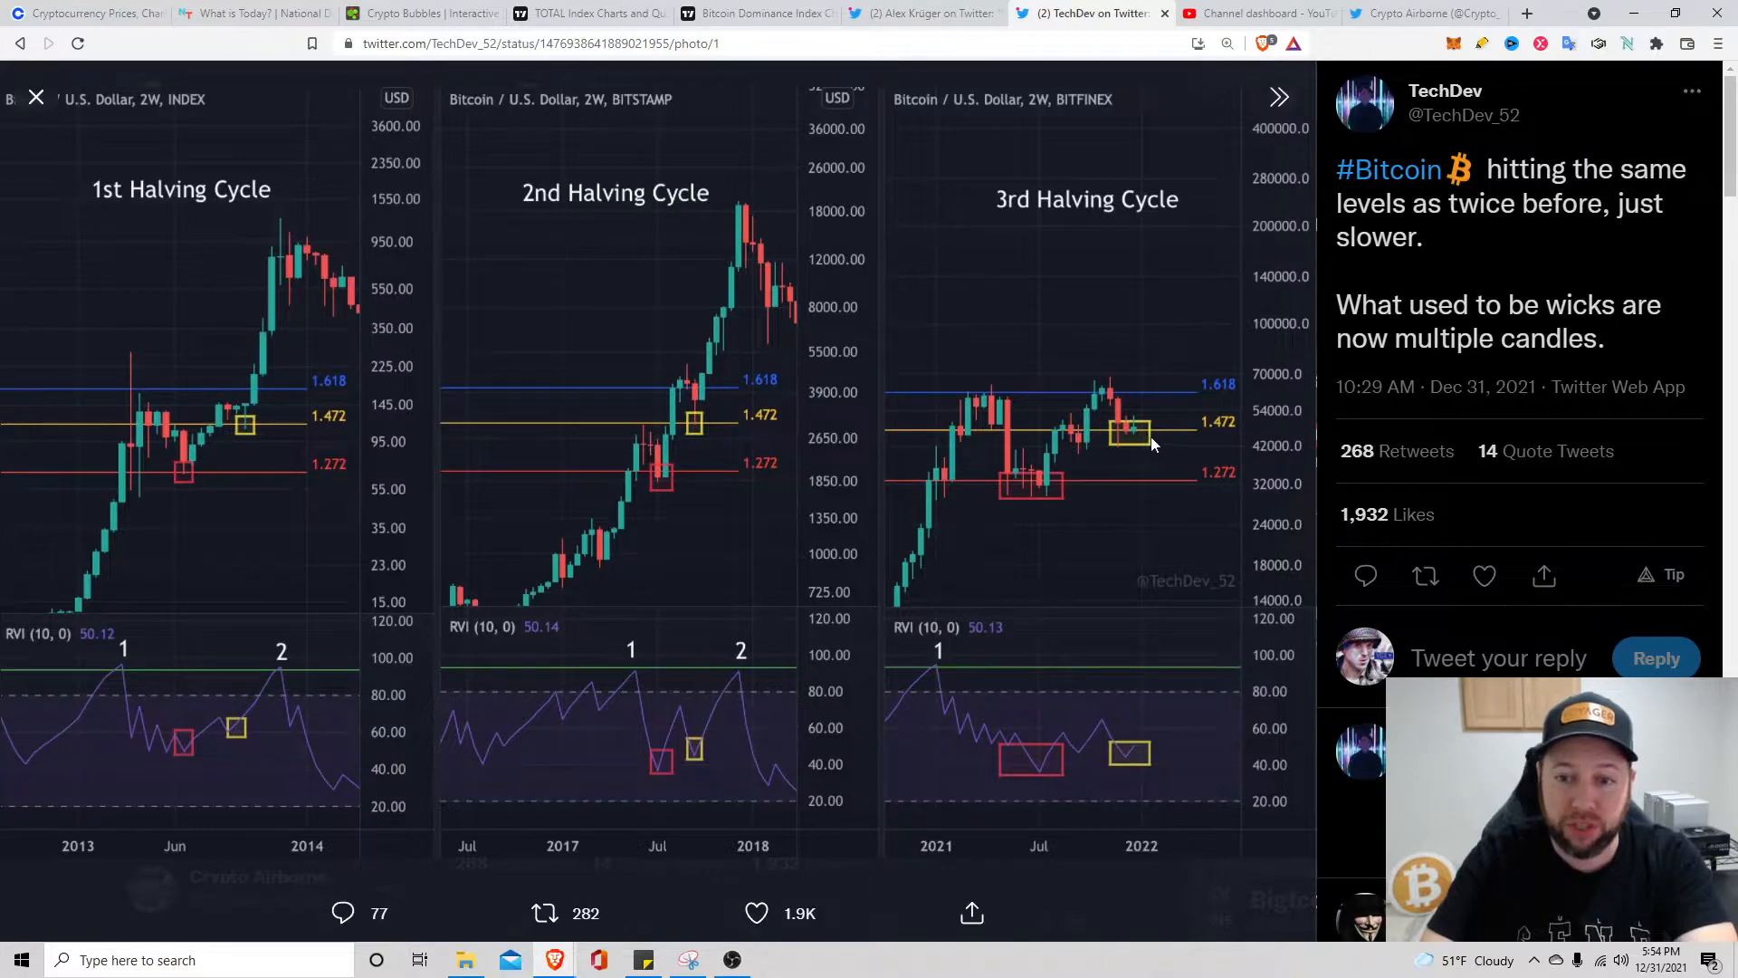
pyautogui.moveTo(1065, 431)
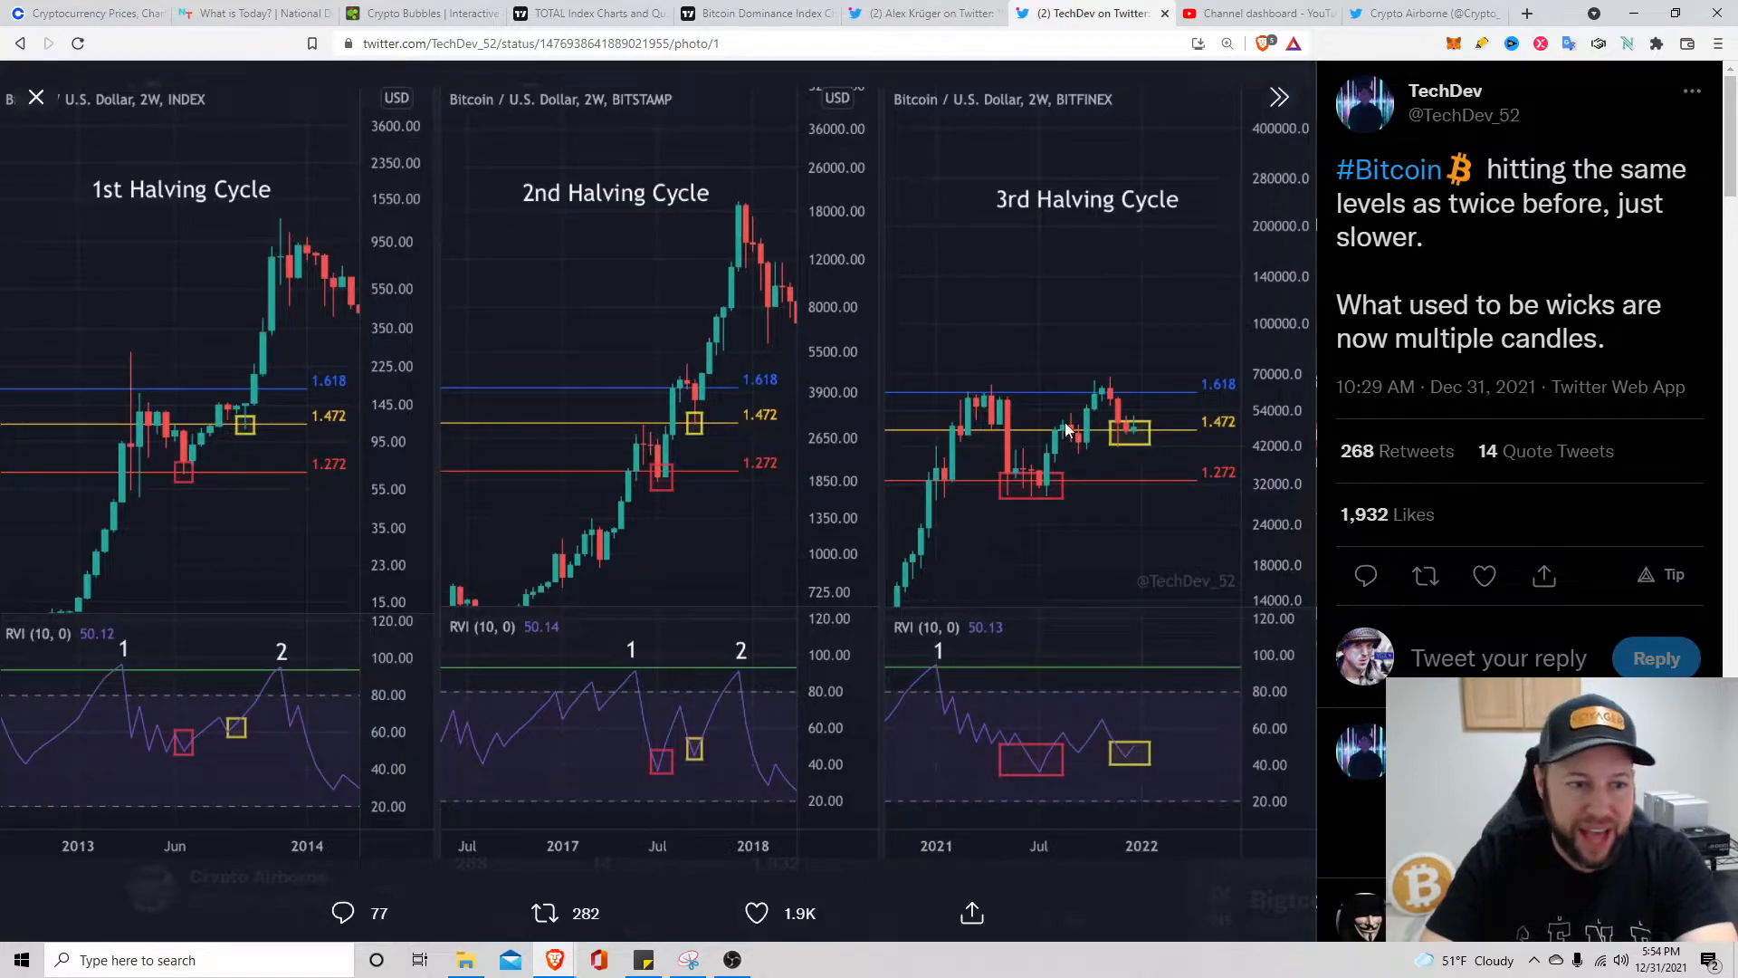
pyautogui.moveTo(286, 391)
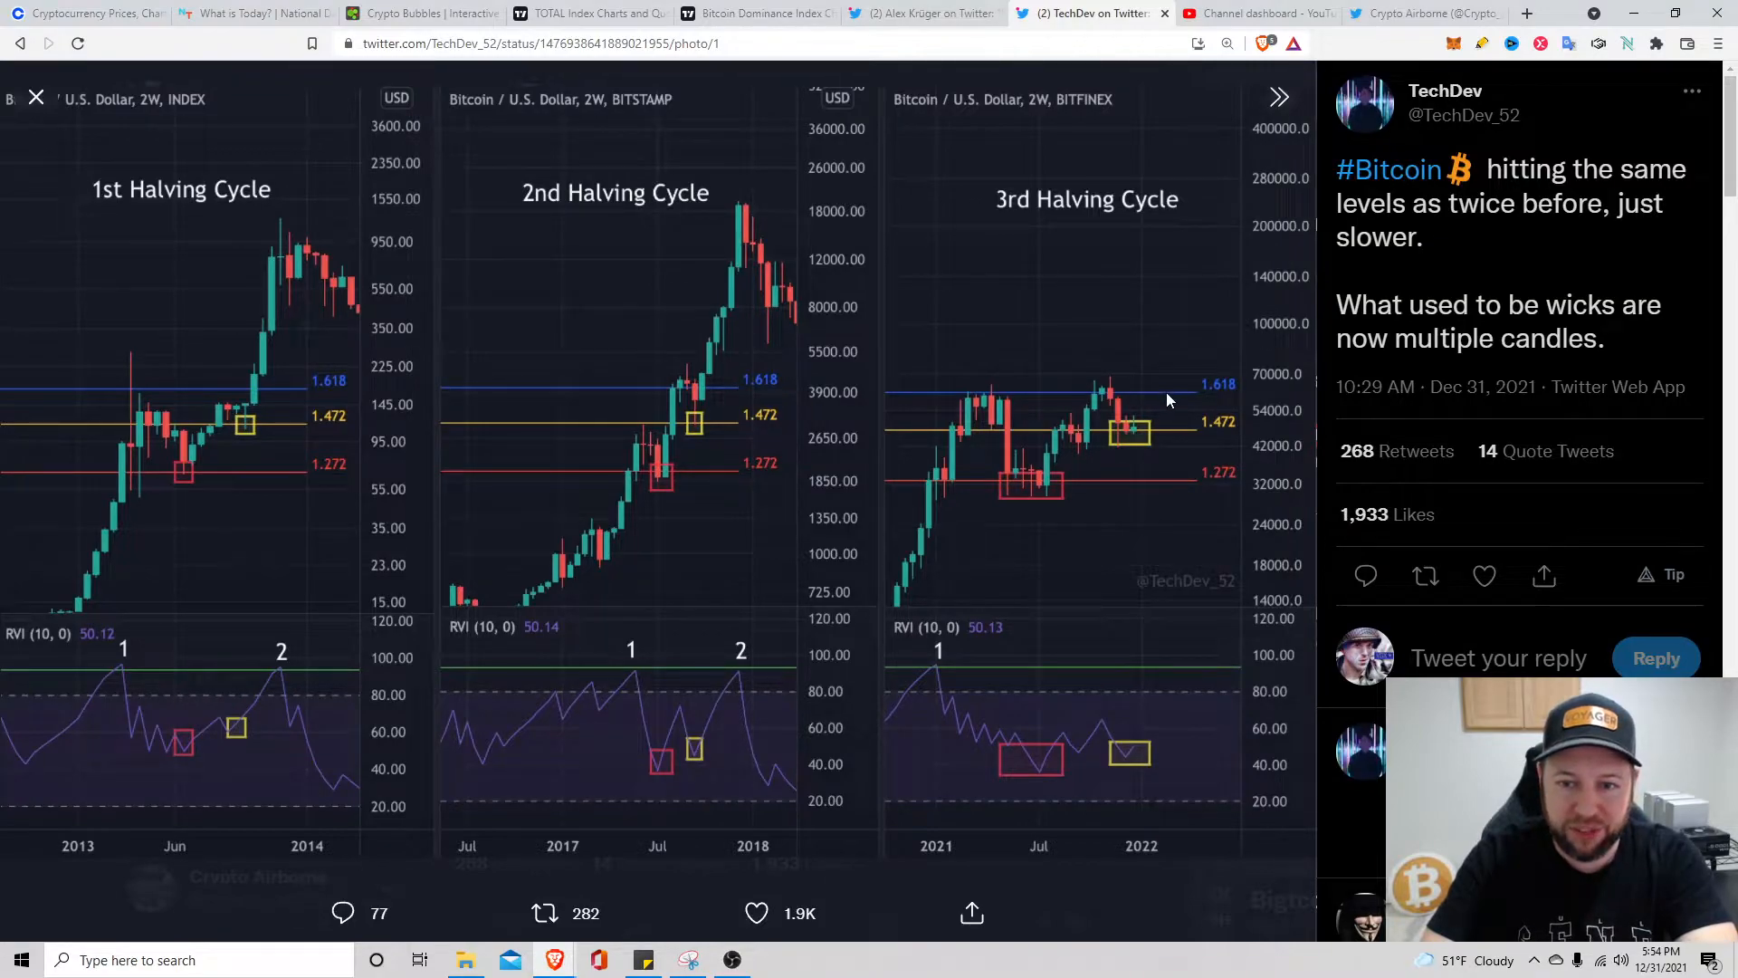
pyautogui.moveTo(1176, 373)
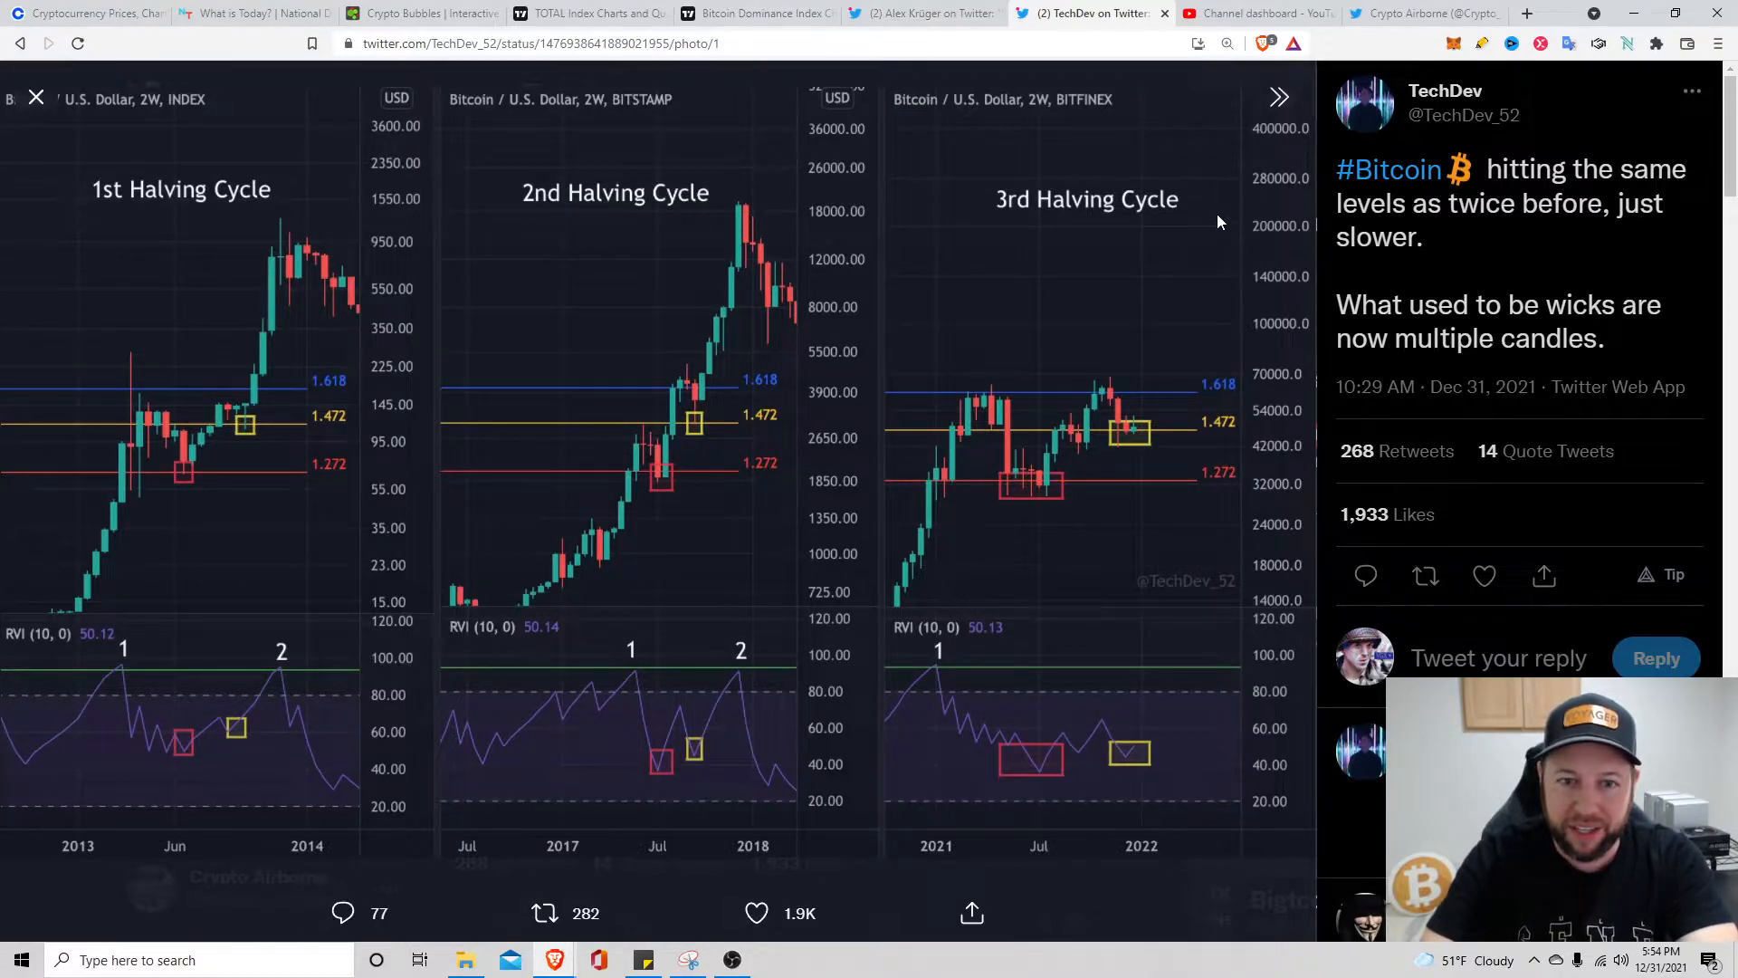
pyautogui.moveTo(1202, 234)
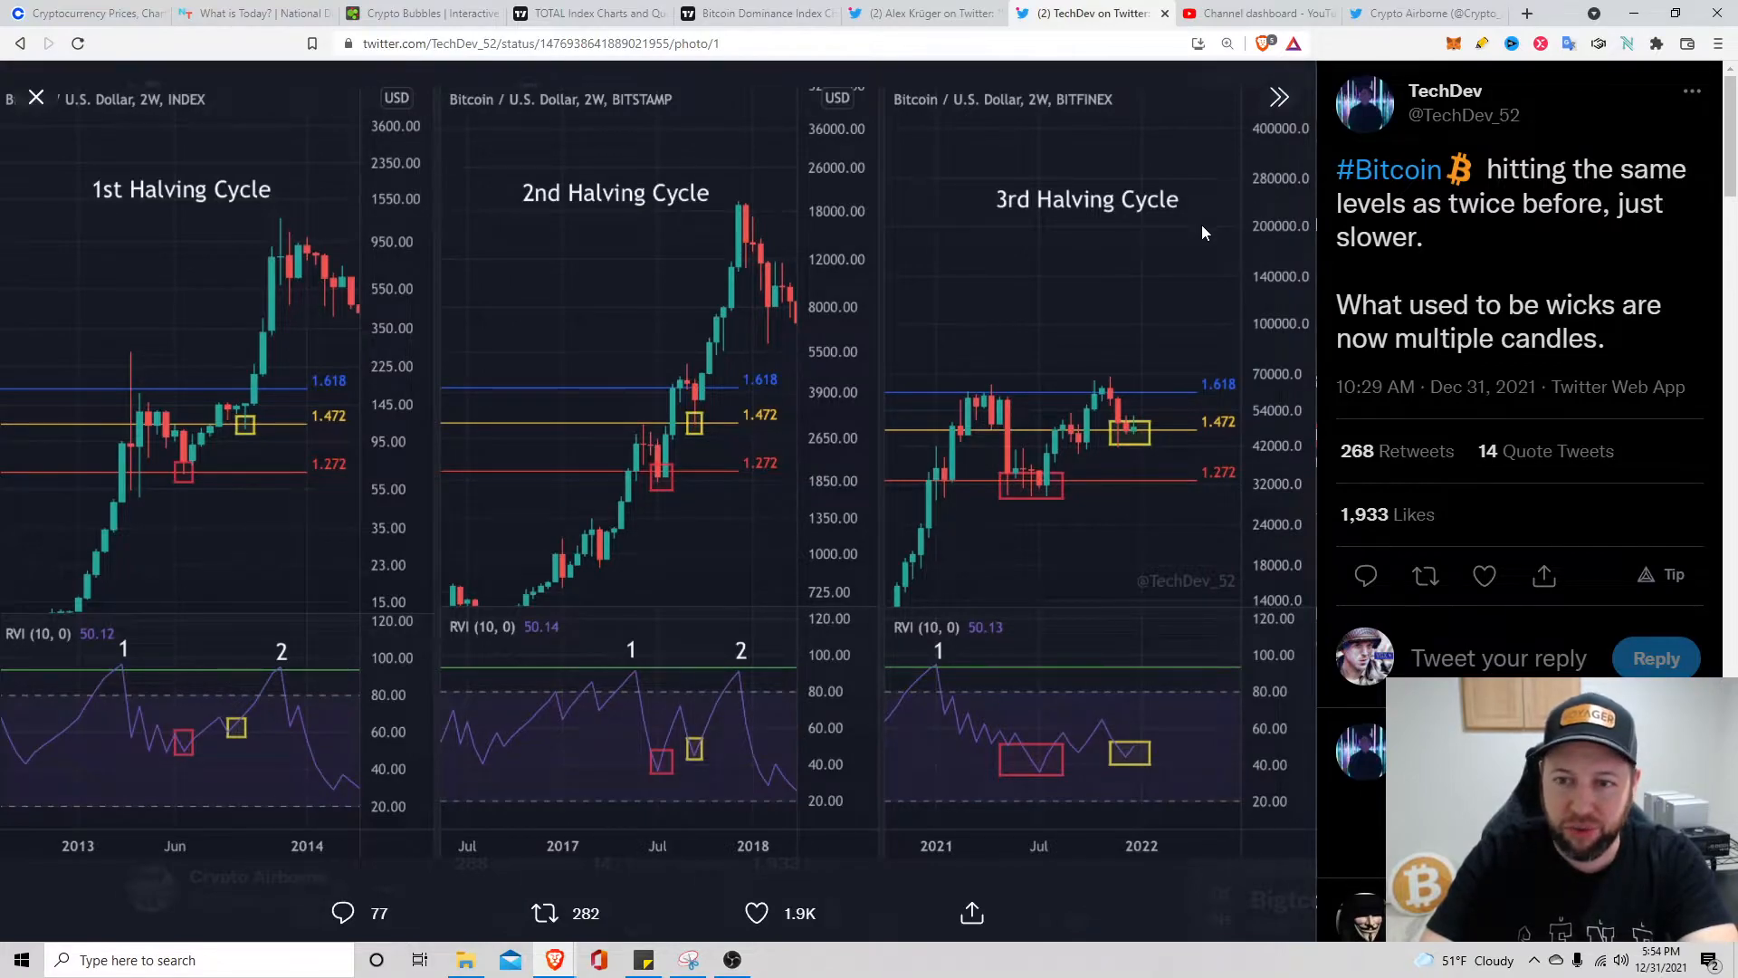
pyautogui.moveTo(1251, 161)
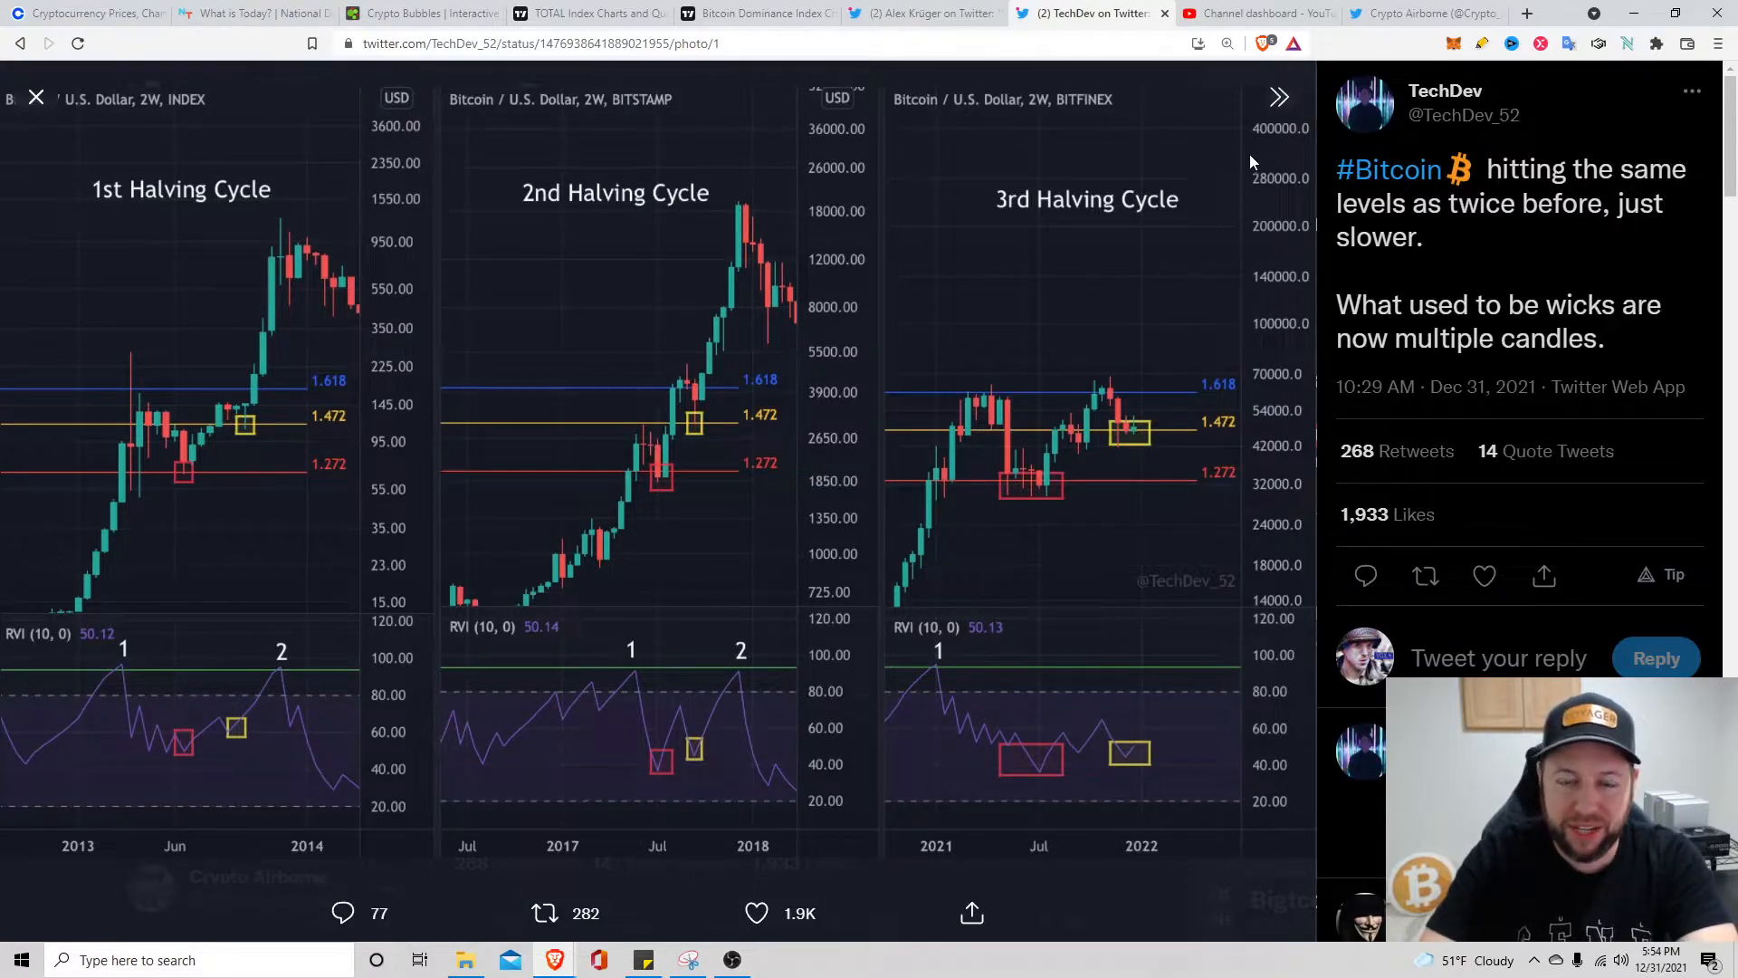
pyautogui.moveTo(1156, 219)
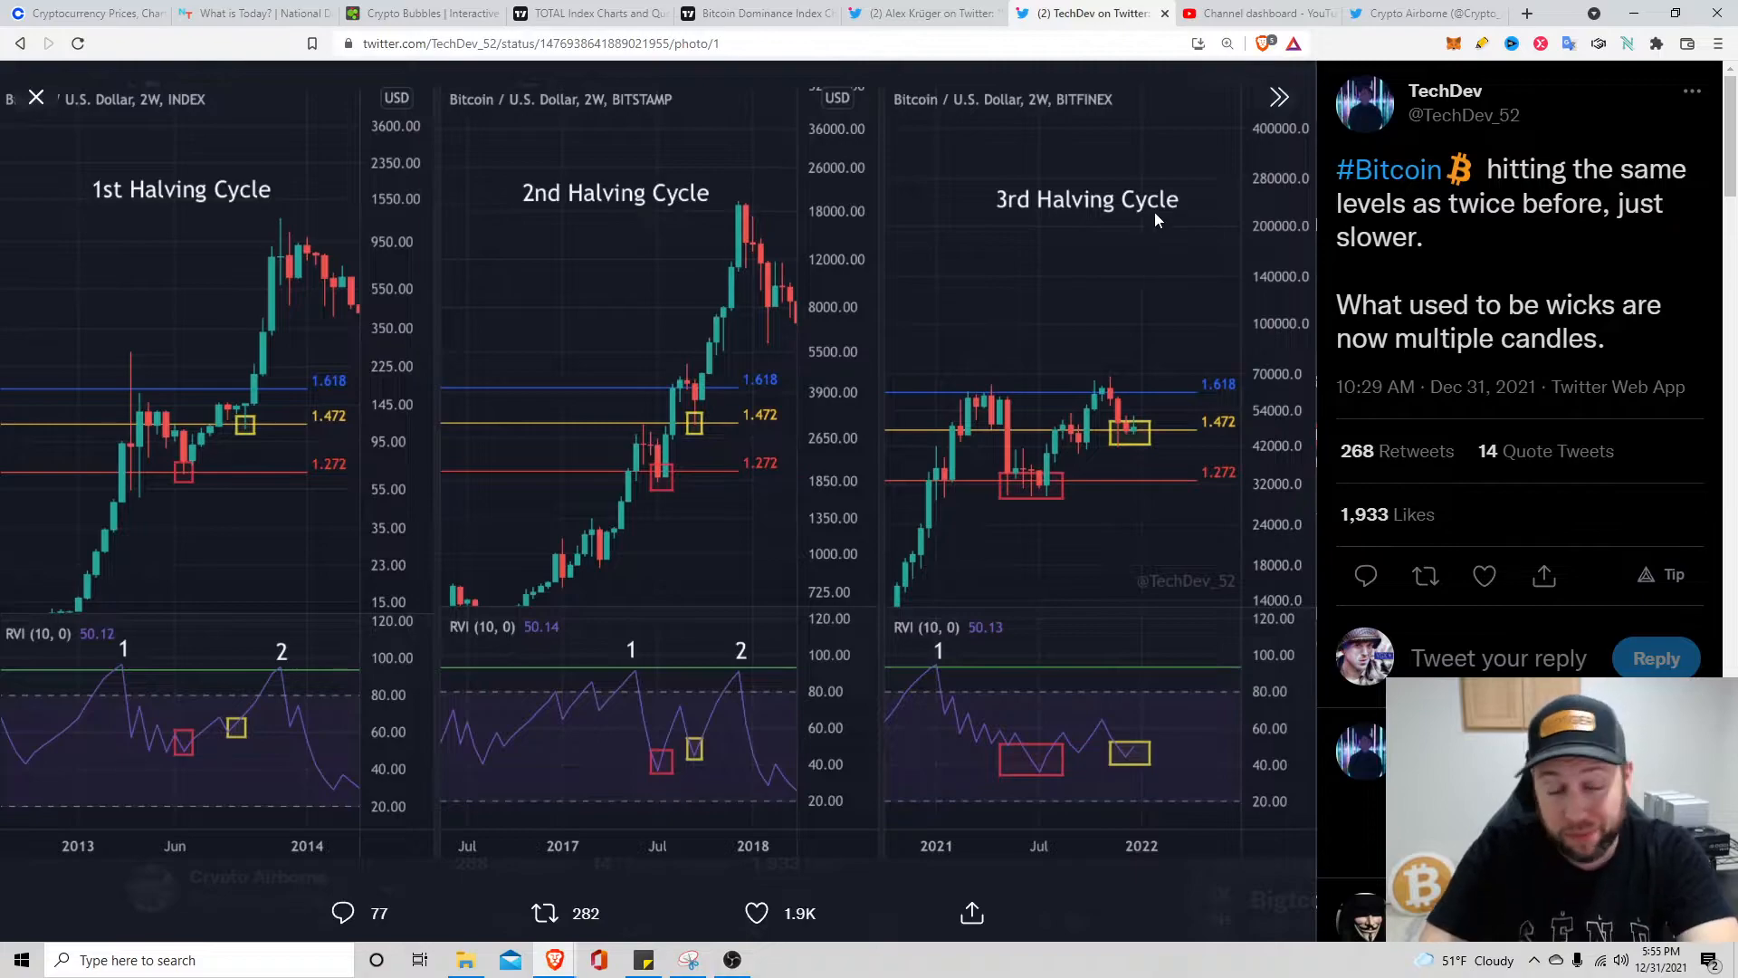
pyautogui.moveTo(1206, 234)
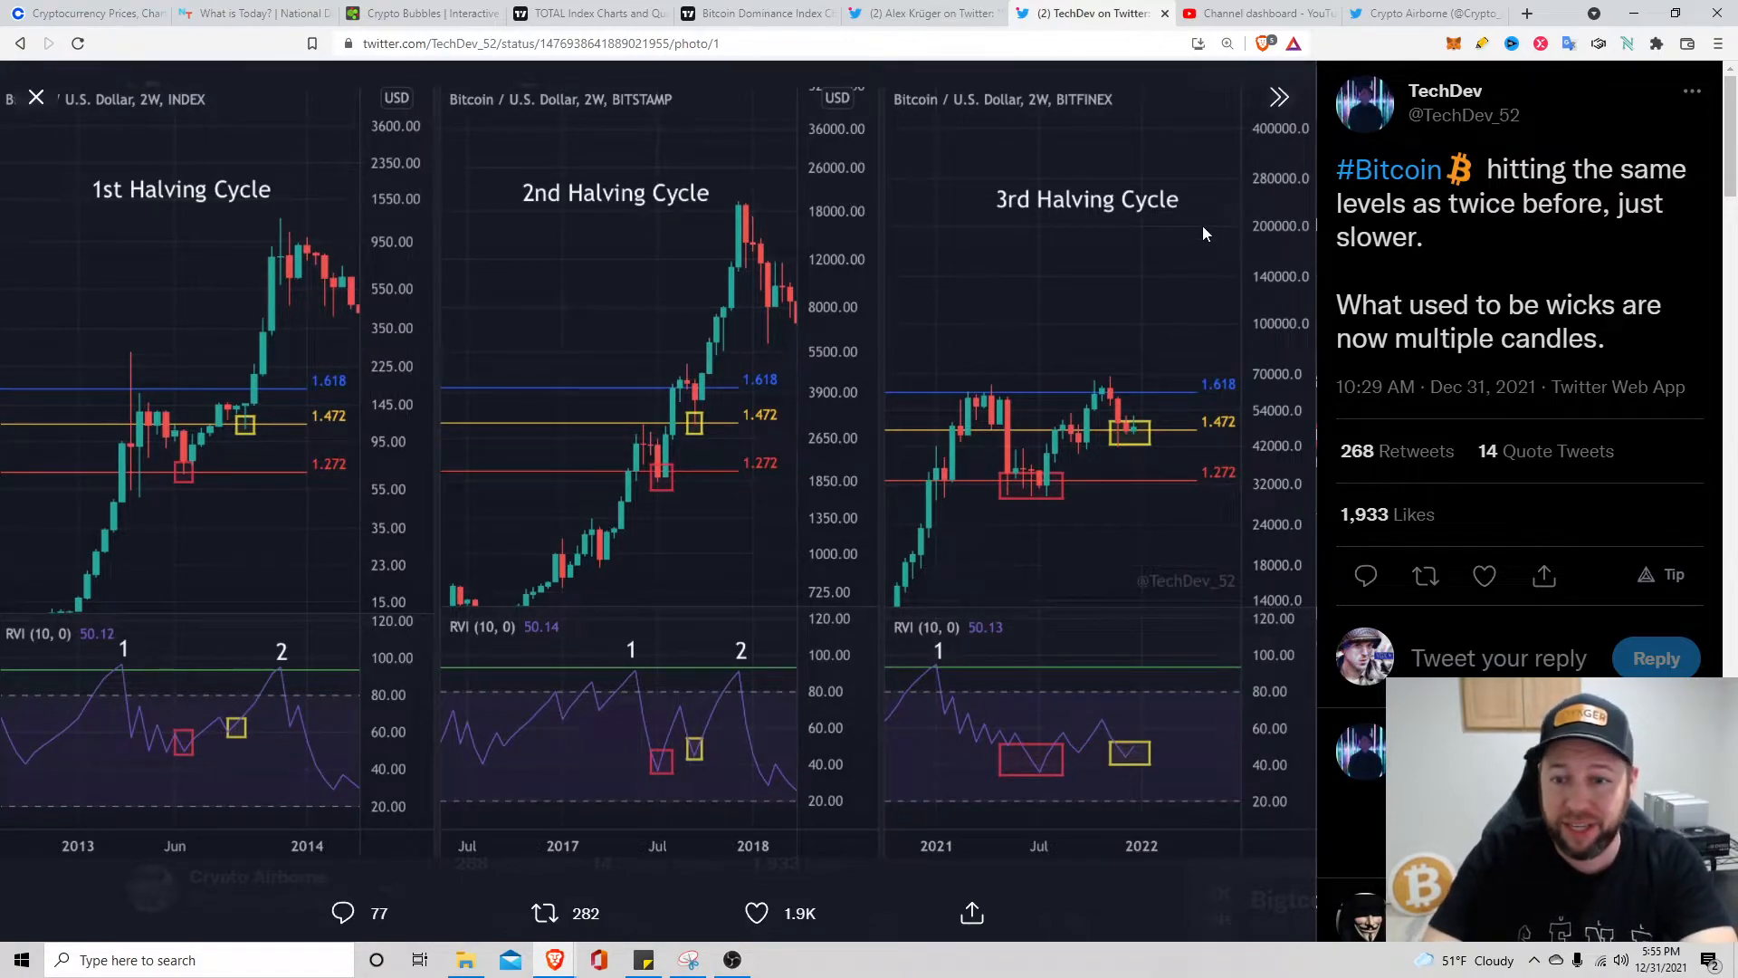
pyautogui.moveTo(1133, 259)
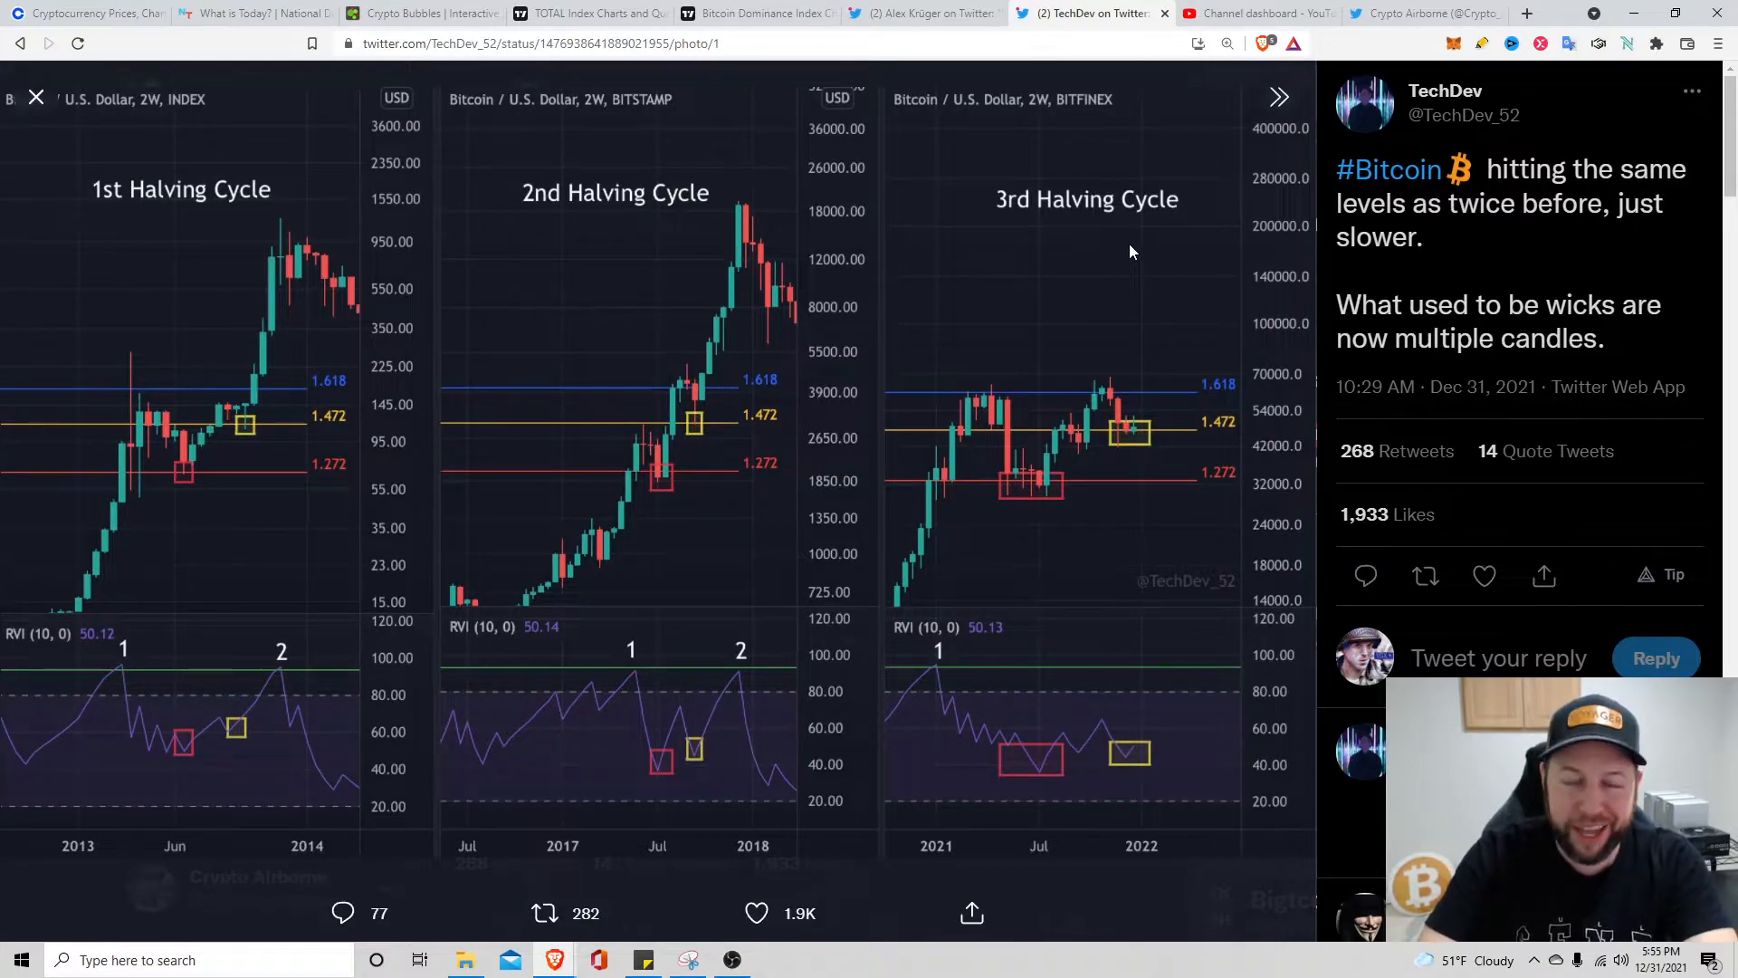
# Show the YouTube Studio dashboard with 1,146 subscribers and the latest live stream's performance
pyautogui.click(1245, 13)
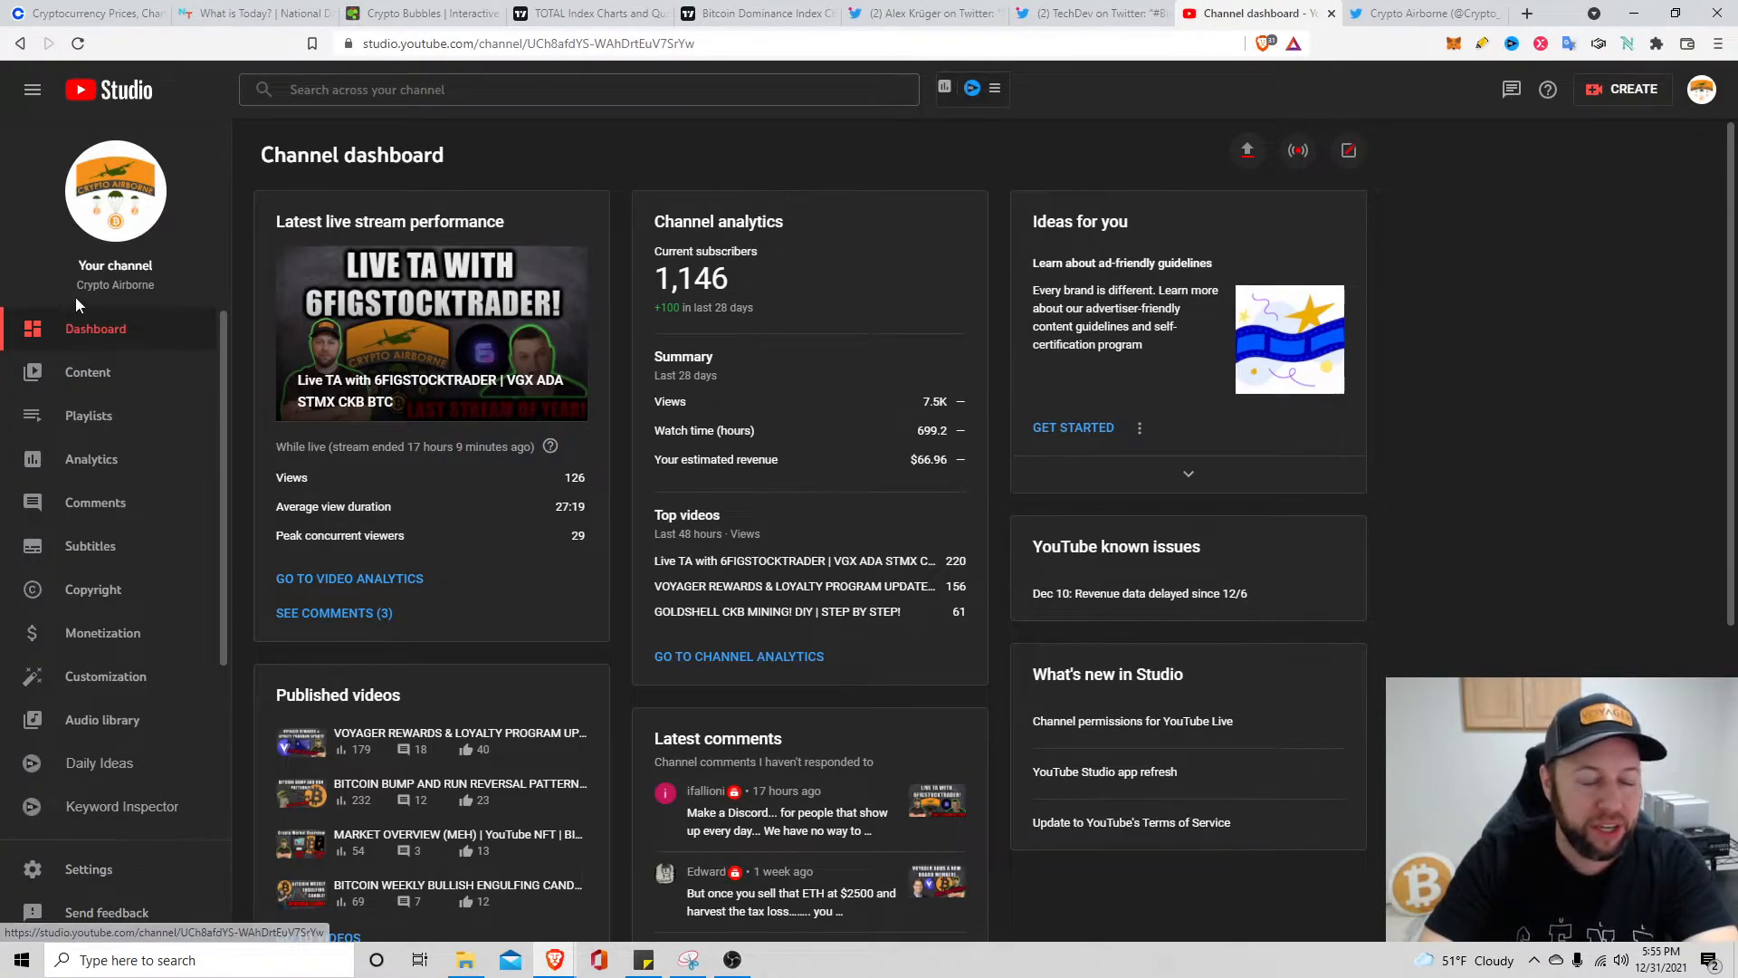
pyautogui.moveTo(67, 324)
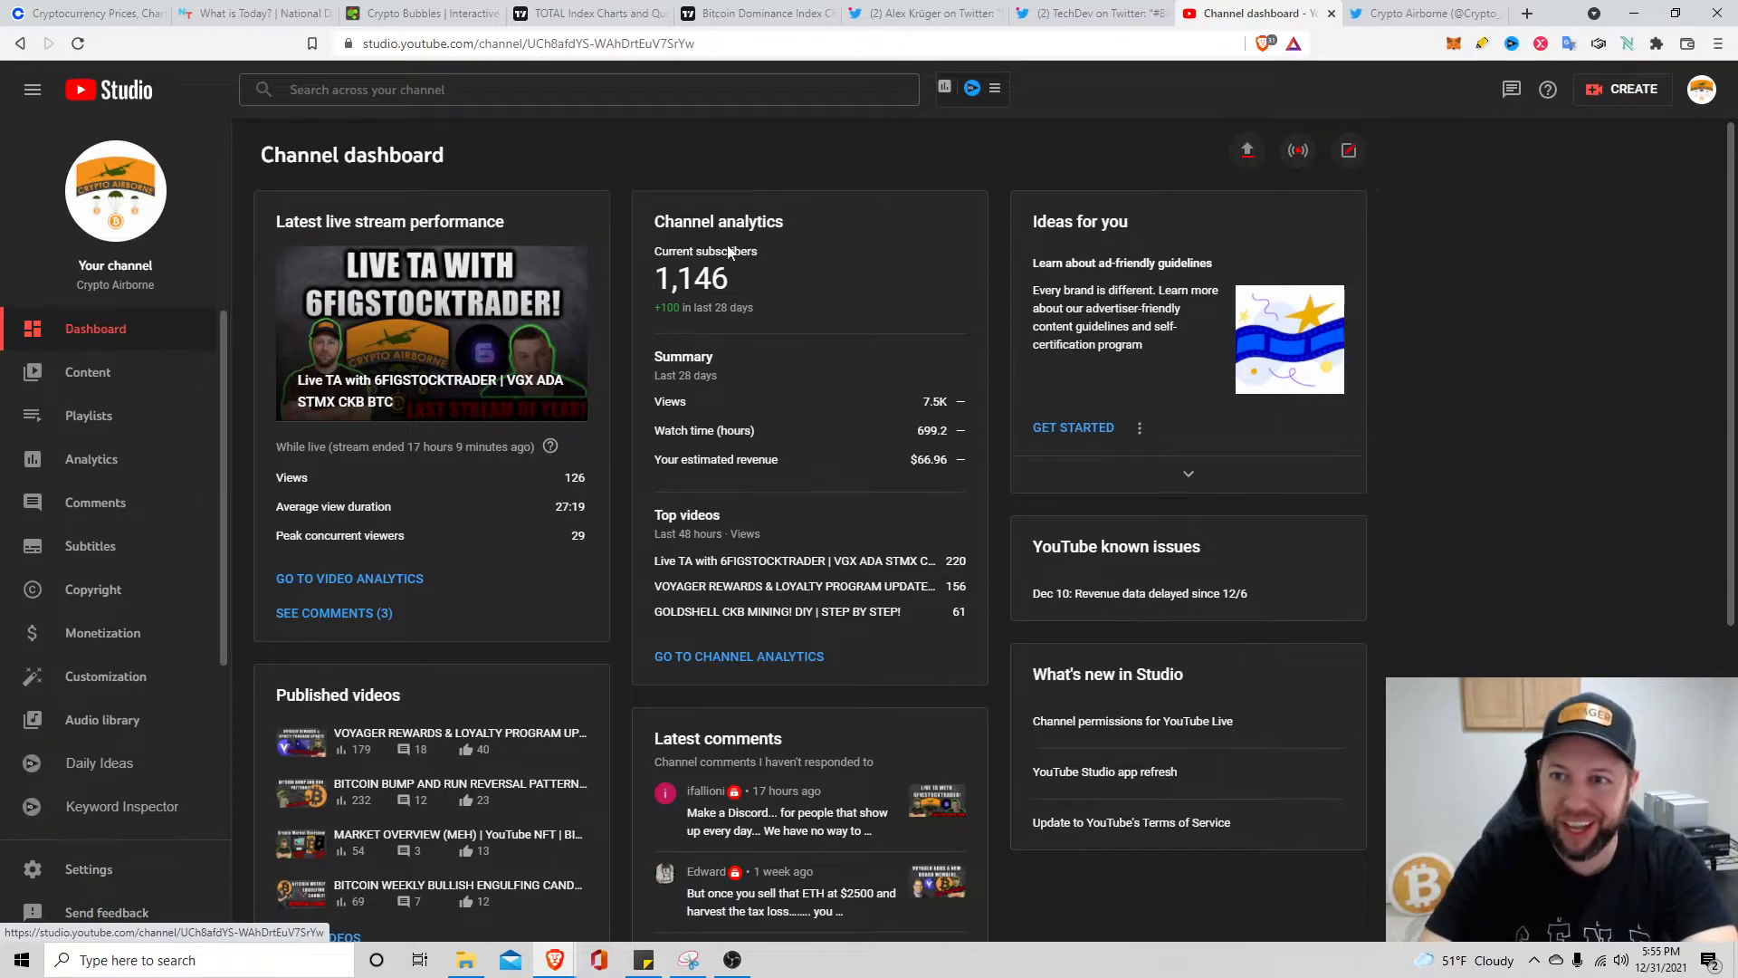
# Show the Crypto Airborne Twitter profile and review the pinned livestream tweet's timestamp list
pyautogui.click(1430, 13)
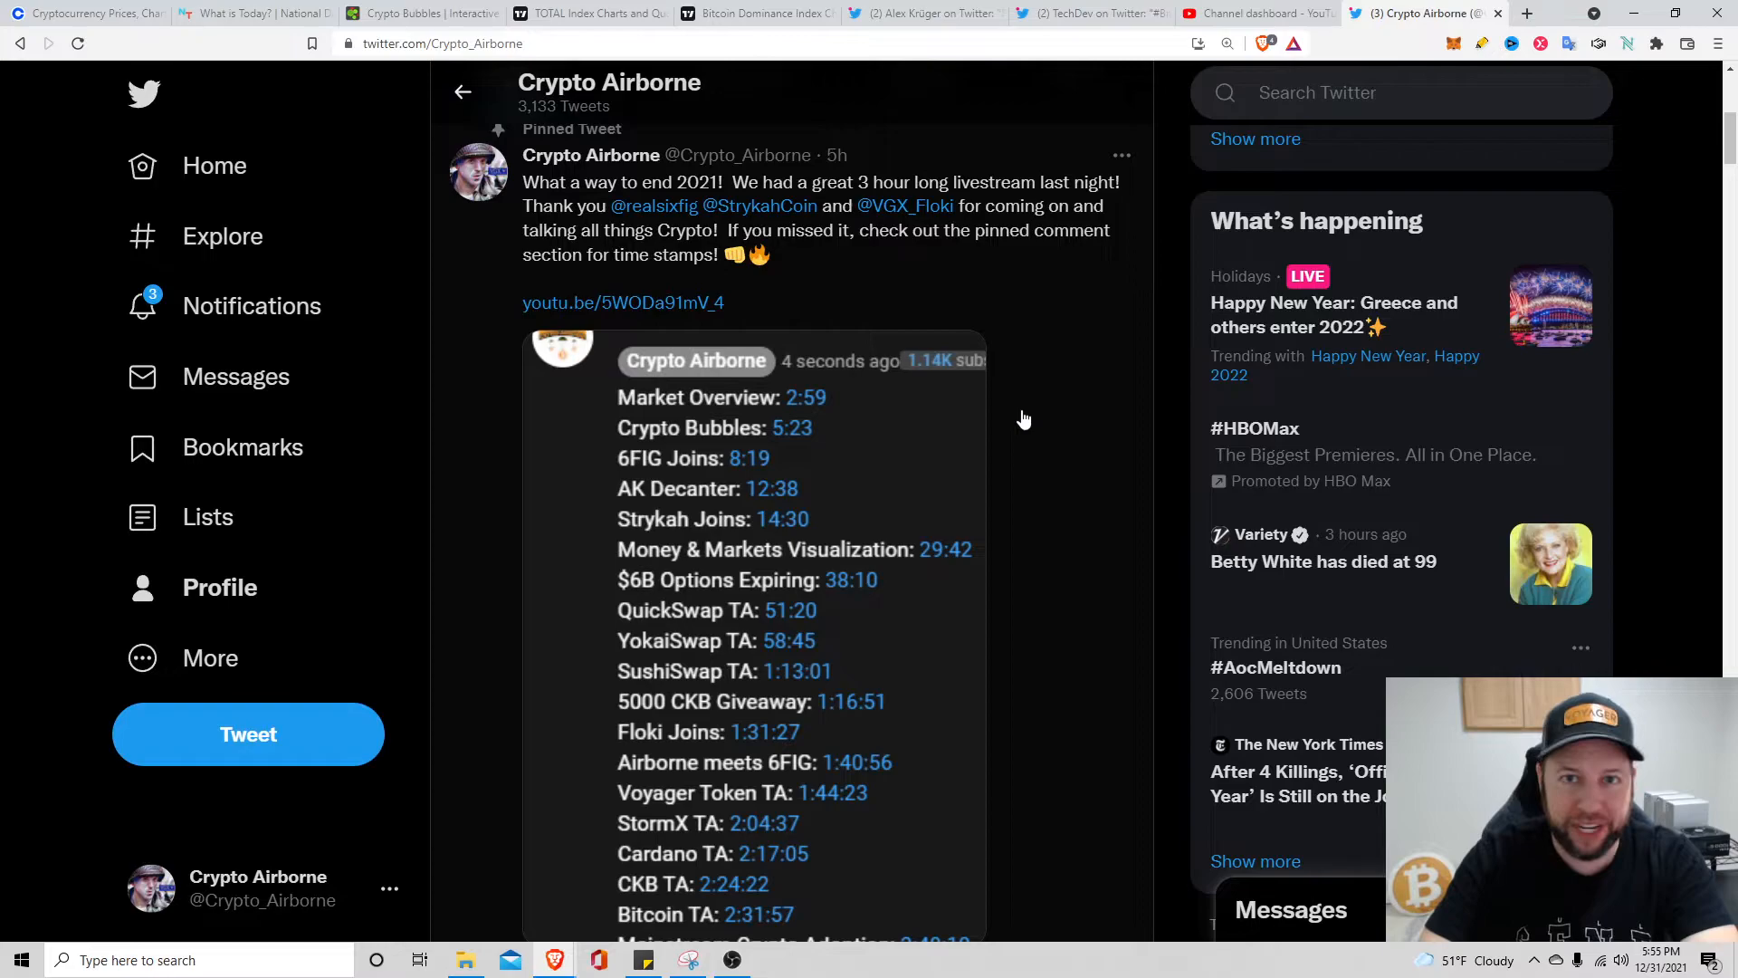
pyautogui.scroll(-3)
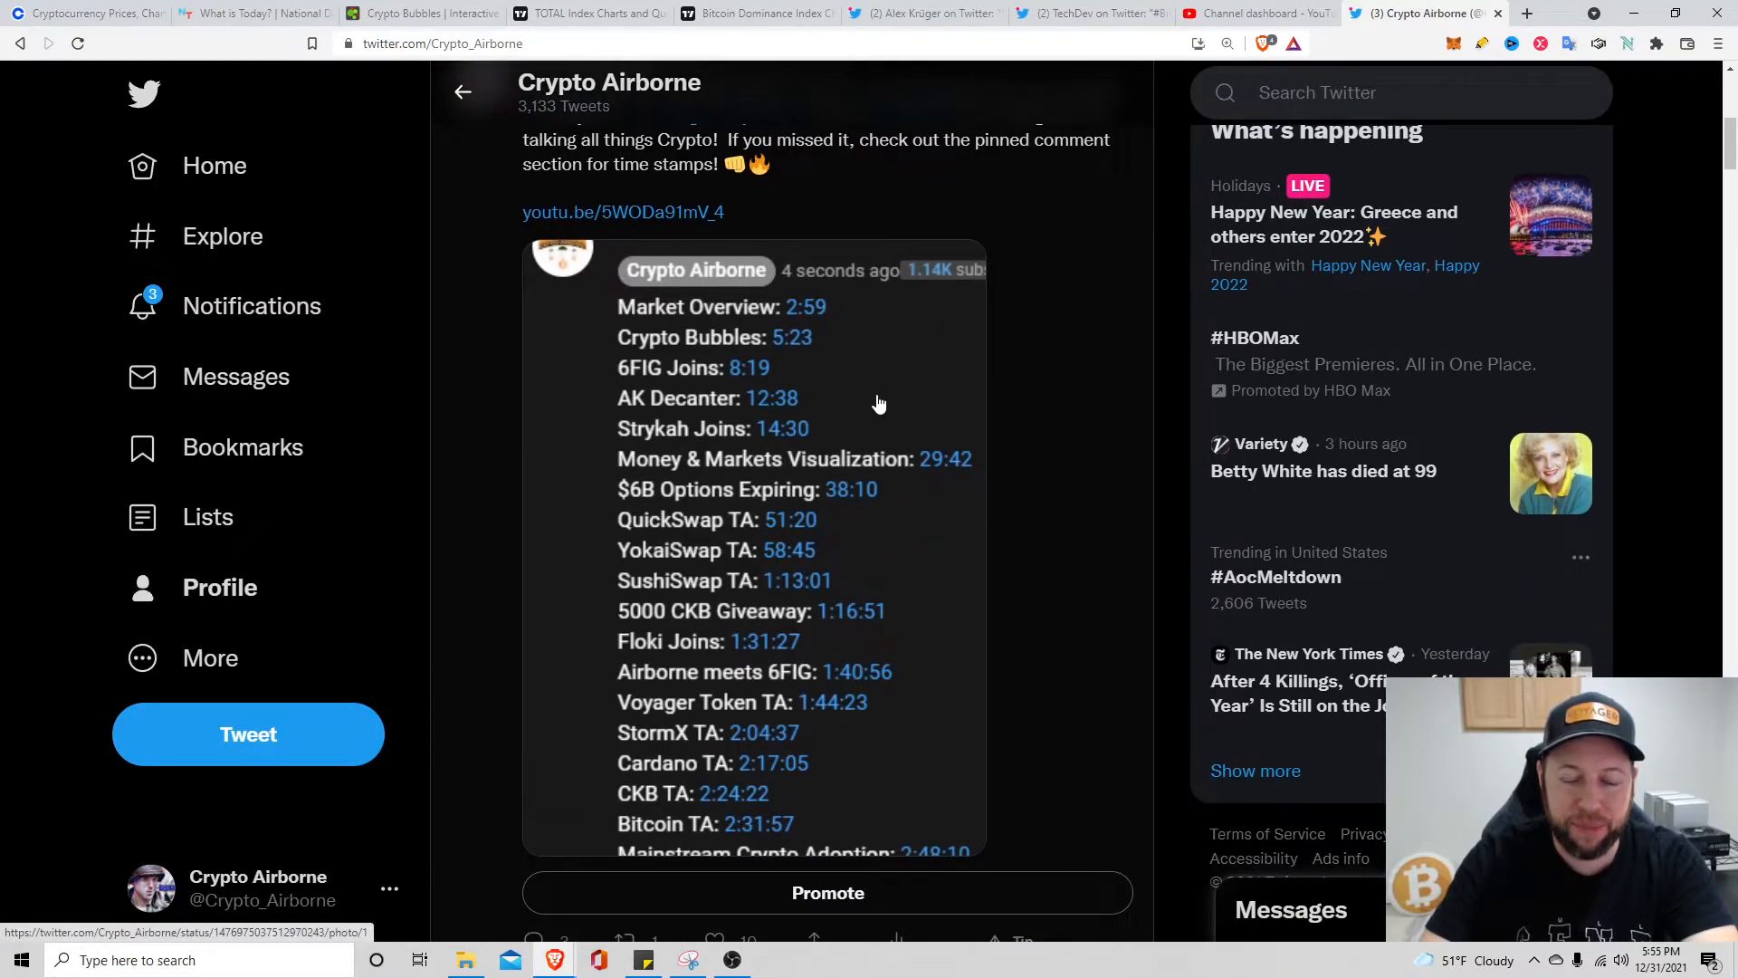
pyautogui.moveTo(1039, 429)
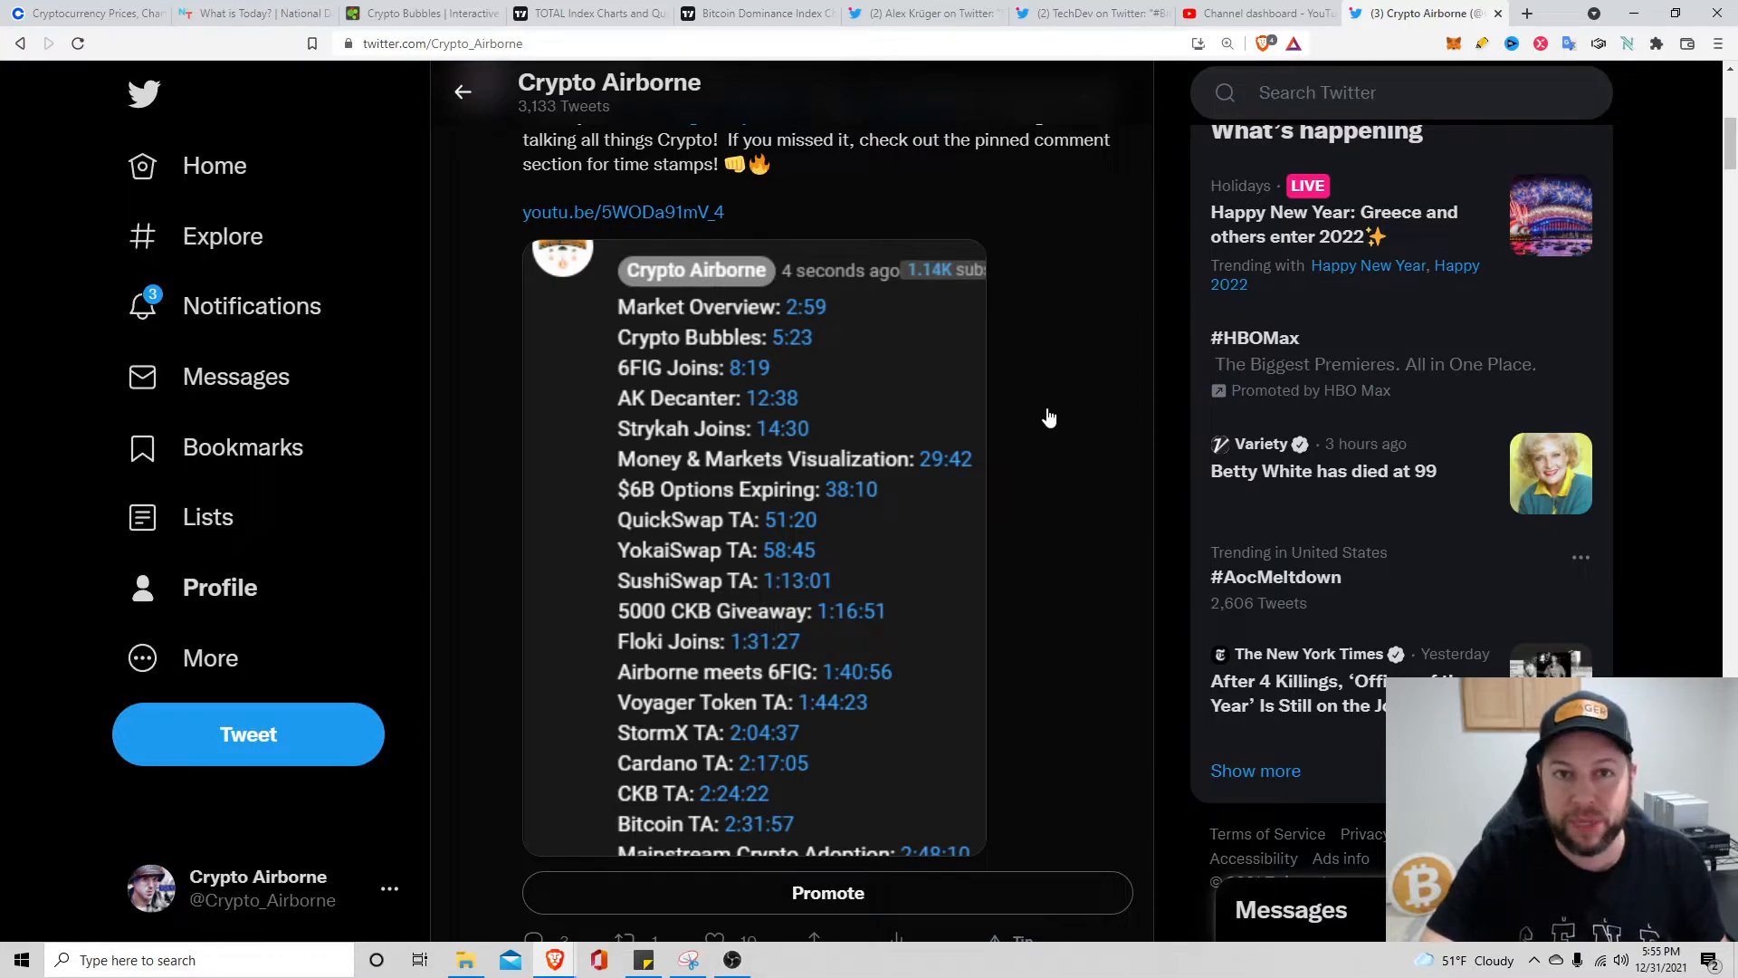
pyautogui.scroll(-3)
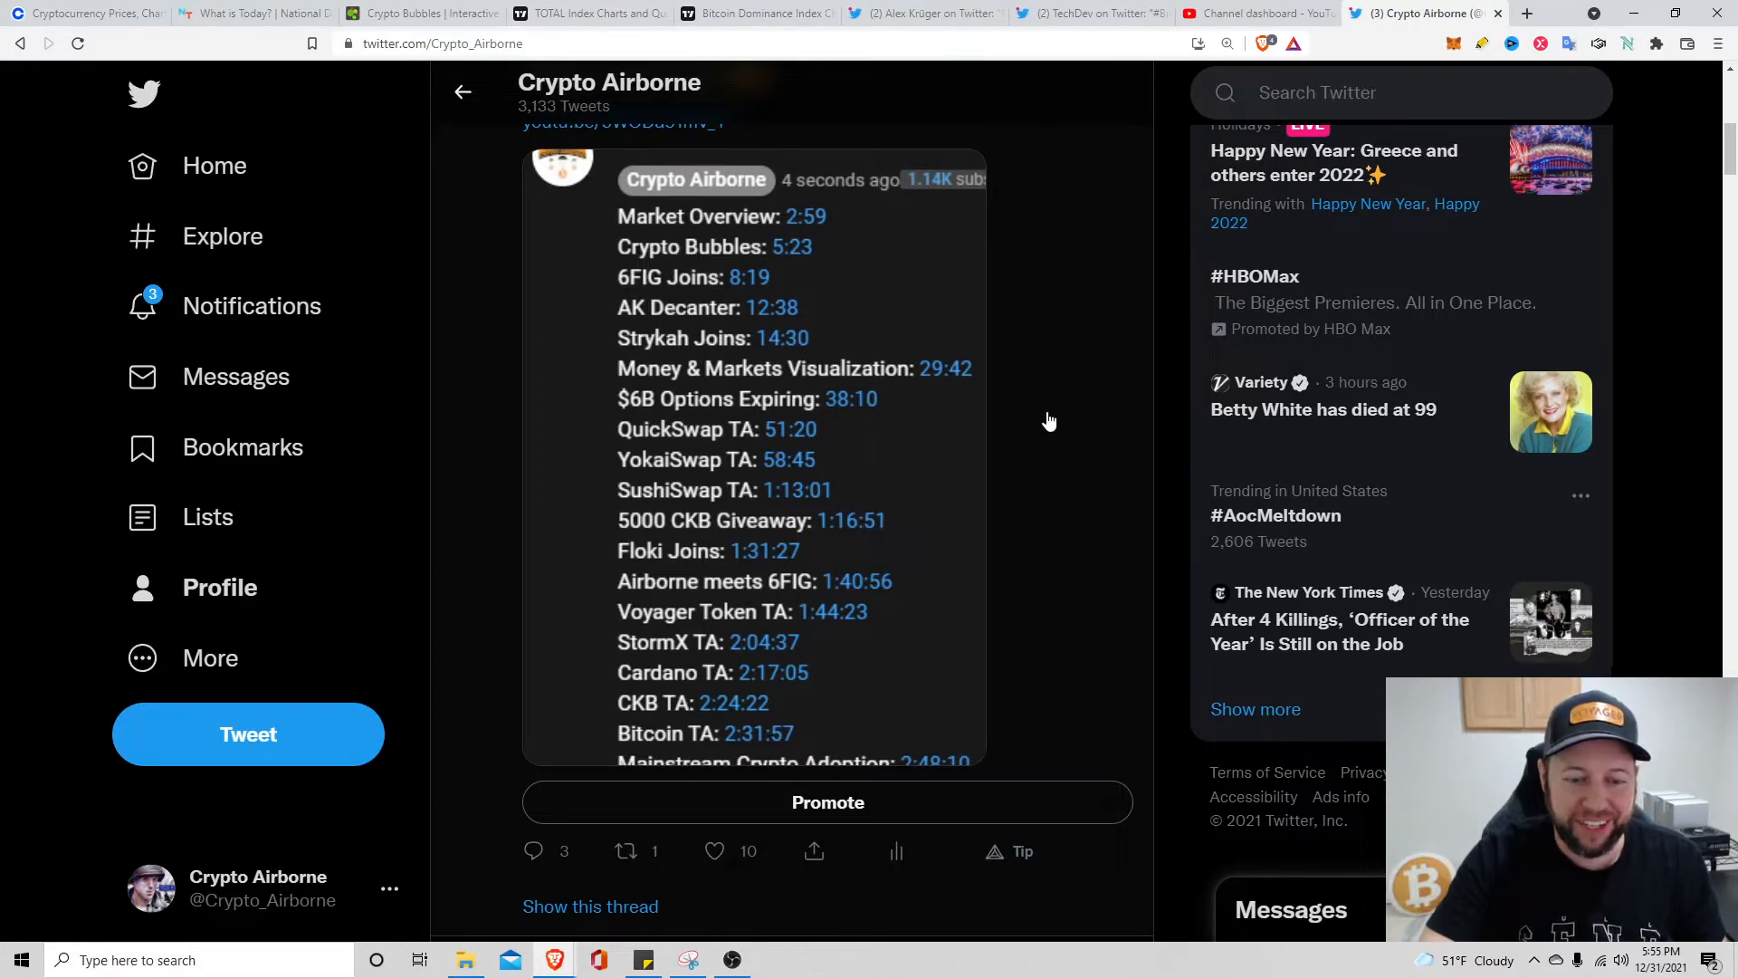
pyautogui.moveTo(664, 610)
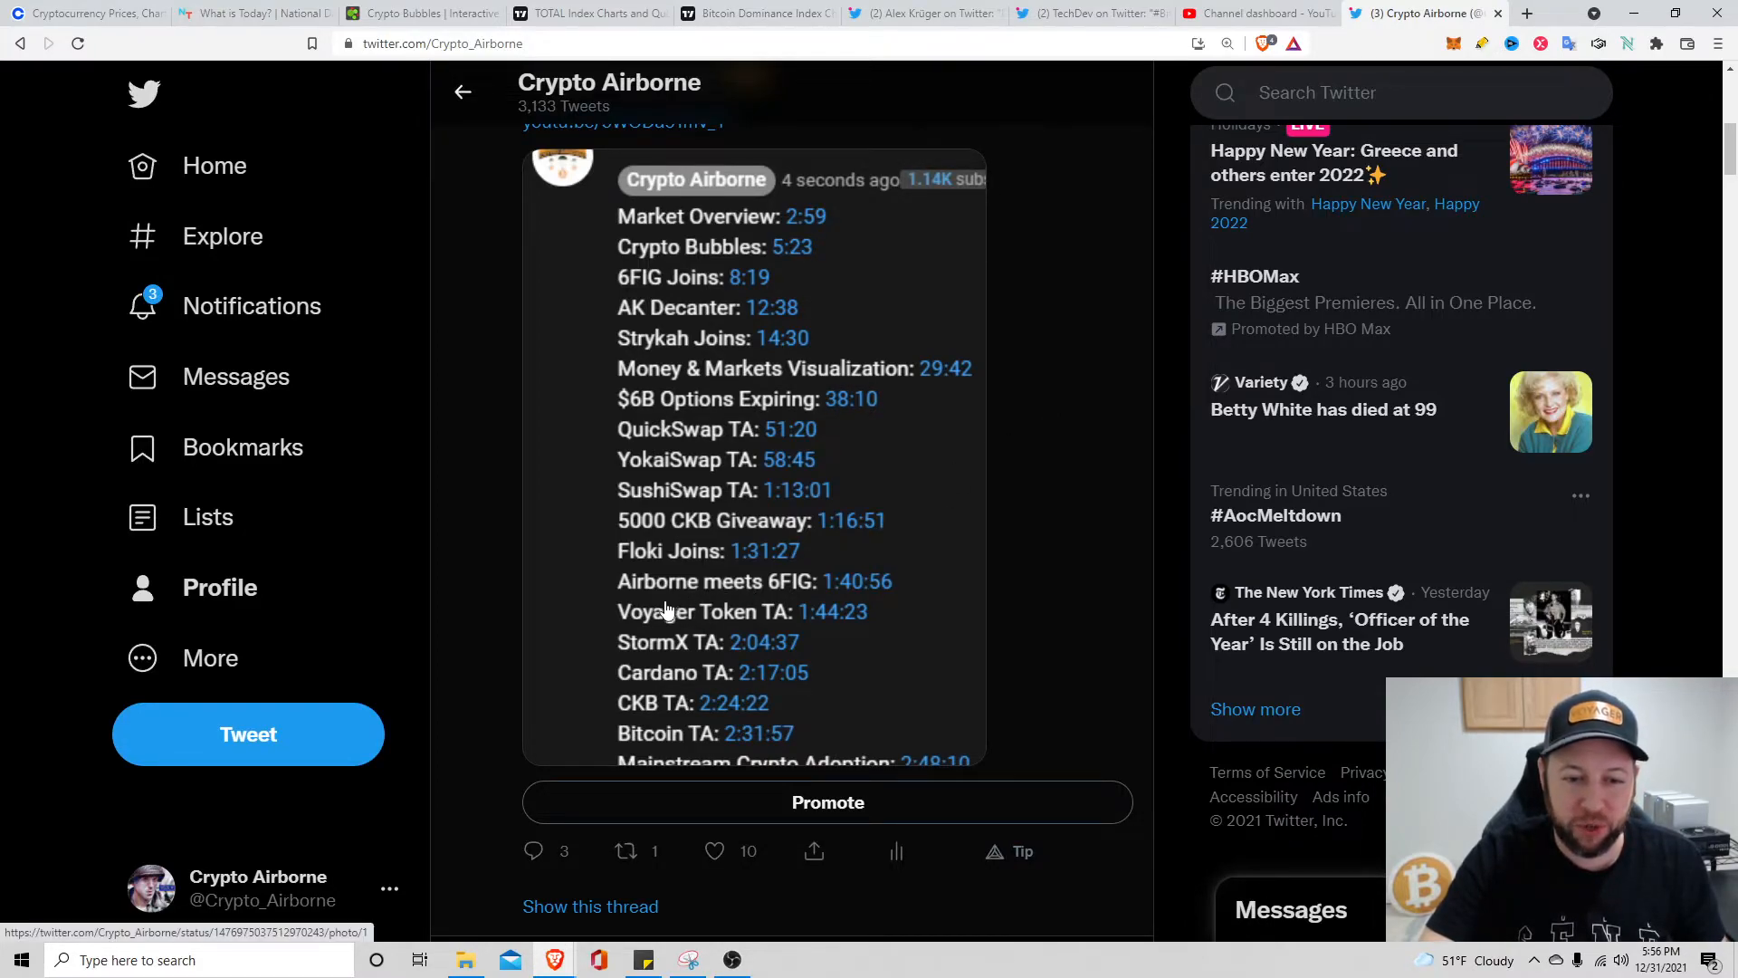
pyautogui.moveTo(782, 589)
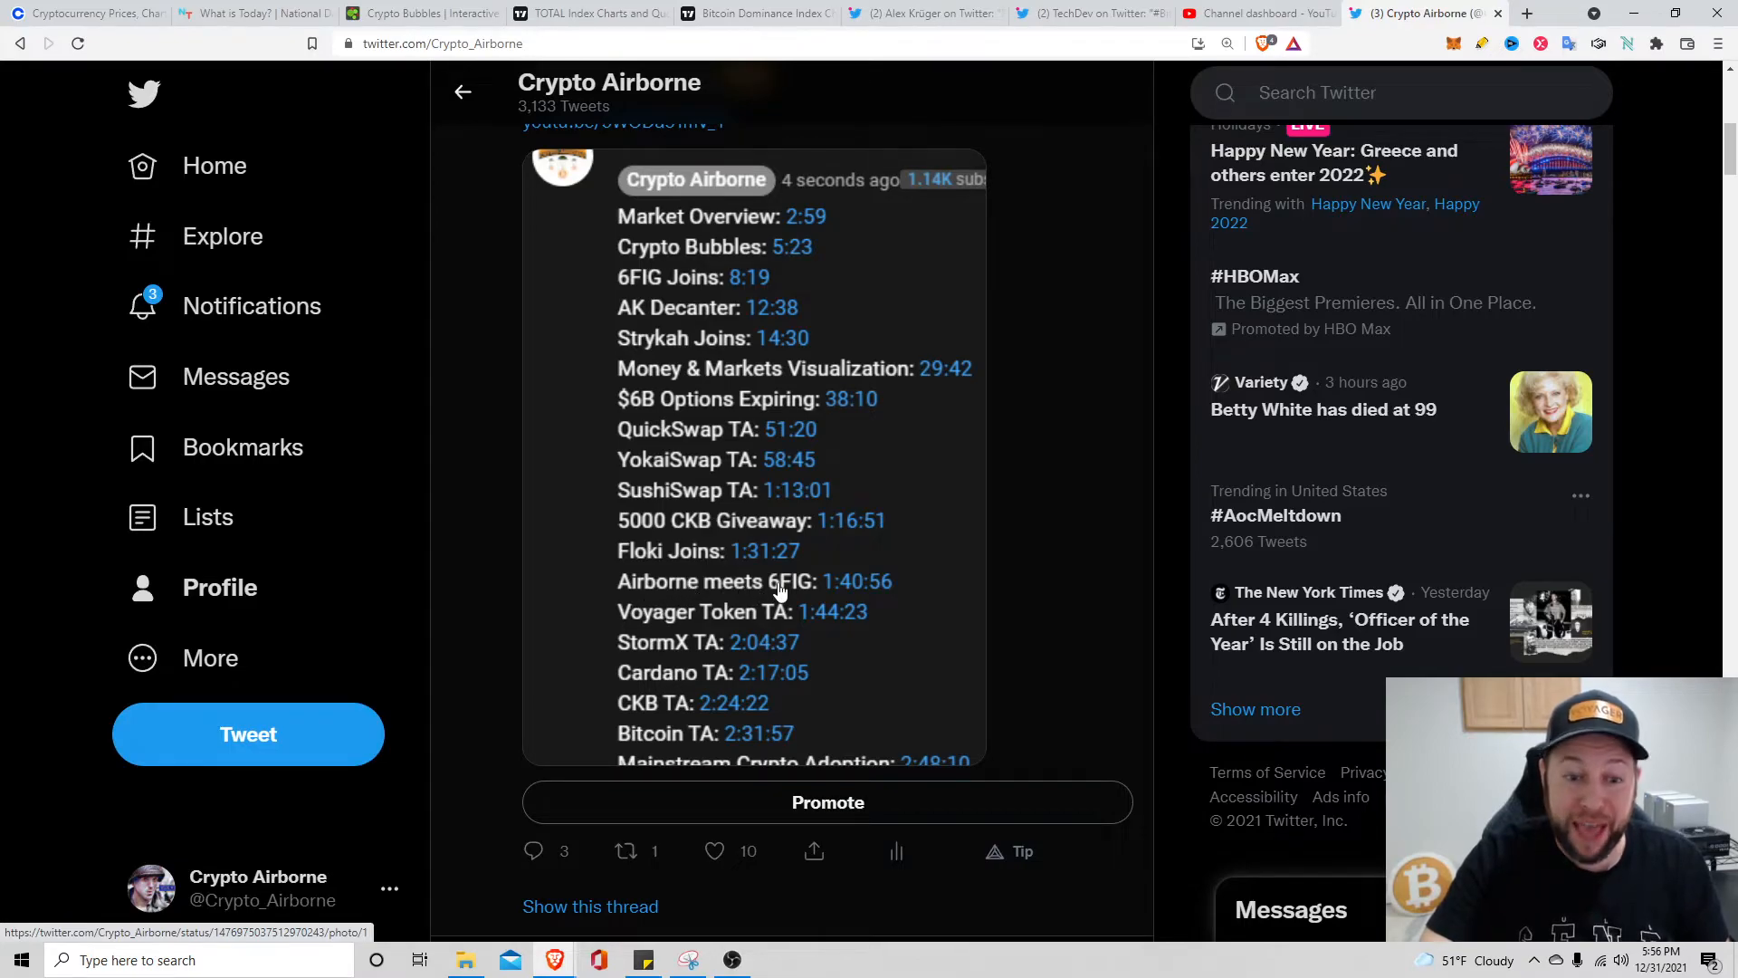
pyautogui.moveTo(951, 532)
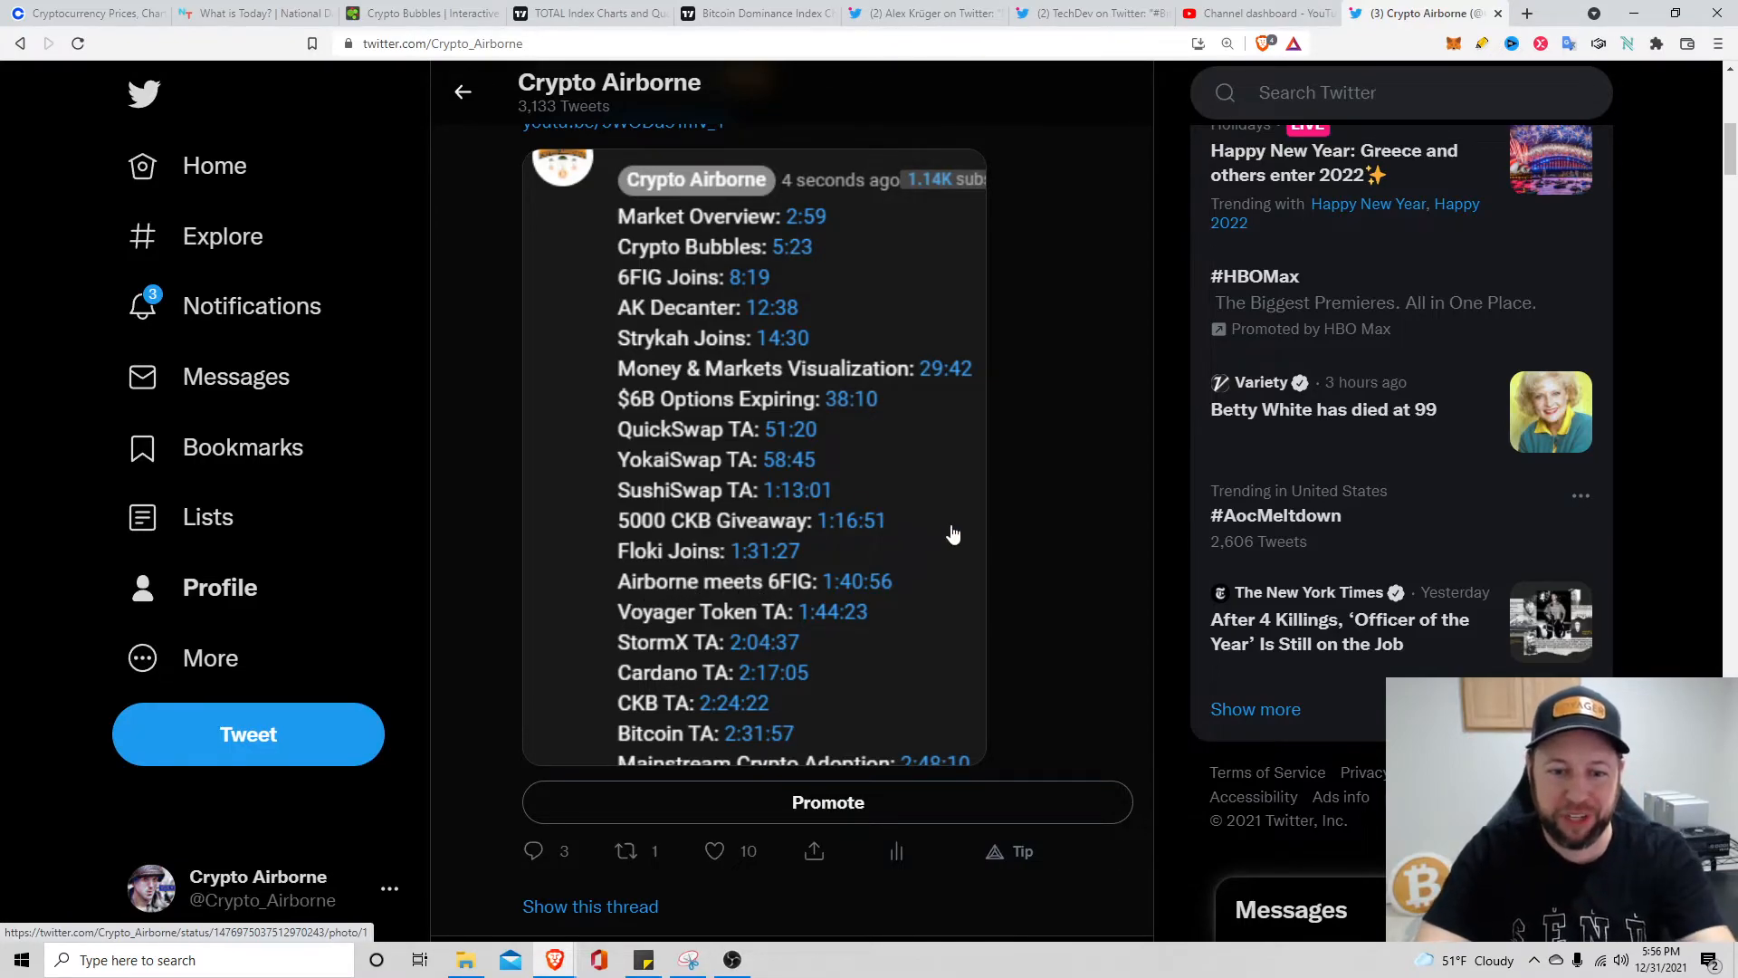
pyautogui.moveTo(1103, 434)
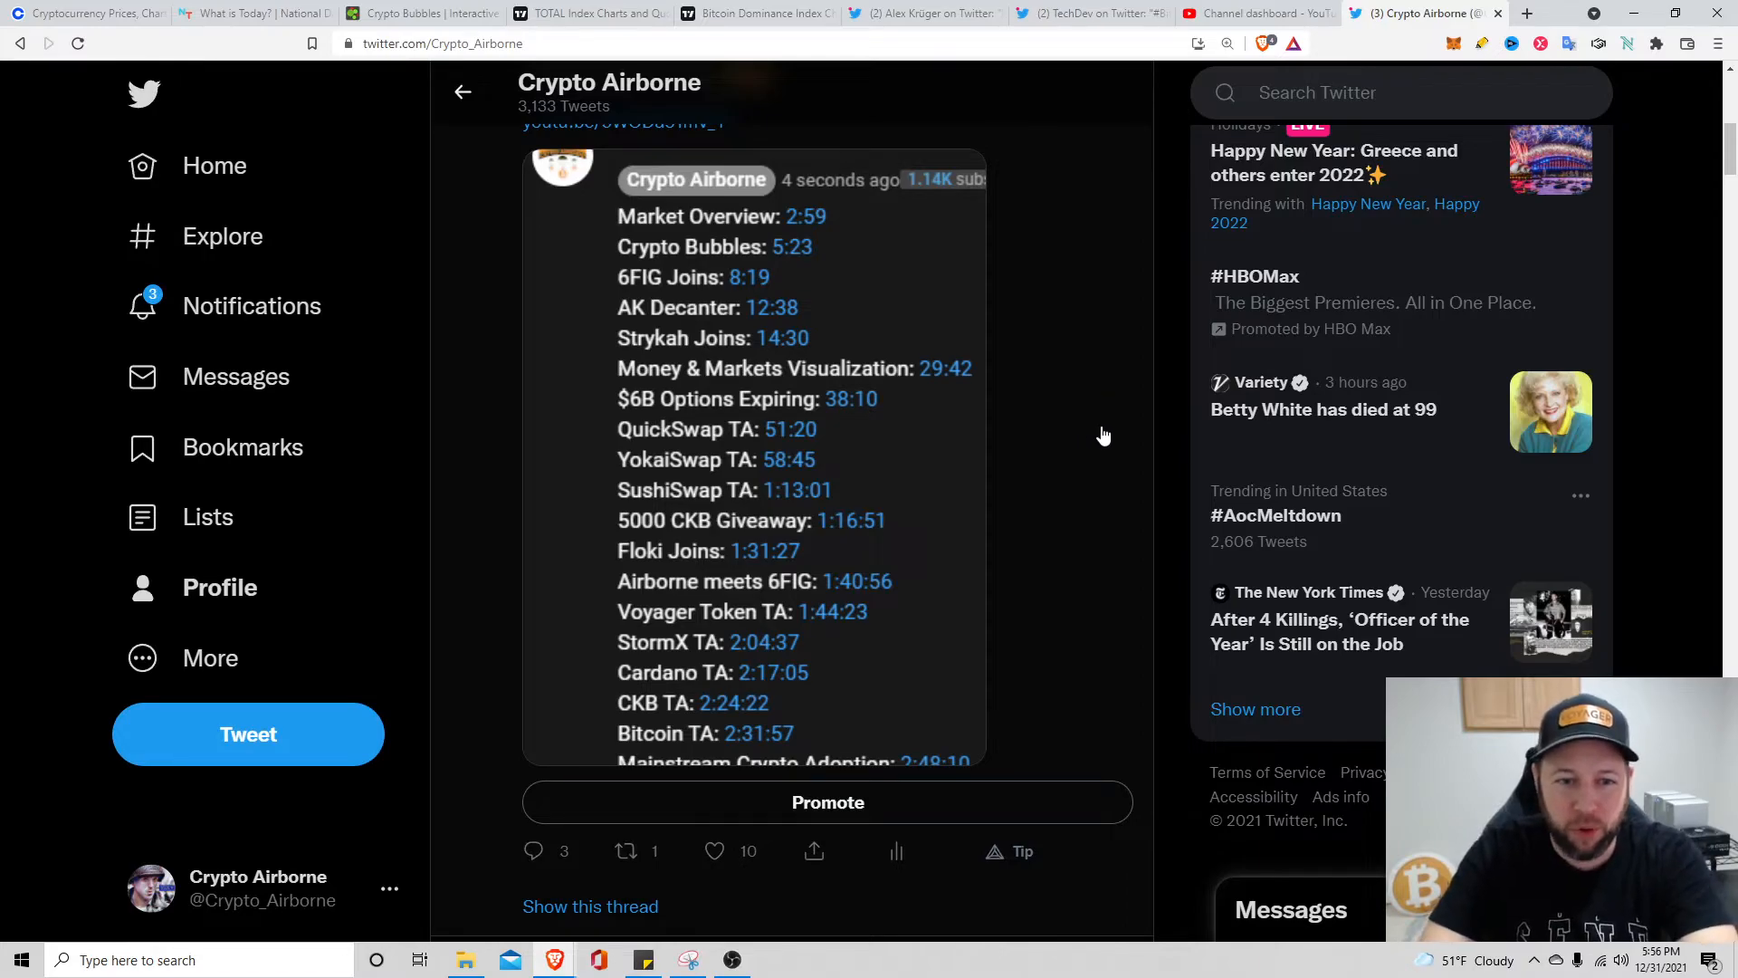
pyautogui.scroll(3)
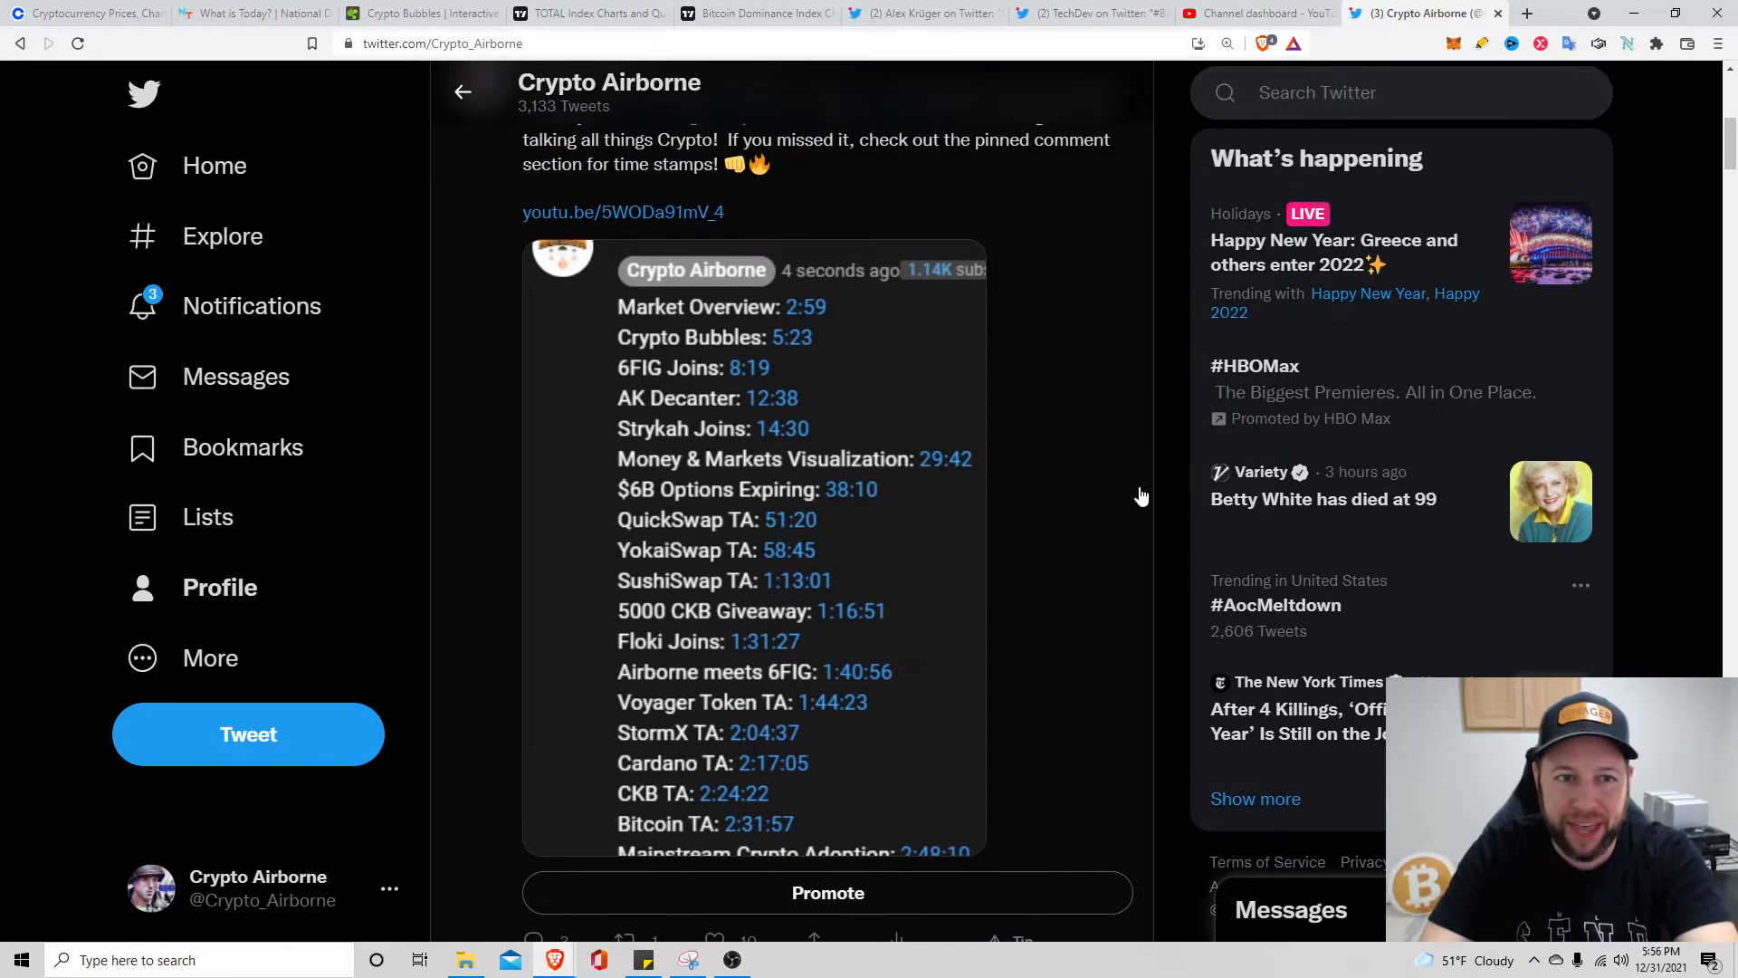
pyautogui.scroll(3)
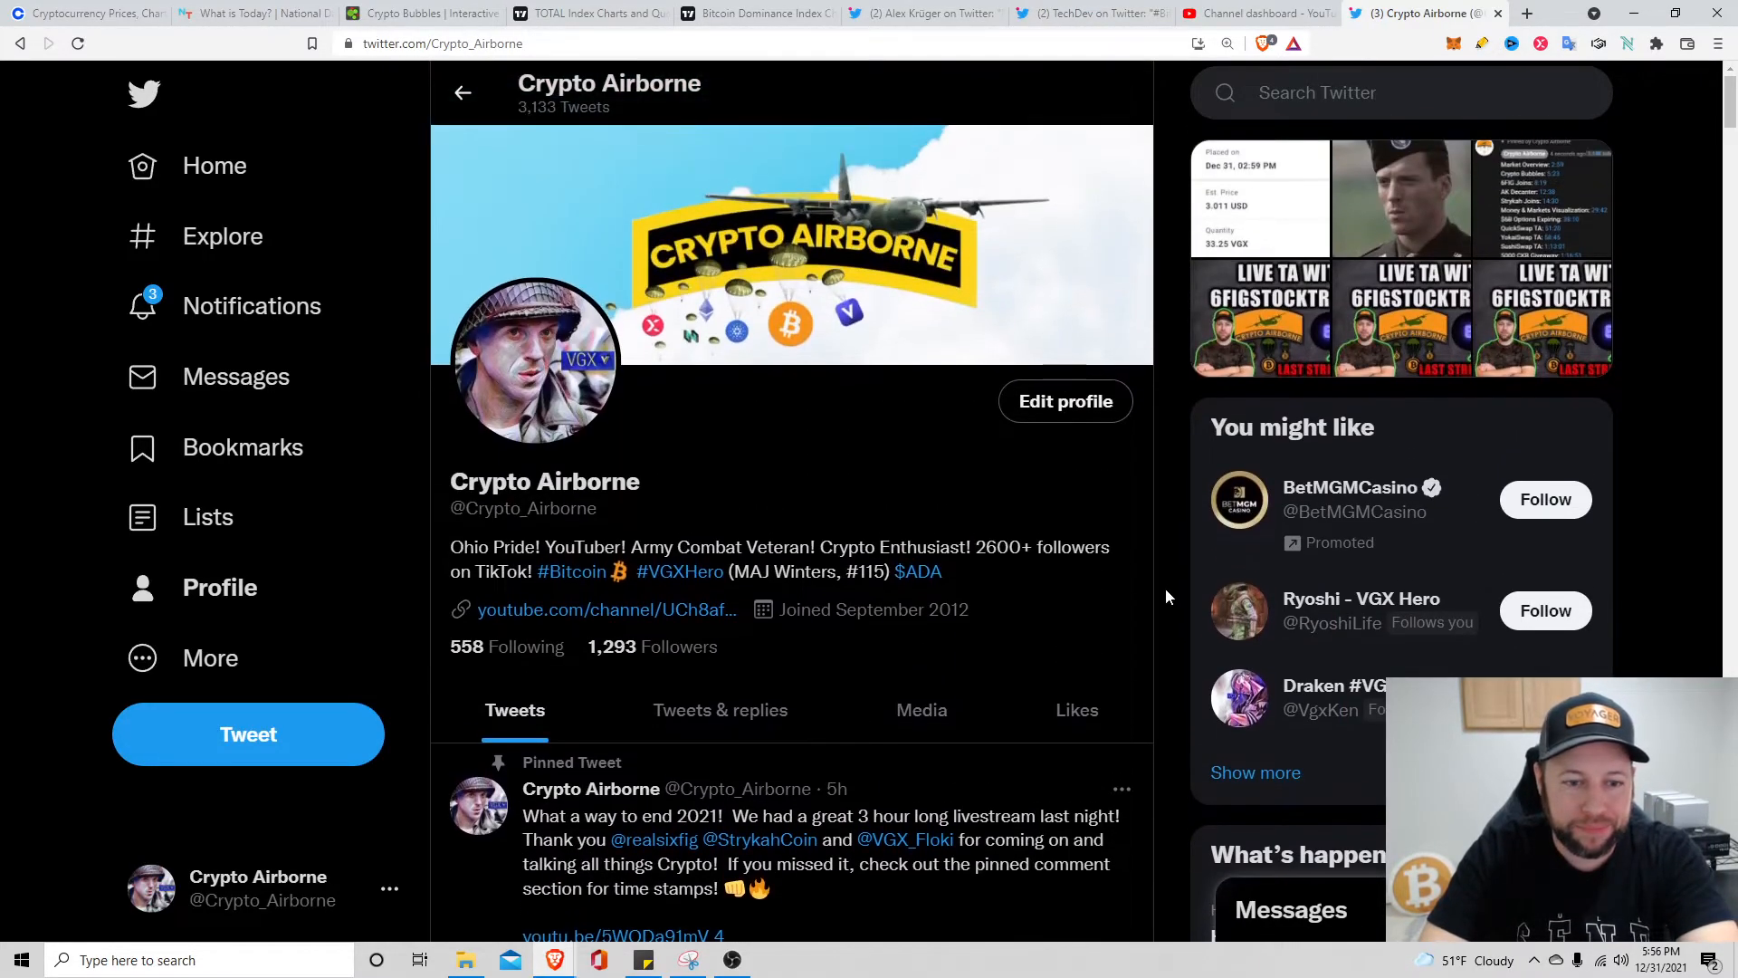
pyautogui.scroll(-3)
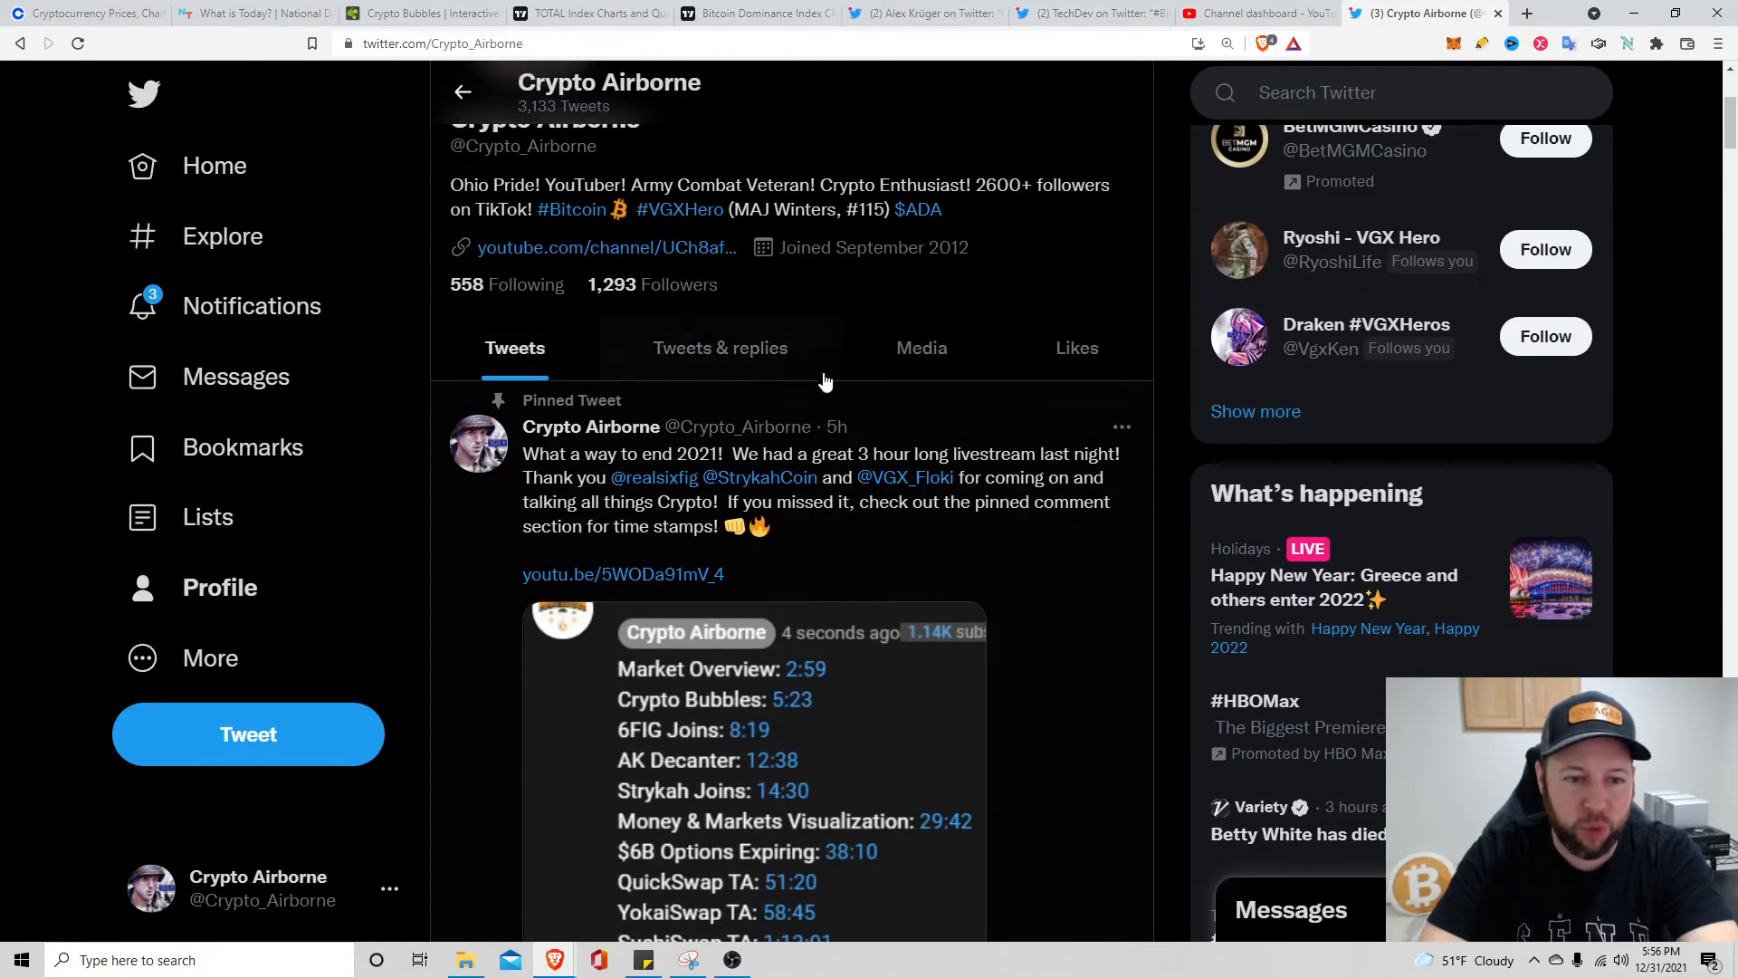
pyautogui.scroll(3)
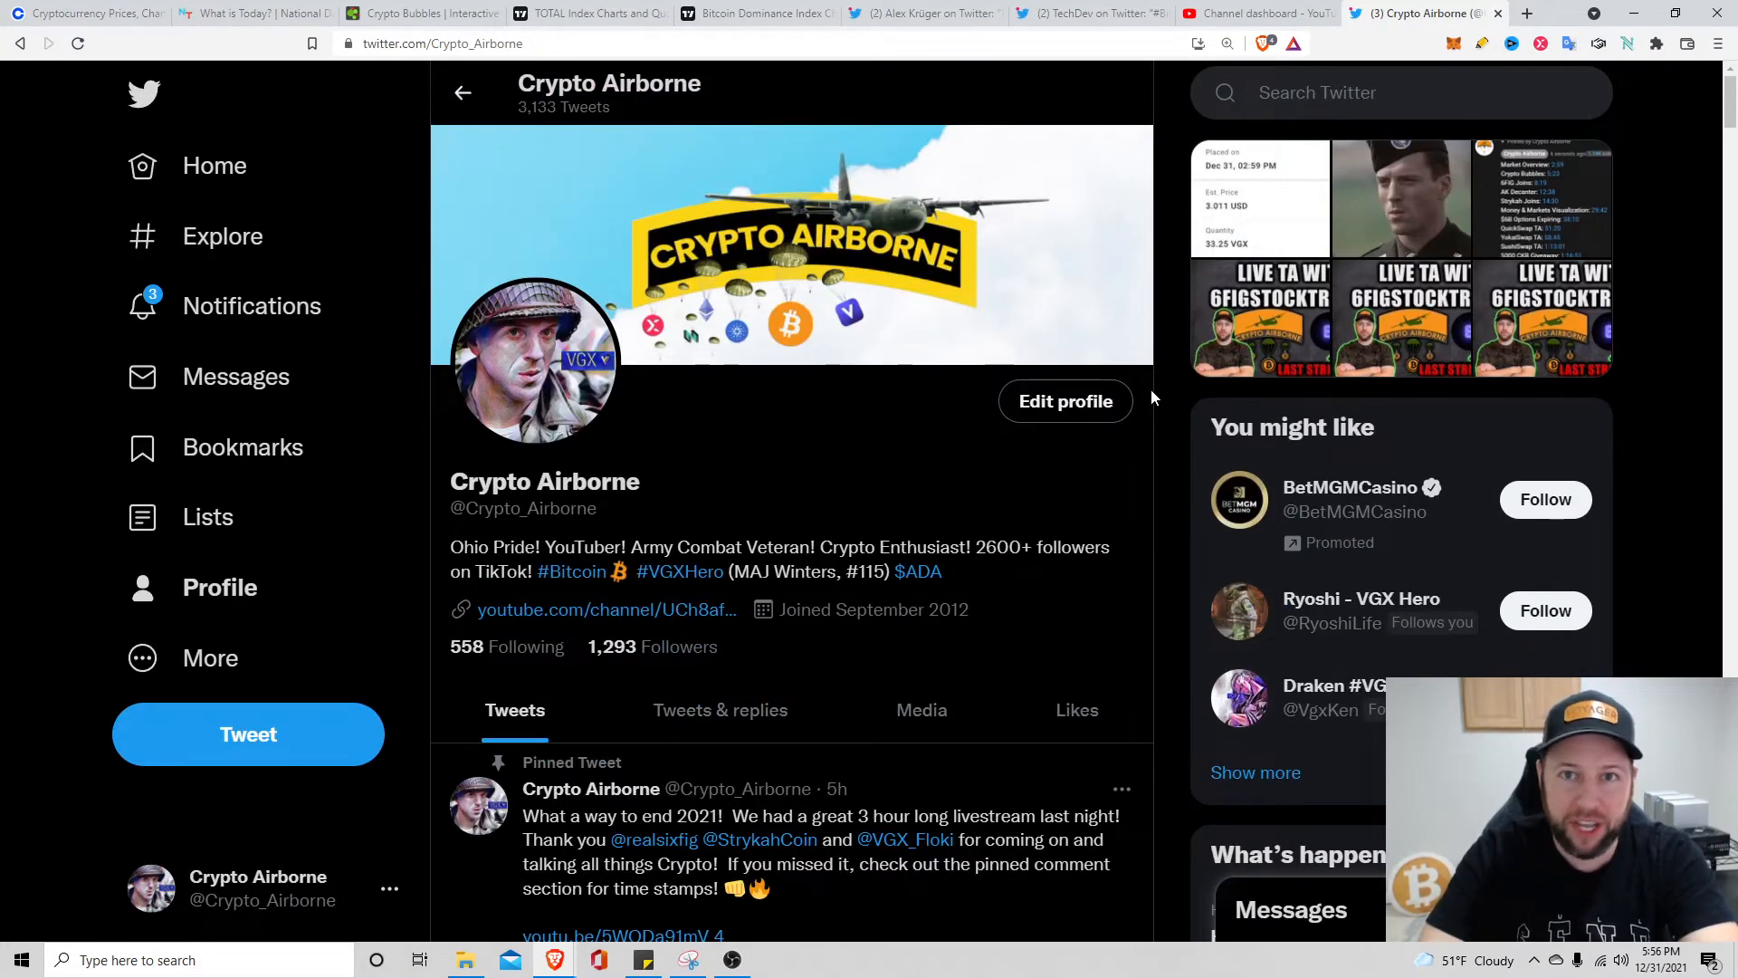